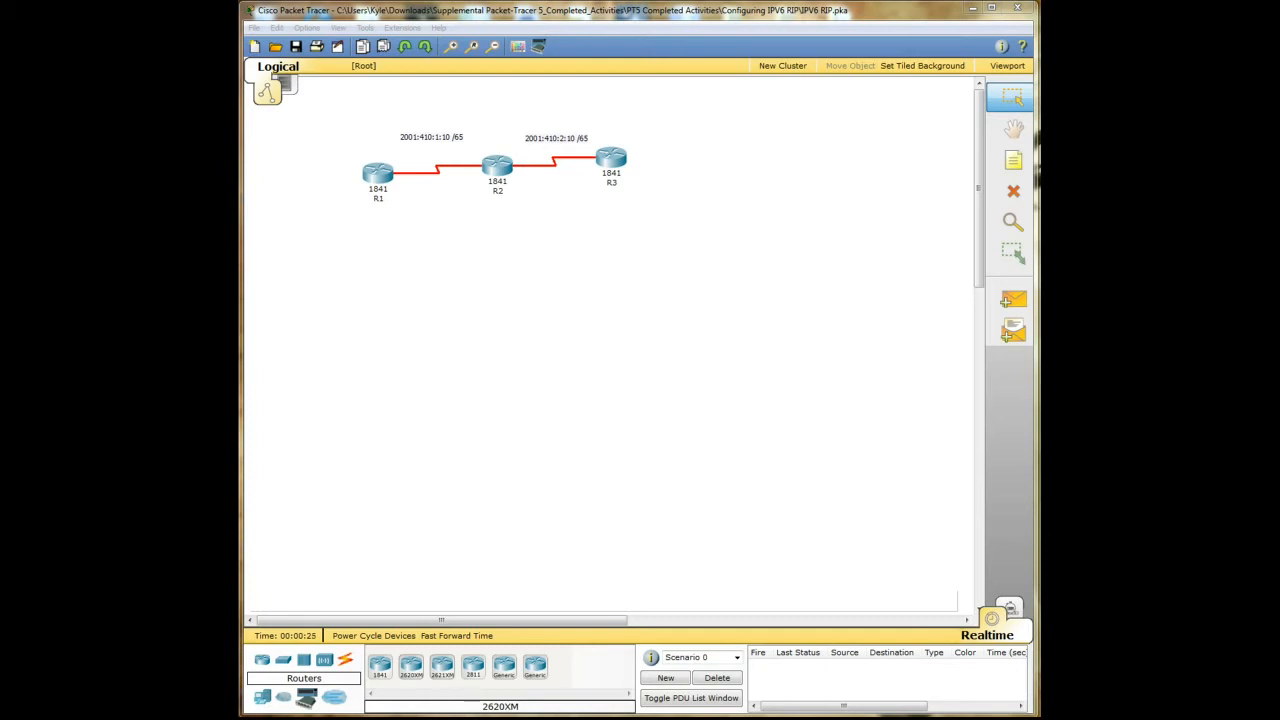
{"action": "mouse_move", "coordinate": [399, 208]}
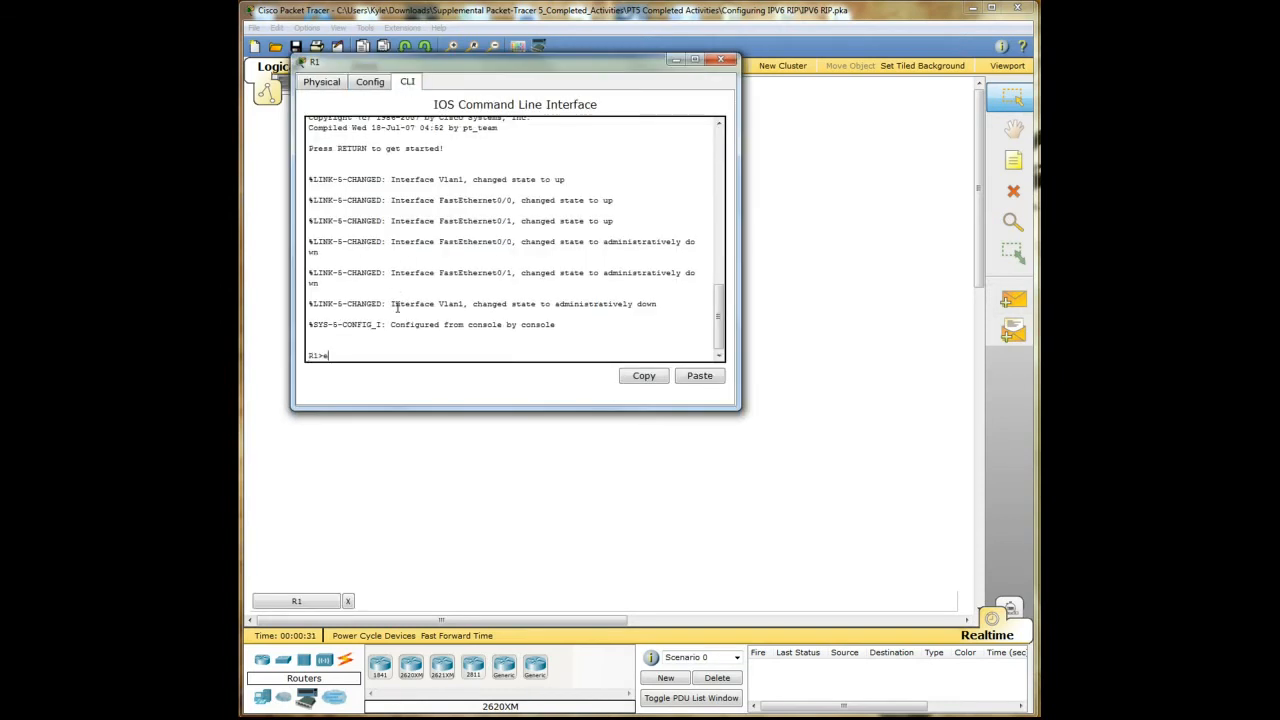
Step: On R1, enter global configuration mode with enable and conf t, then run ipv6 unicast-routing
{"action": "type", "text": "enable"}
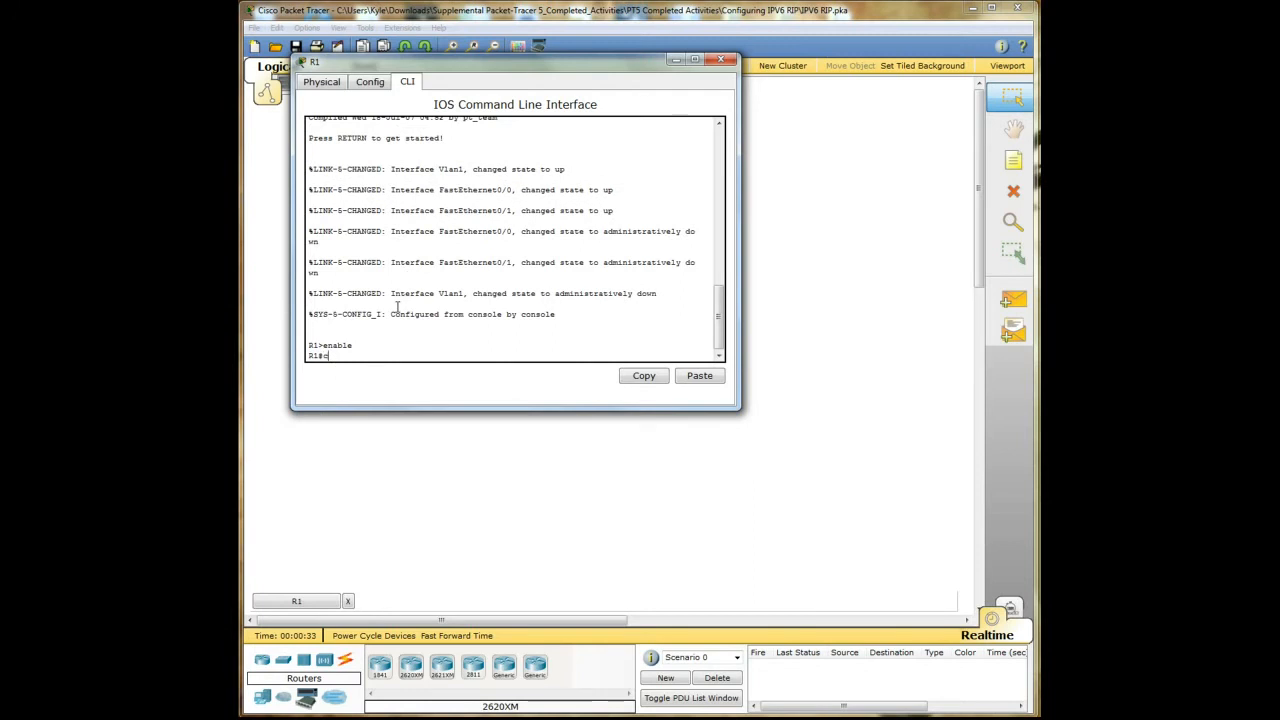
{"action": "type", "text": "onf t"}
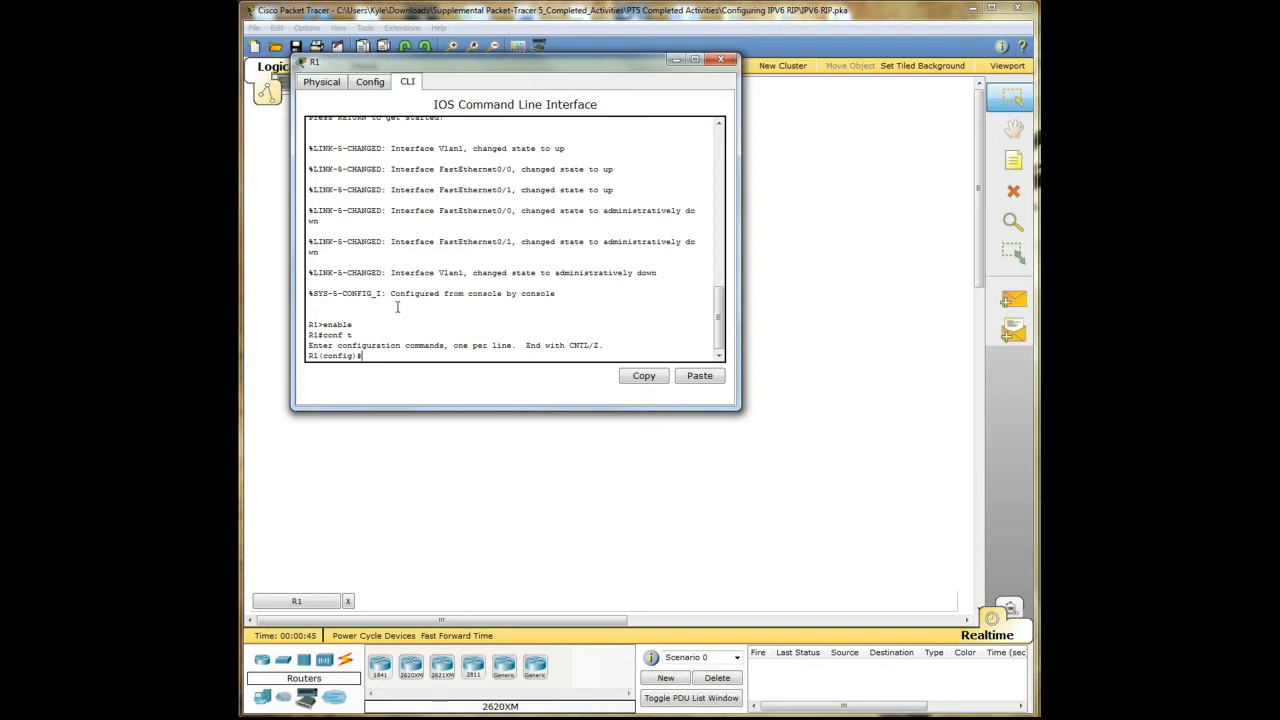
{"action": "type", "text": "ipv6 uni"}
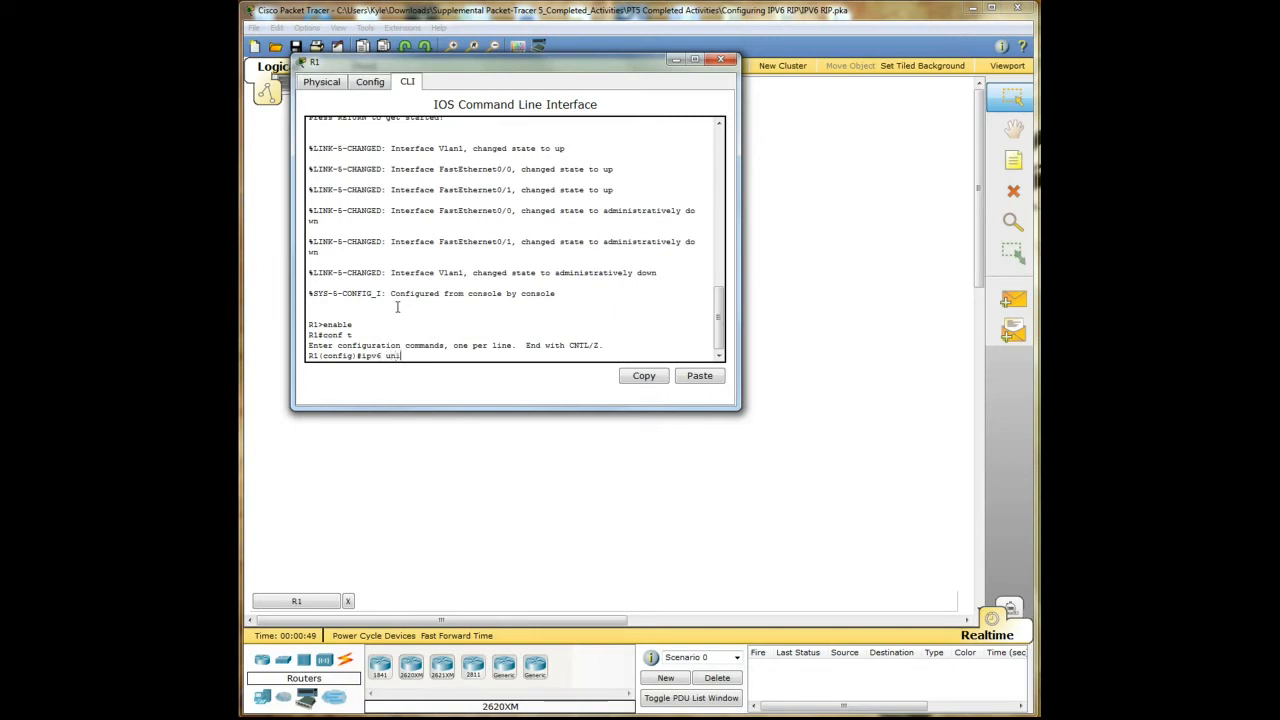
{"action": "type", "text": "cast-routing"}
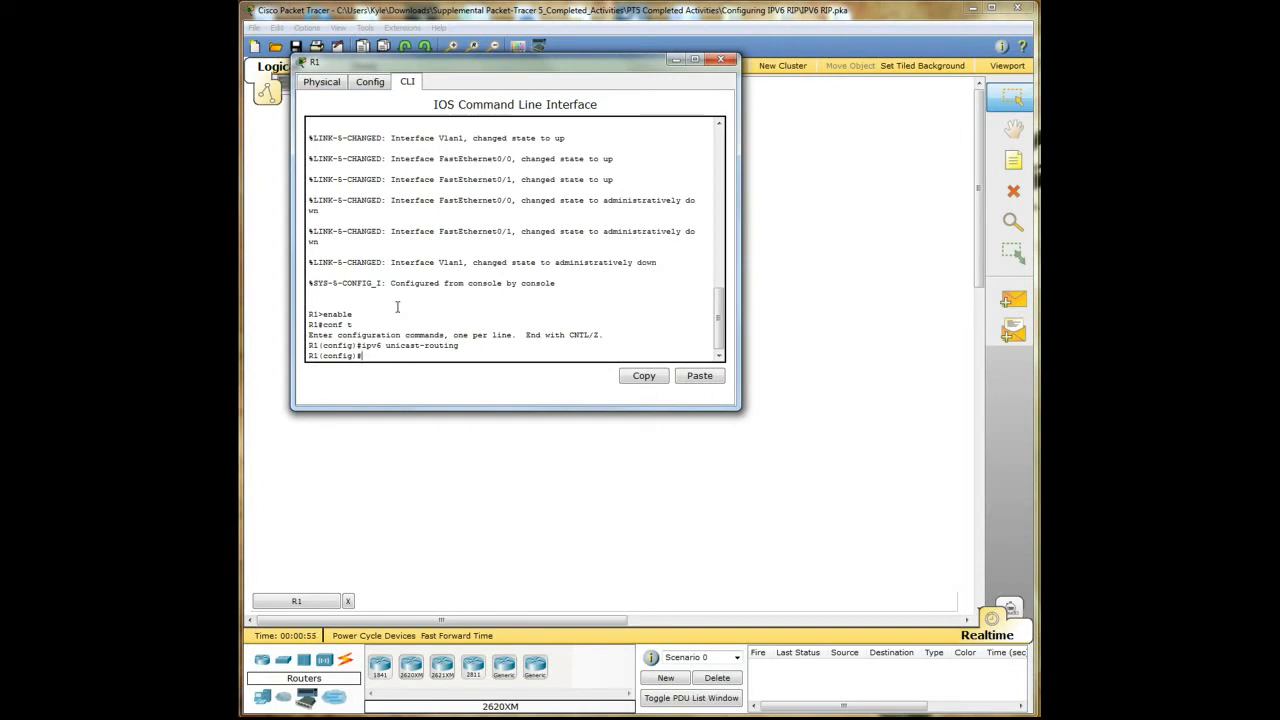
Step: Enter interface configuration for R1's serial 0/0/0
{"action": "type", "text": "inte"}
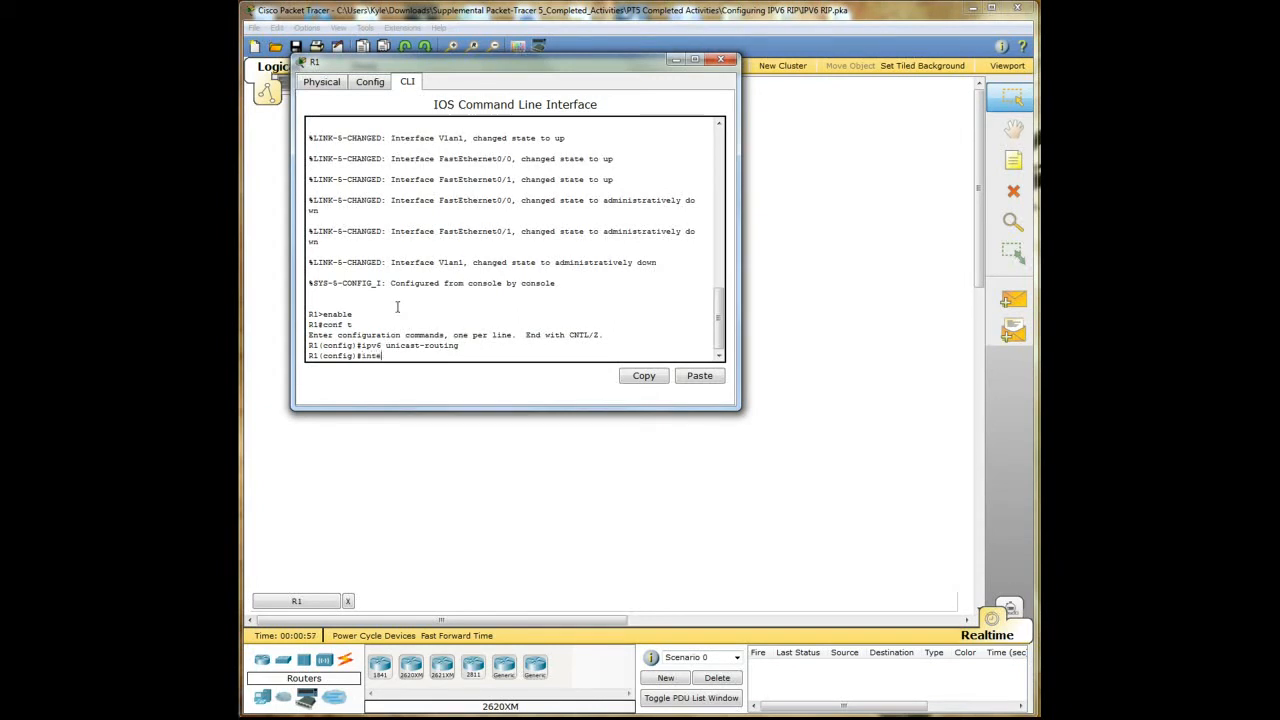
{"action": "type", "text": "rface"}
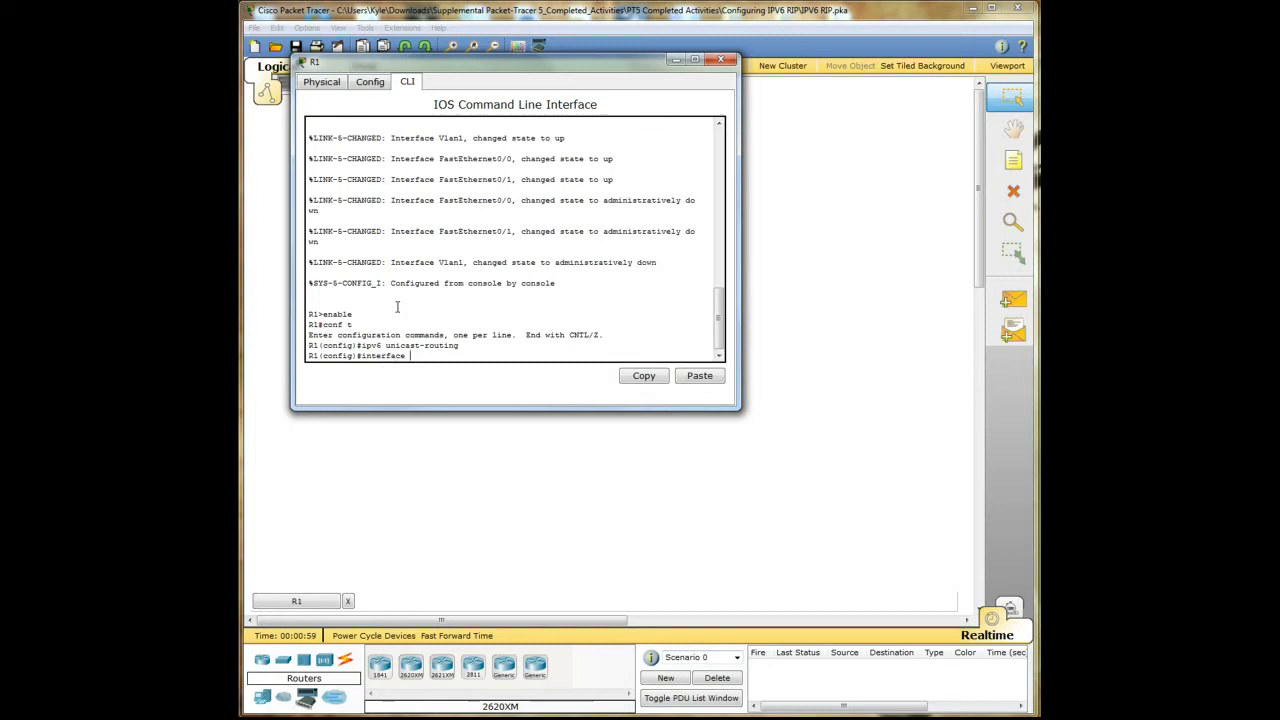
{"action": "type", "text": "serial"}
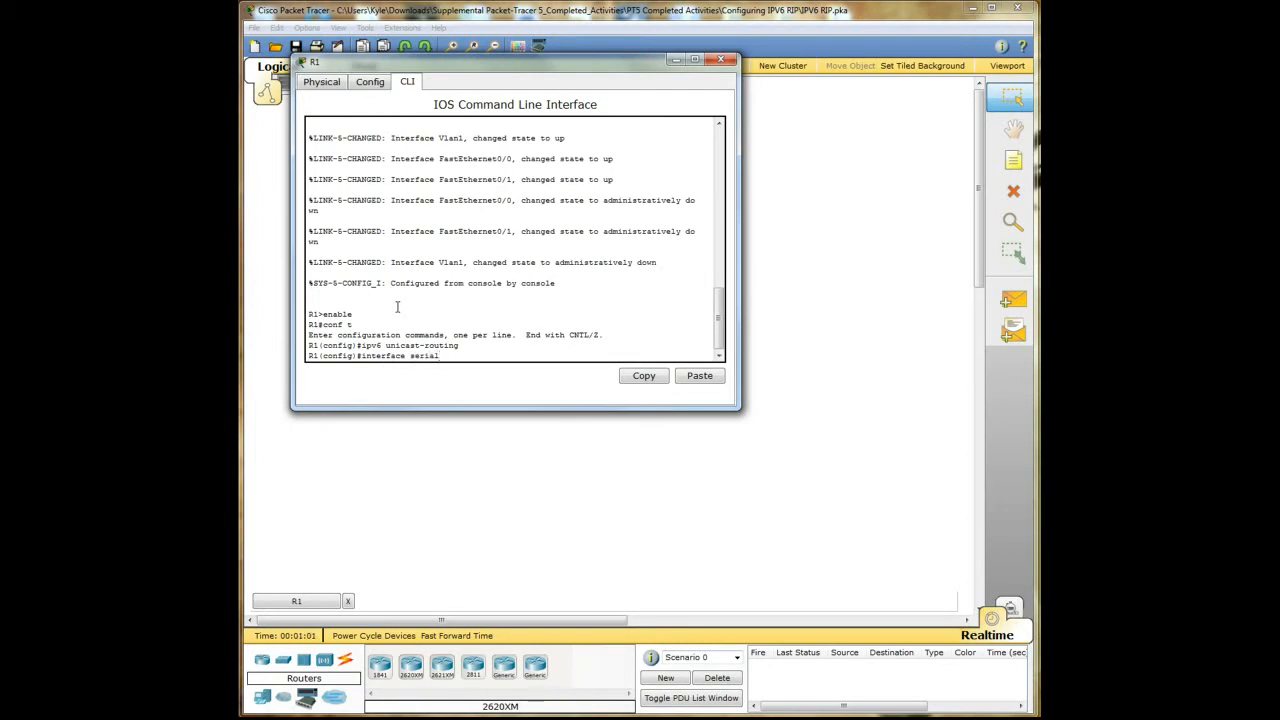
{"action": "type", "text": "0/0/0"}
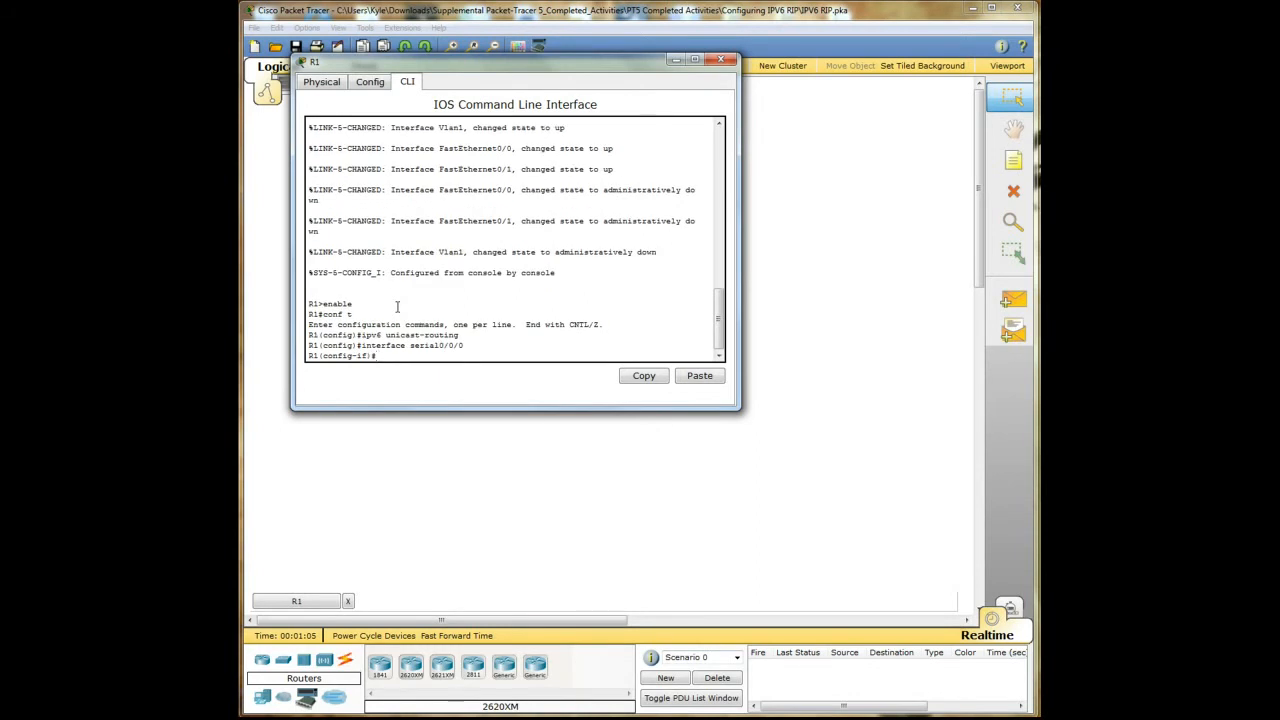
Step: Assign 2001:410:1:10::/65 eui-64, then attempt ipv6 rip PROCESS1, which returns incomplete
{"action": "type", "text": "ipv6 address"}
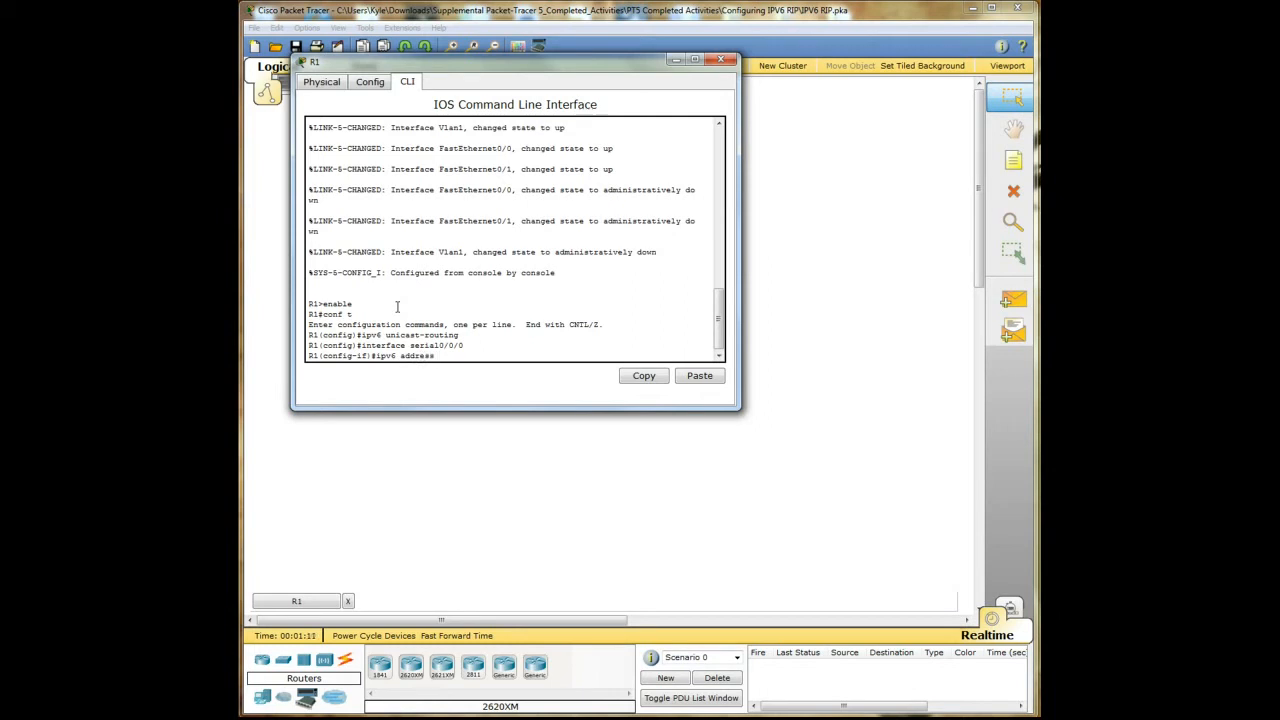
{"action": "type", "text": "2001"}
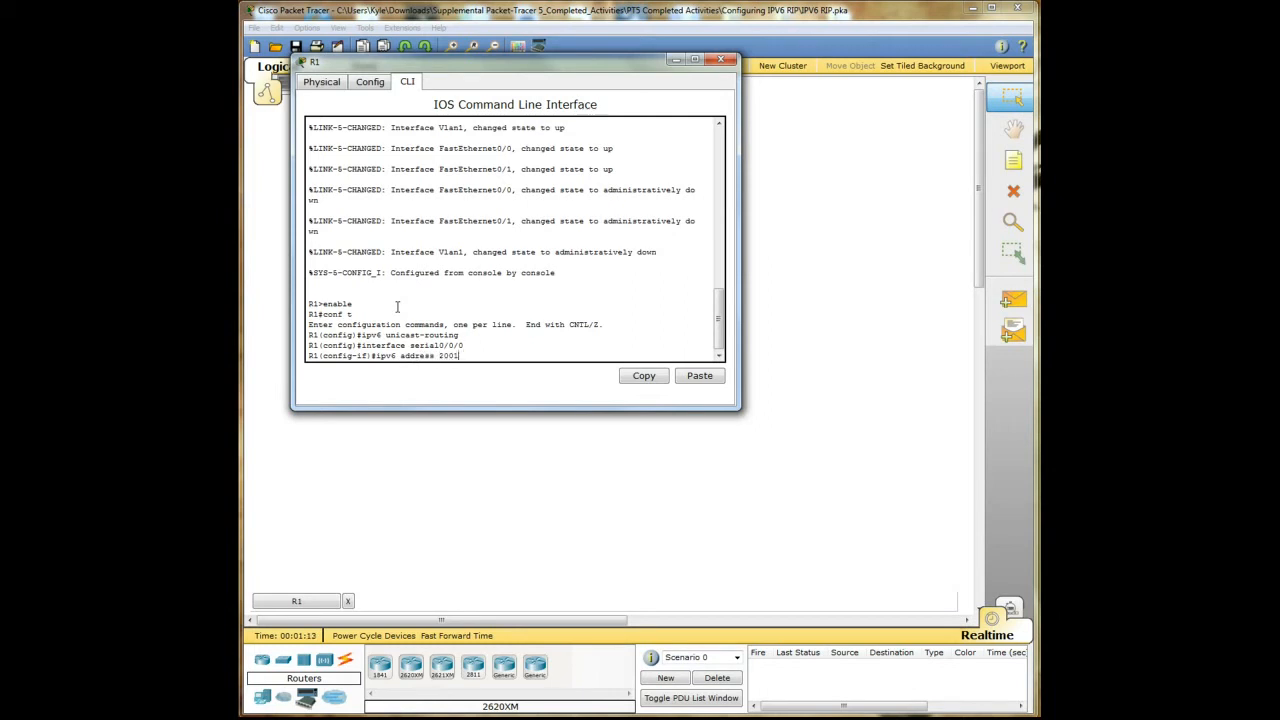
{"action": "type", "text": ":410"}
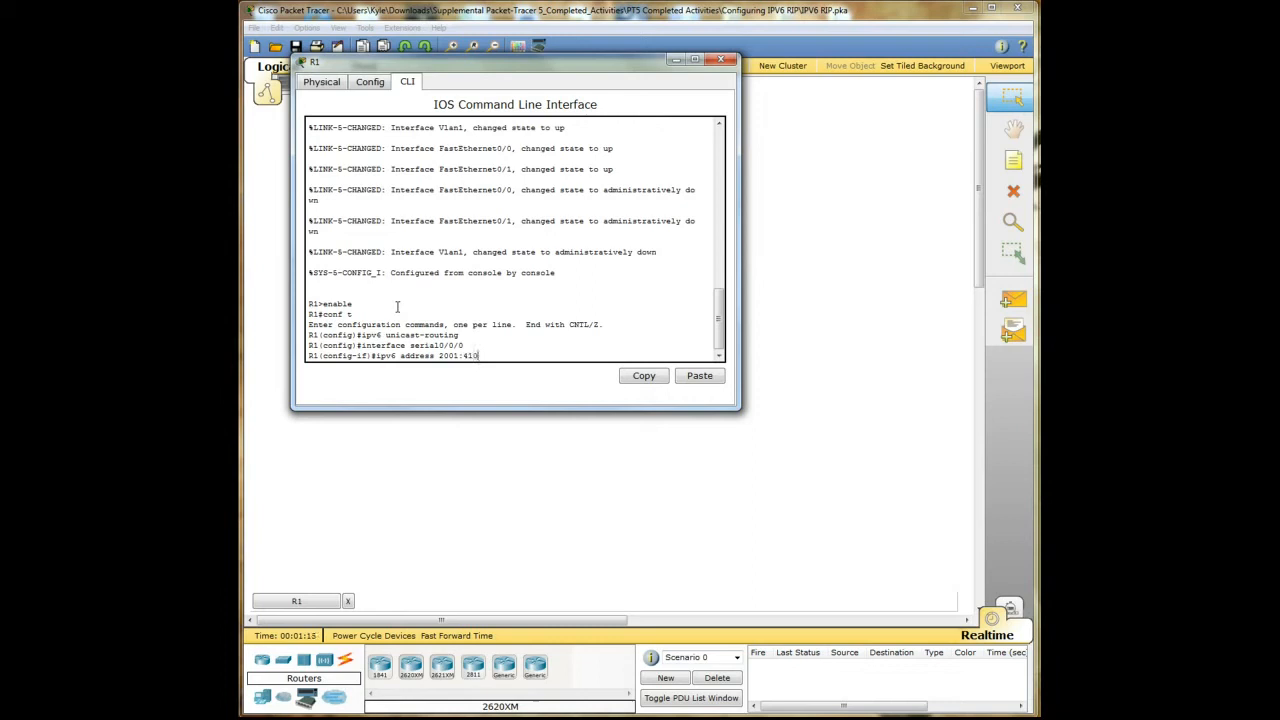
{"action": "type", "text": "1"}
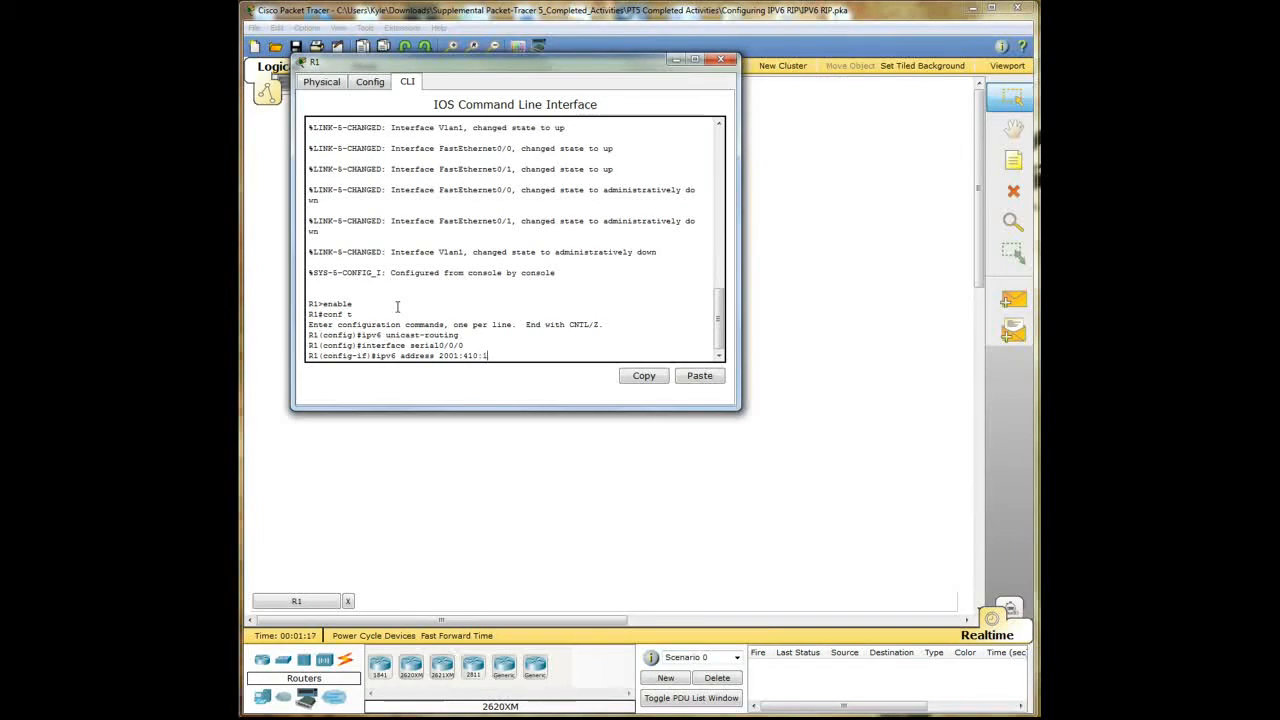
{"action": "type", "text": ":1"}
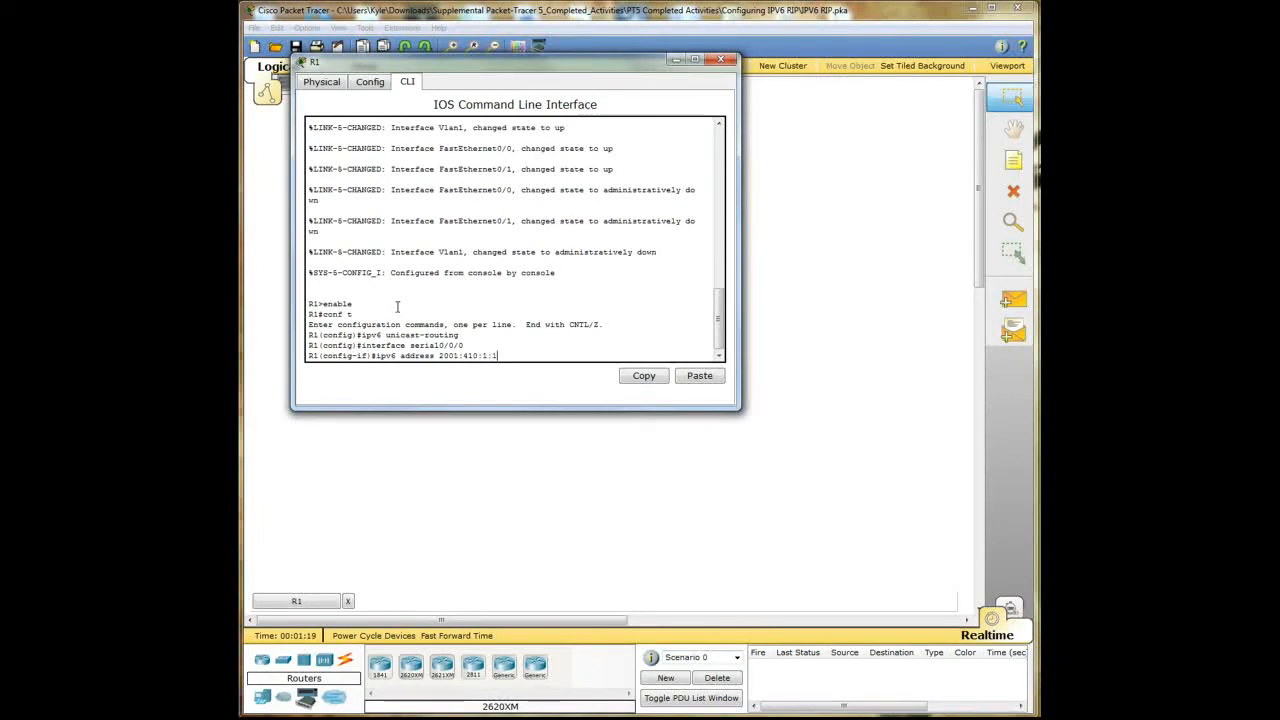
{"action": "type", "text": "0::"}
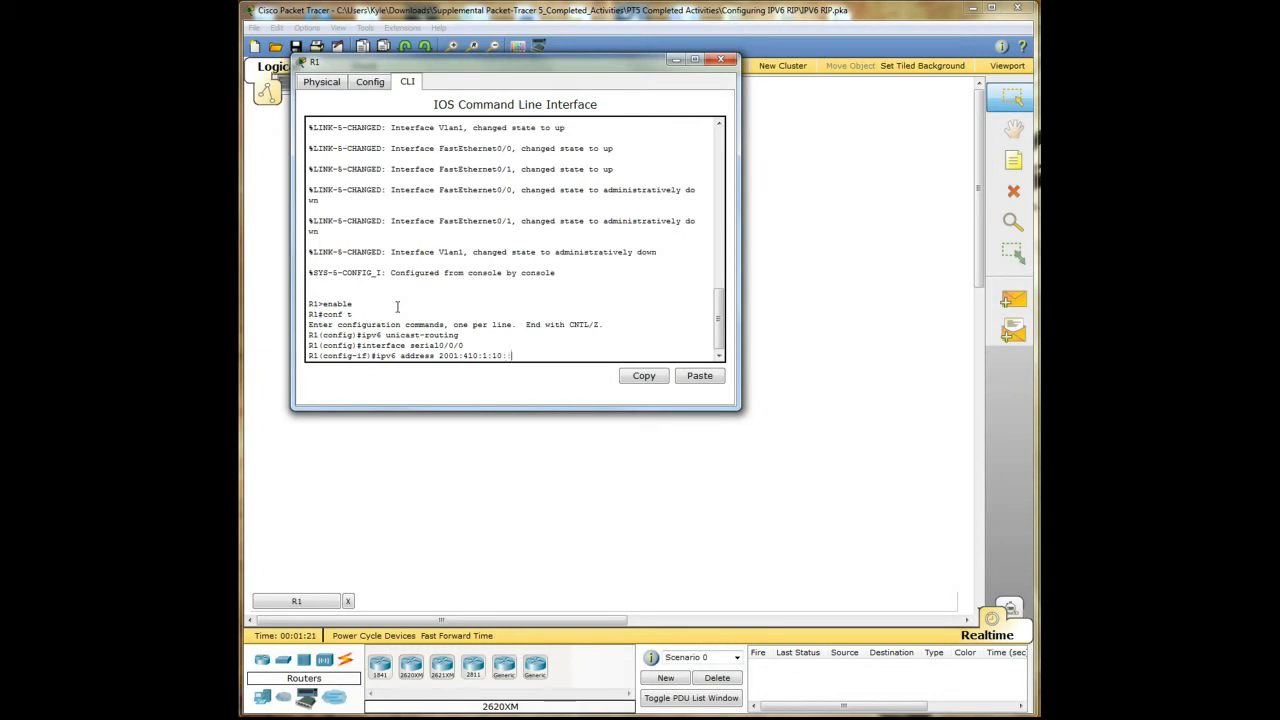
{"action": "type", "text": "/65 eui"}
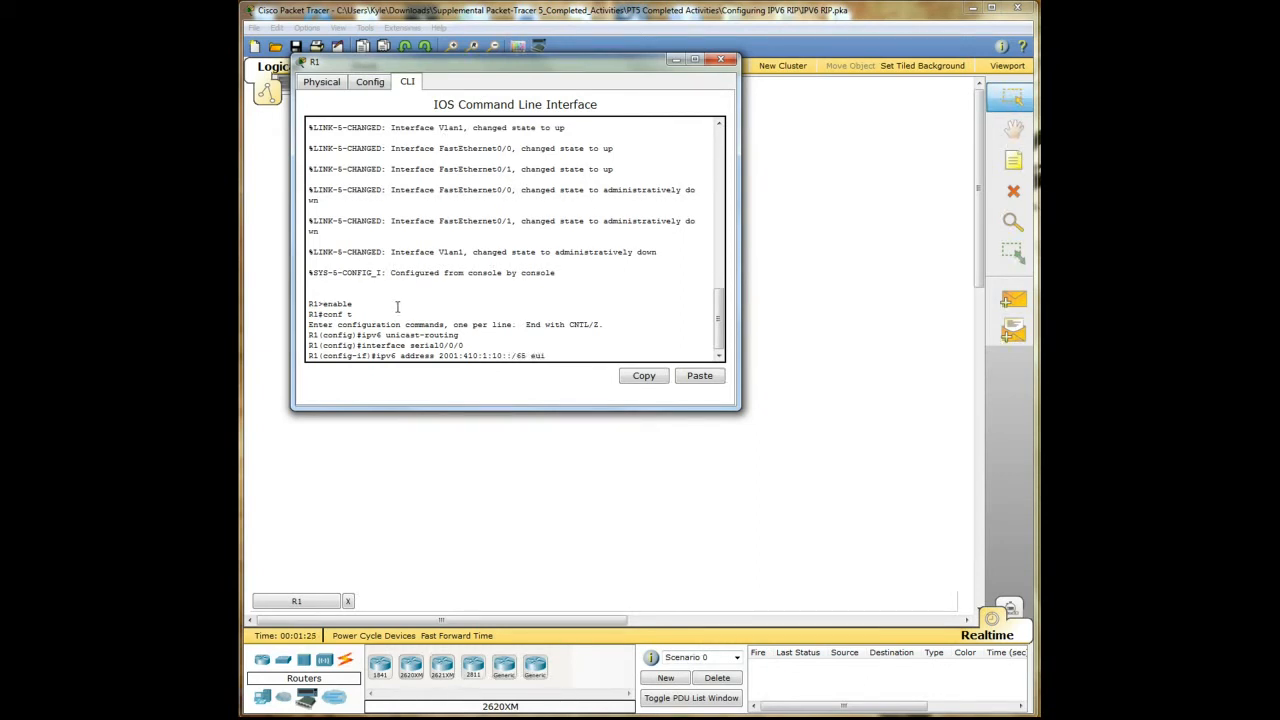
{"action": "type", "text": "-64"}
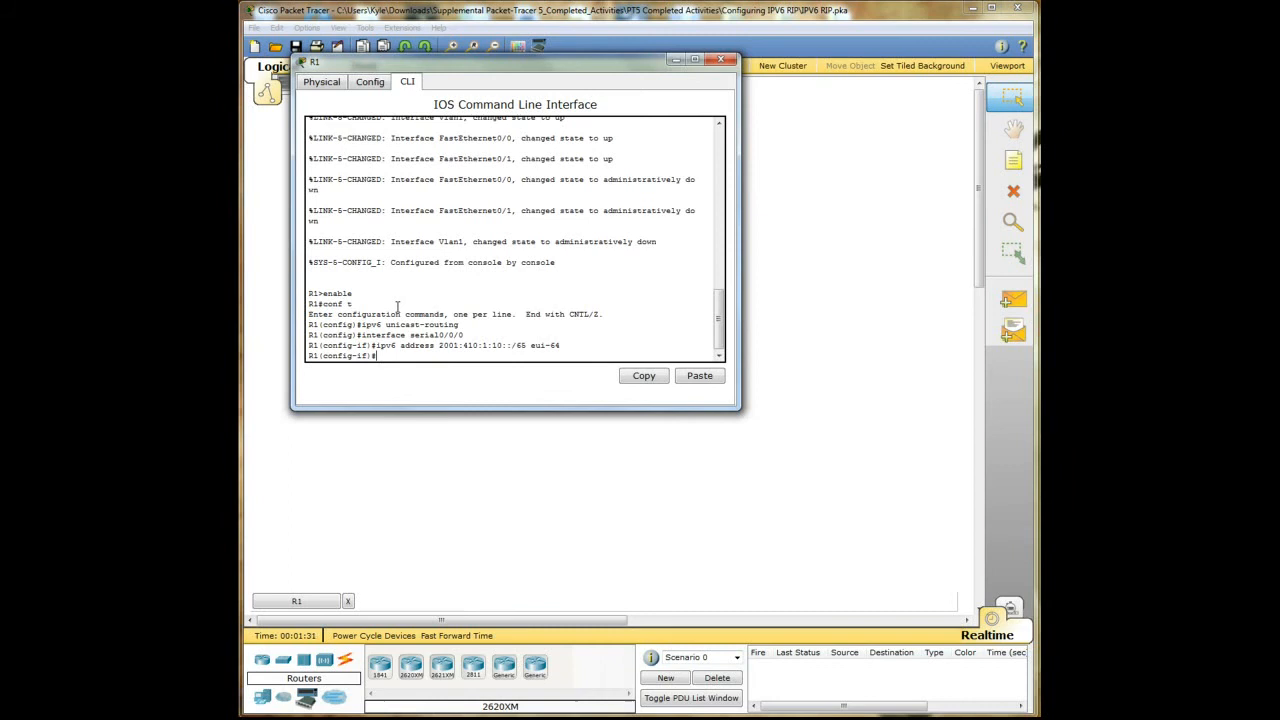
{"action": "type", "text": "ipv6"}
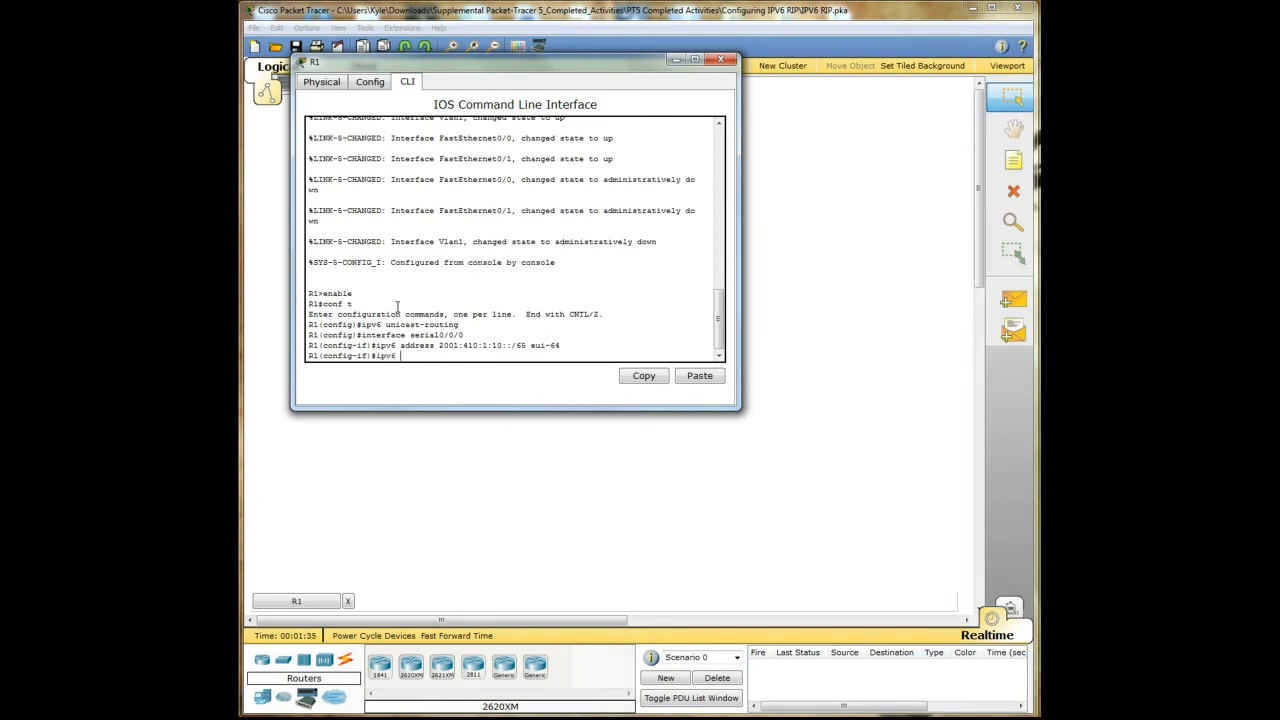
{"action": "type", "text": "rip PROCESS1"}
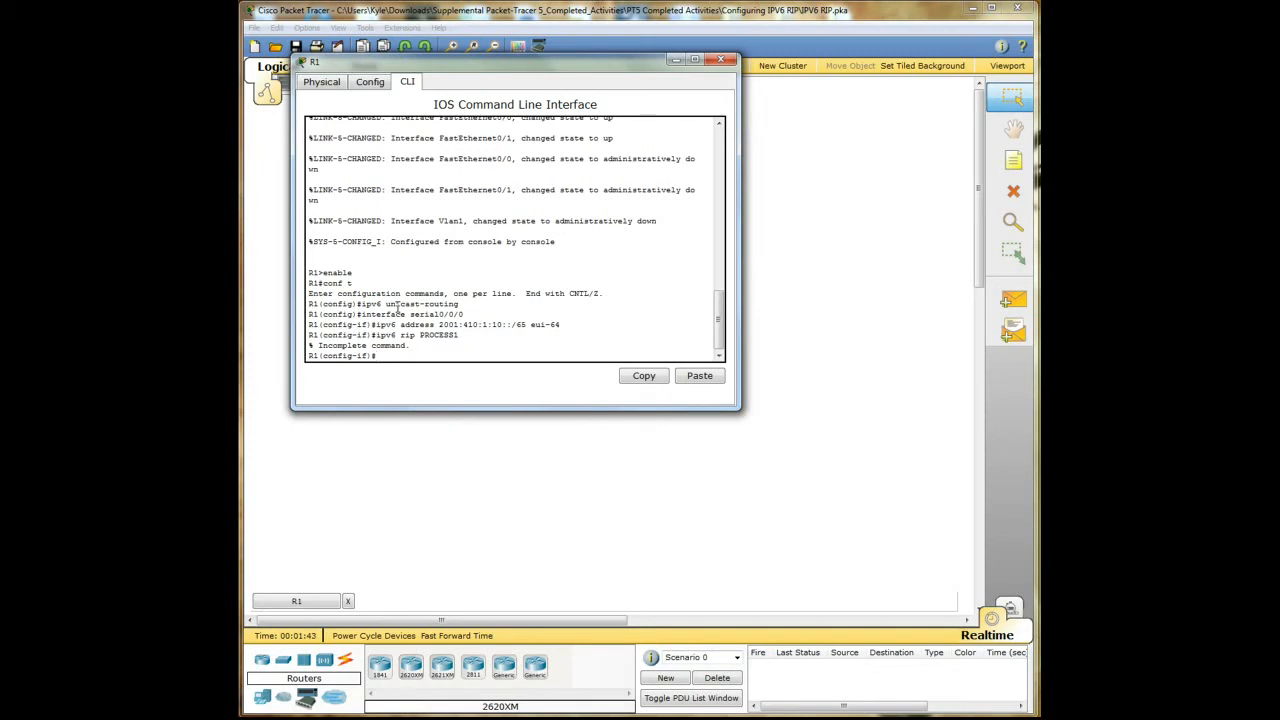
Step: Enable RIPng PROCESS1 on serial 0/0/0, set clock rate 64000, apply no shutdown, and exit twice
{"action": "type", "text": "ipv6 rip PROCESS"}
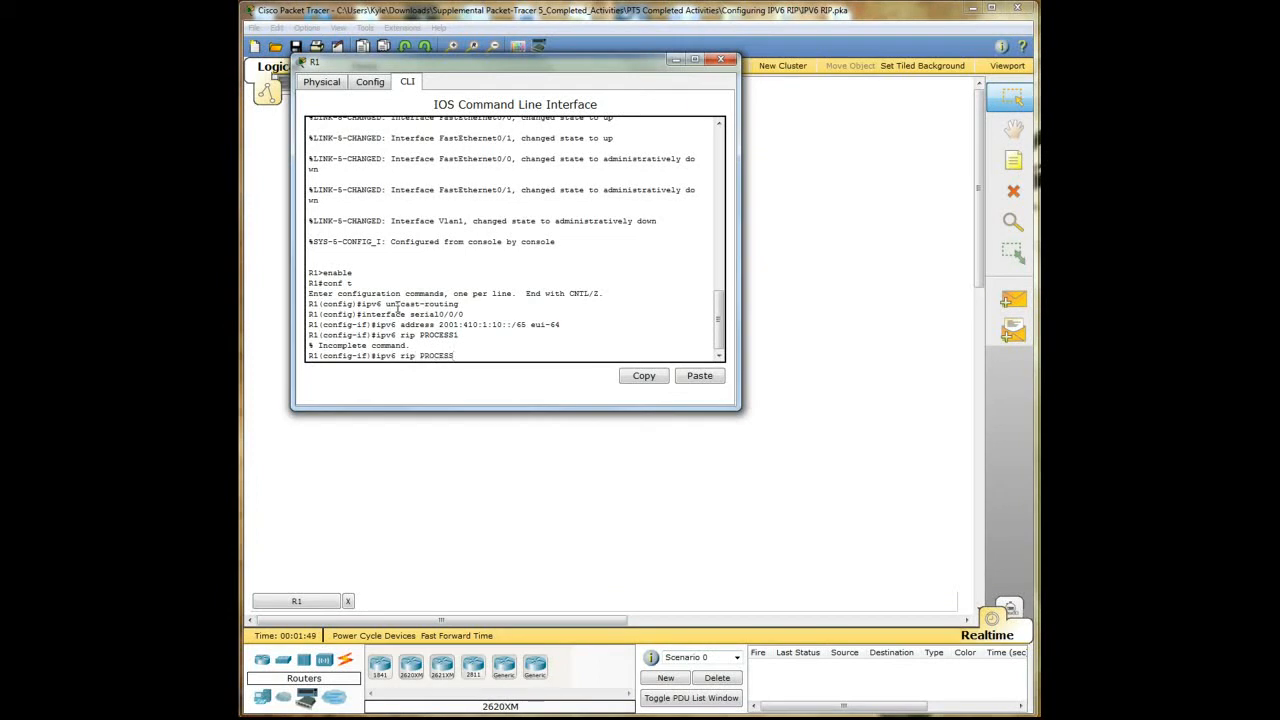
{"action": "type", "text": "enable"}
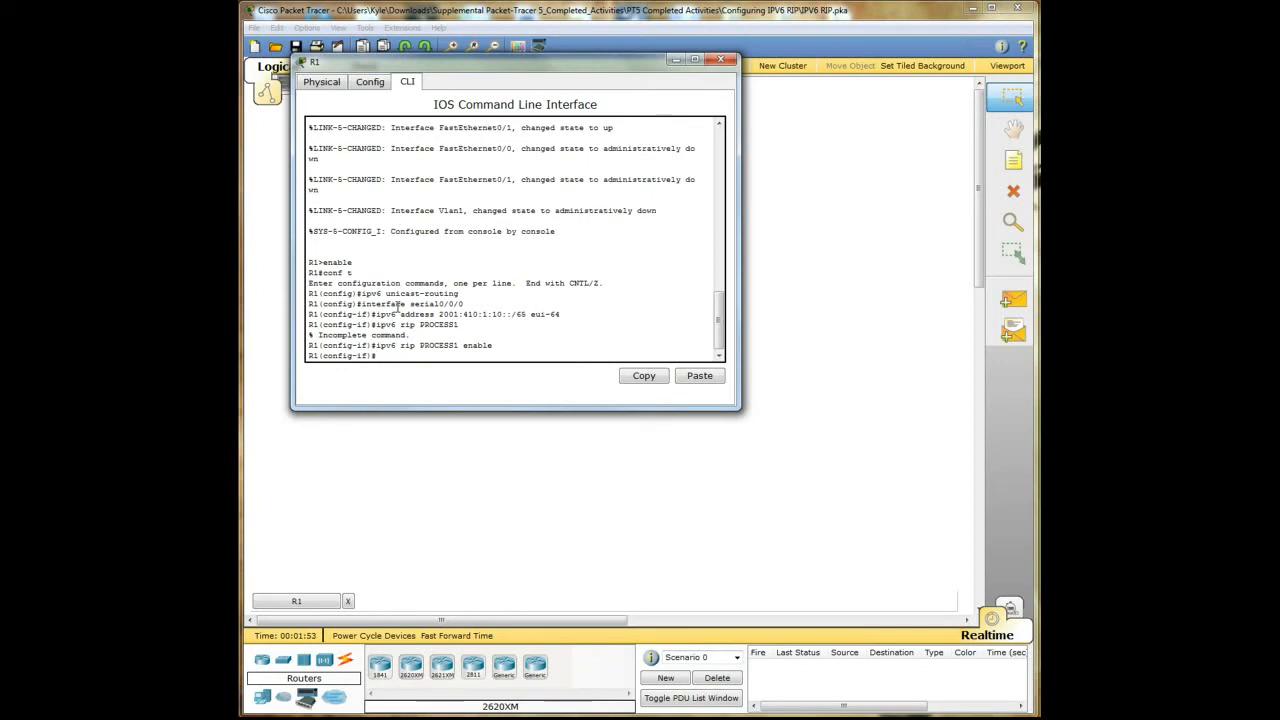
{"action": "type", "text": "clock rate"}
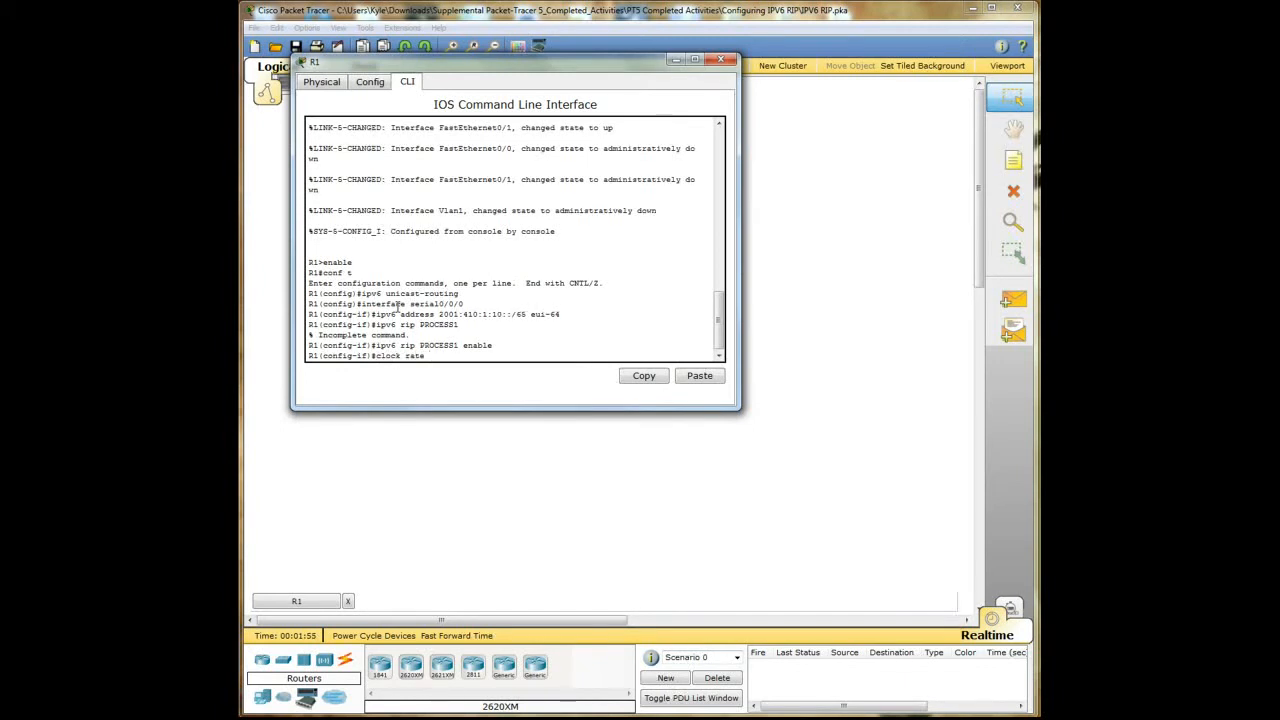
{"action": "type", "text": "64000"}
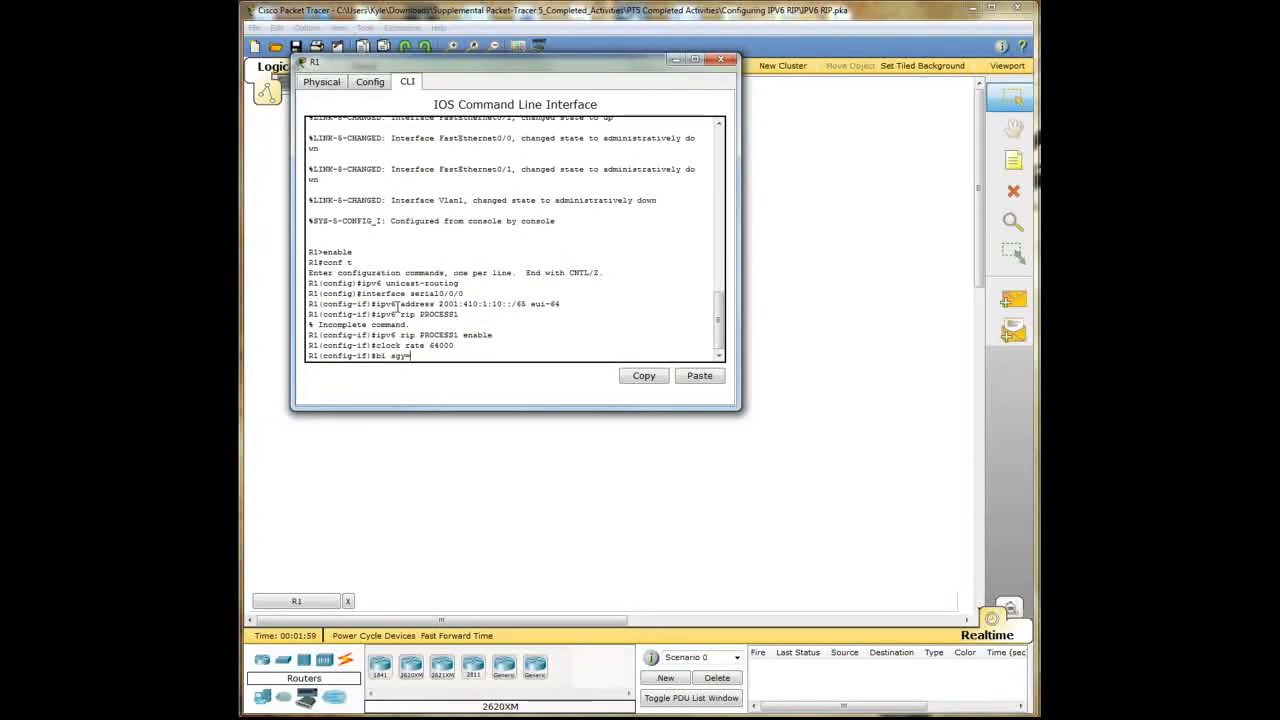
{"action": "type", "text": "no"}
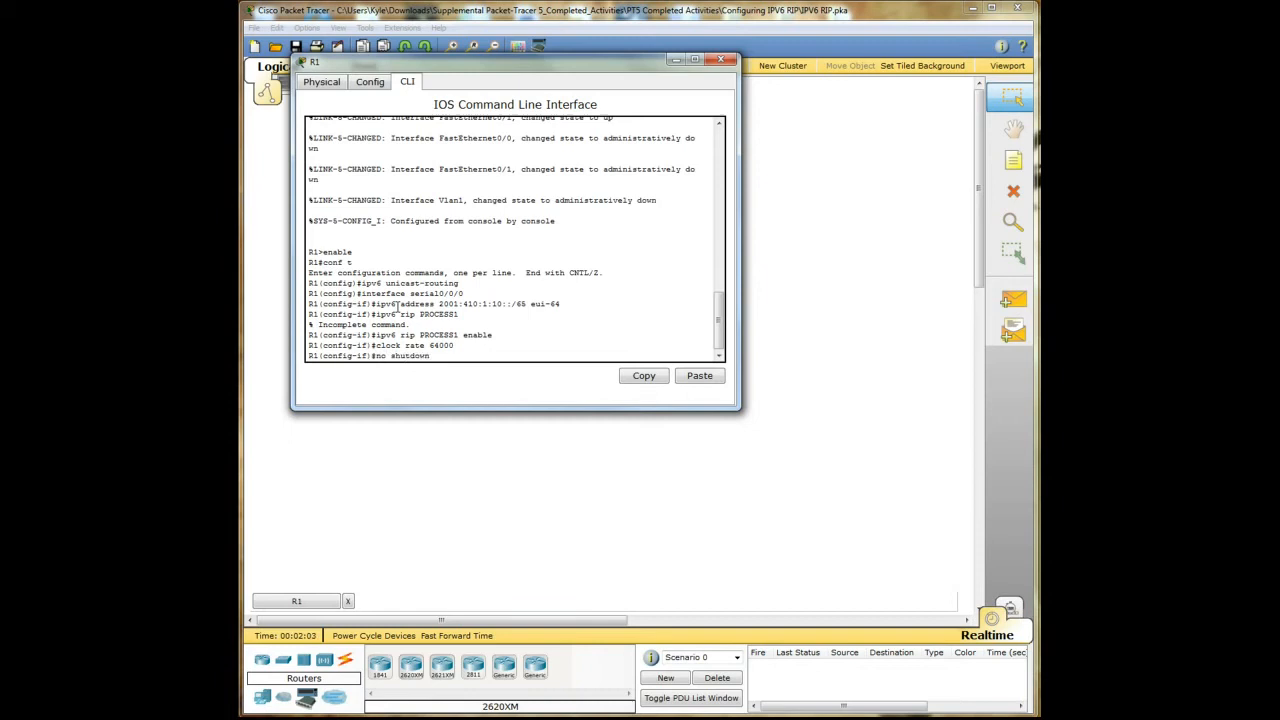
{"action": "type", "text": "exit"}
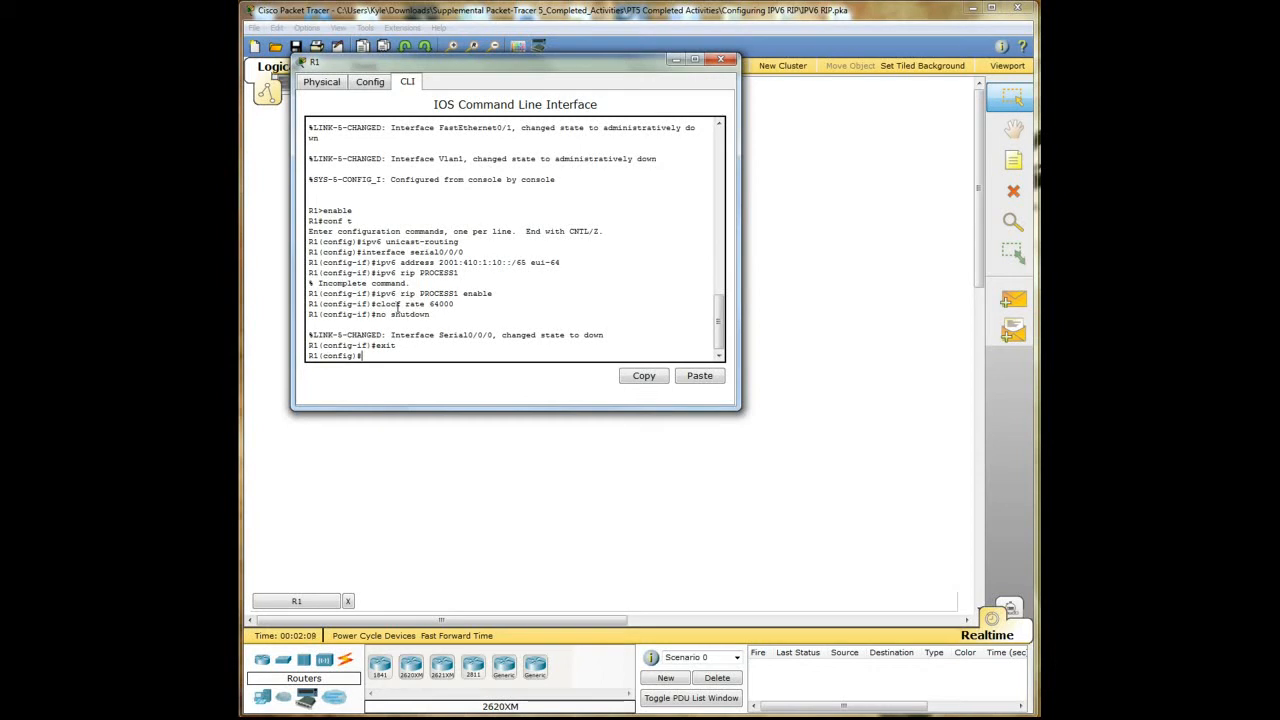
{"action": "type", "text": "exit"}
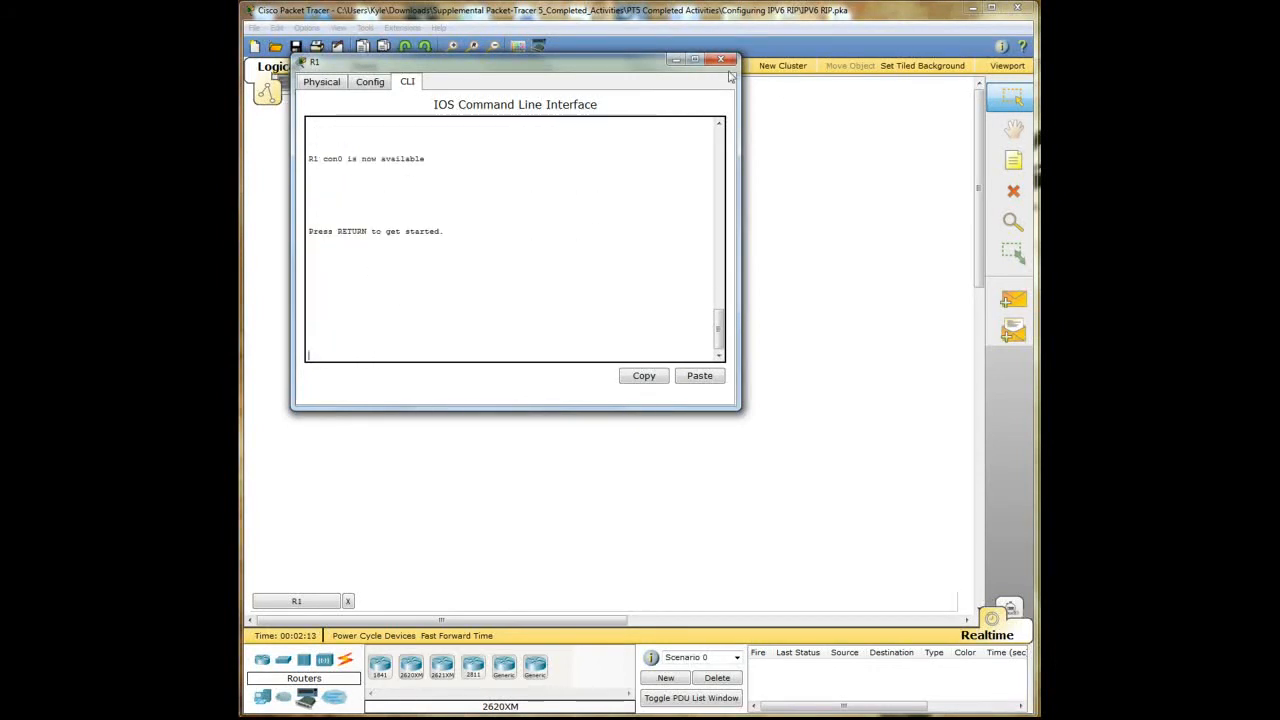
Step: Close R1, open R2's CLI, enter conf t, and enable ipv6 unicast-routing
{"action": "left_click", "coordinate": [719, 60]}
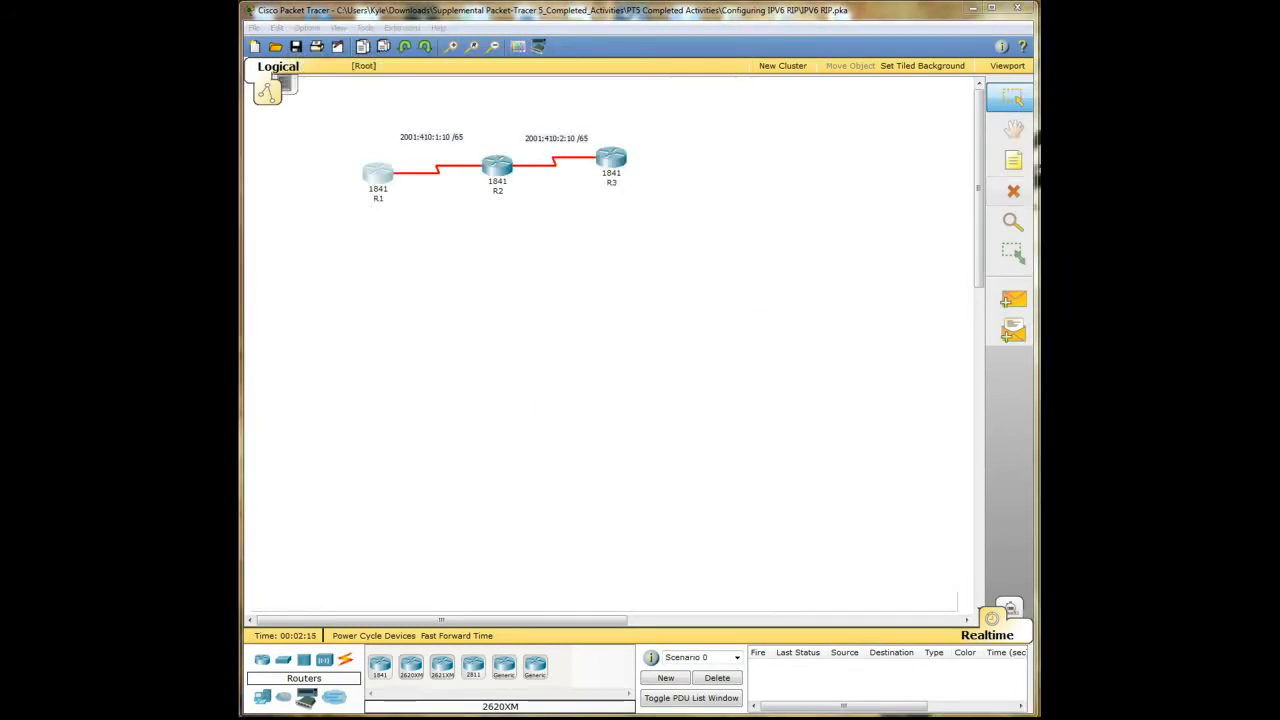
{"action": "double_click", "coordinate": [497, 165]}
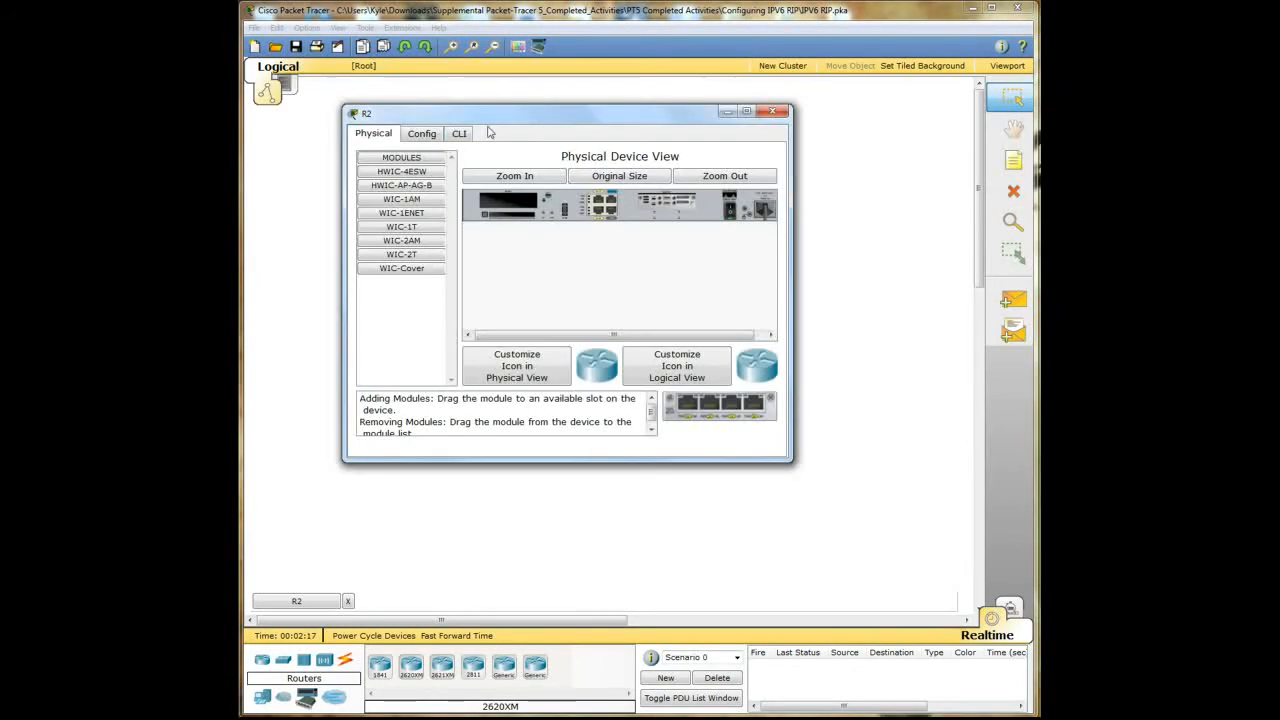
{"action": "left_click", "coordinate": [459, 133]}
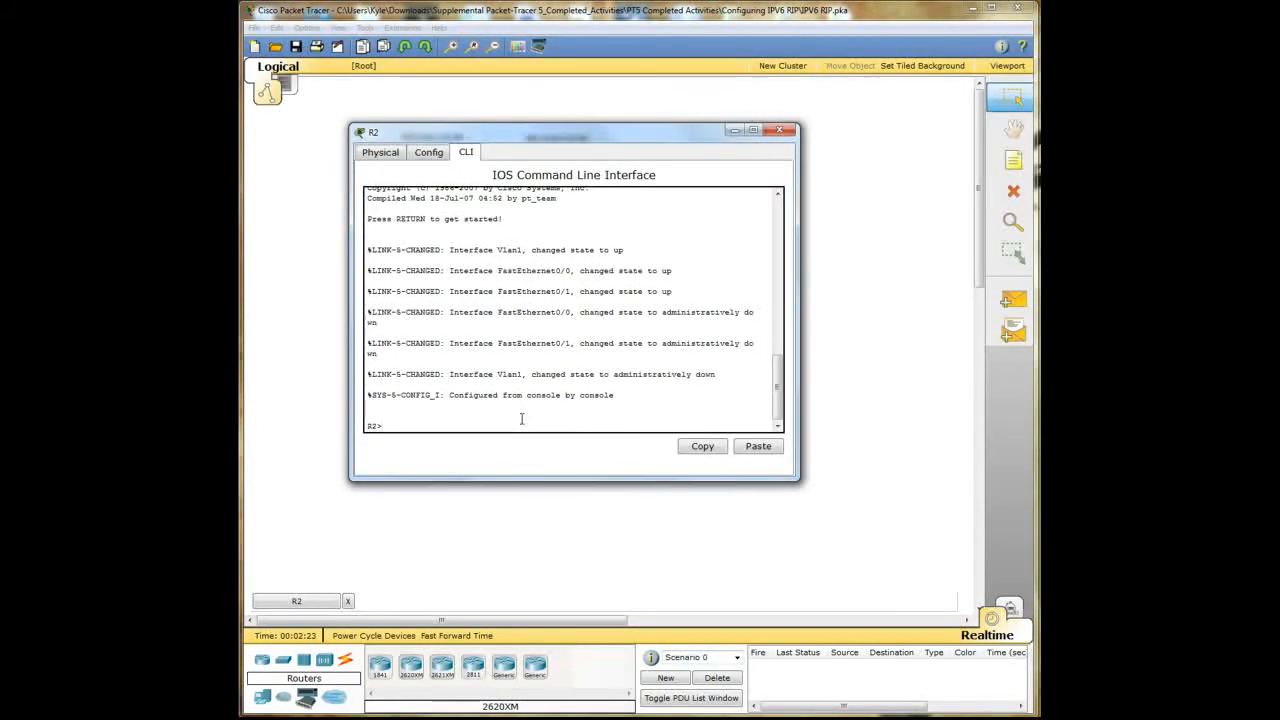
{"action": "type", "text": "enable"}
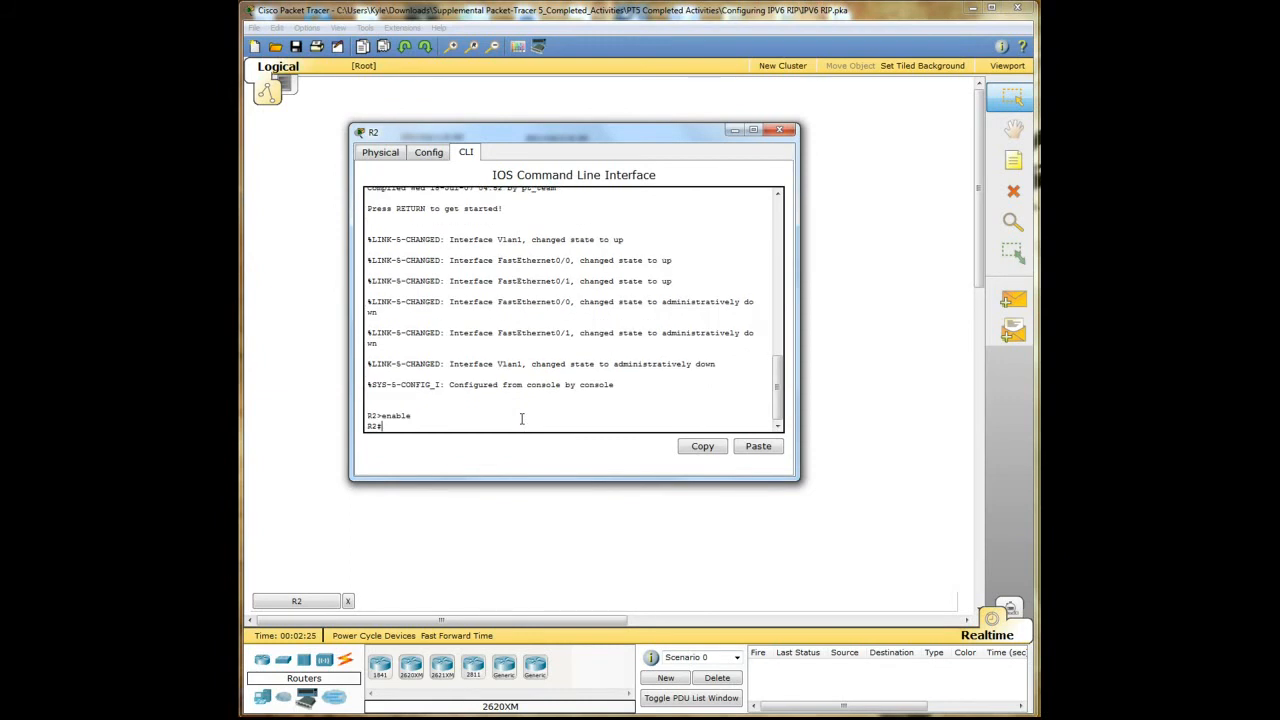
{"action": "type", "text": "conf t"}
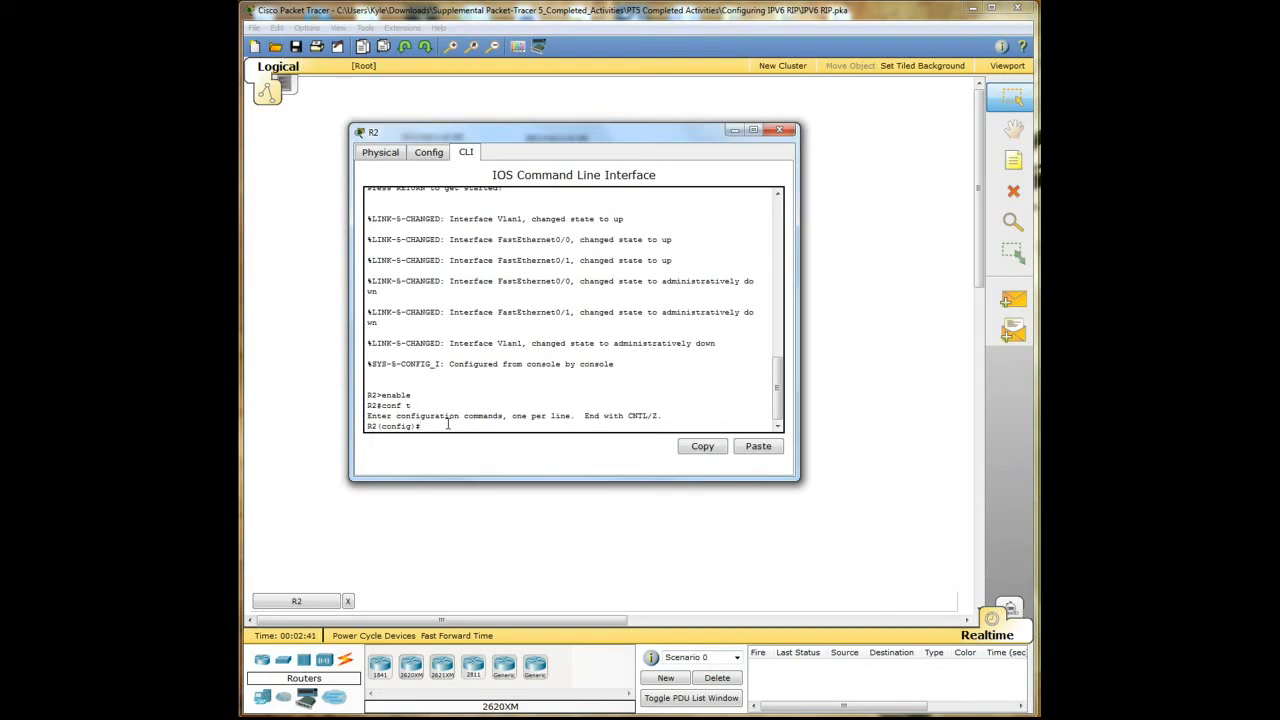
{"action": "type", "text": "ipv6 unicast-routing"}
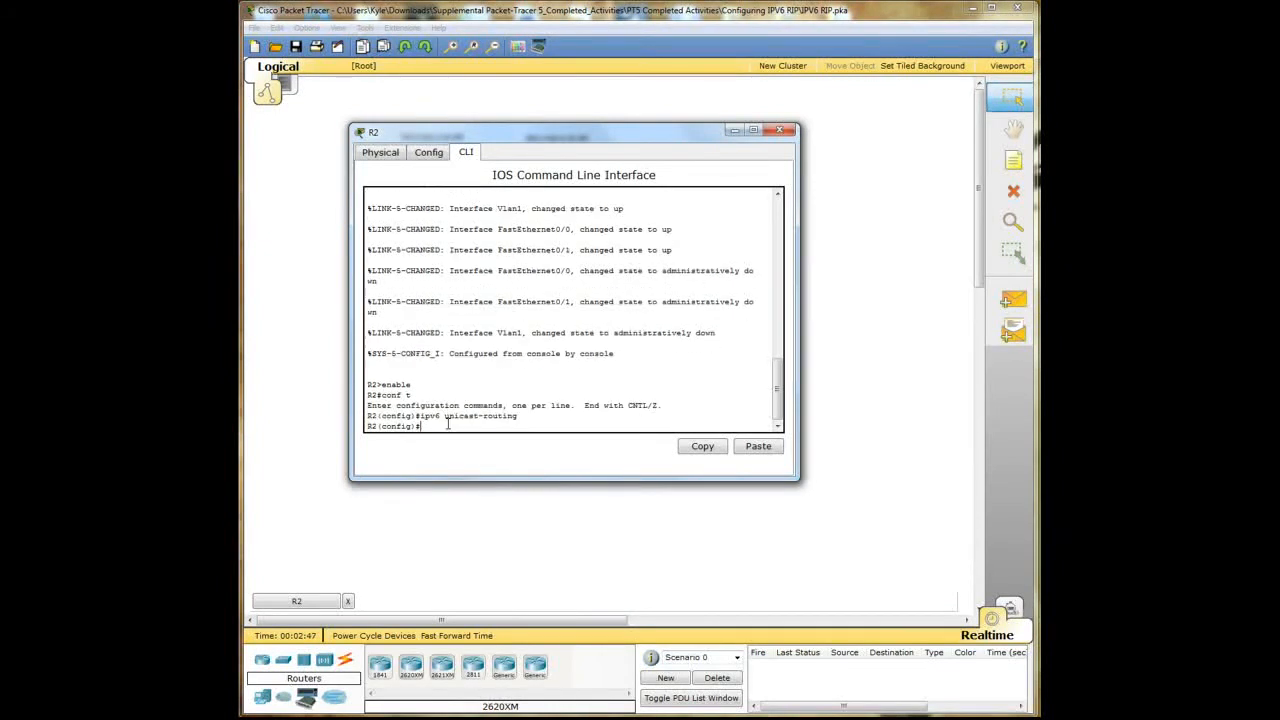
Step: On R2's serial0/0/0, configure ipv6 address 2001:410:1:10::/65 eui-64
{"action": "type", "text": "interface seria"}
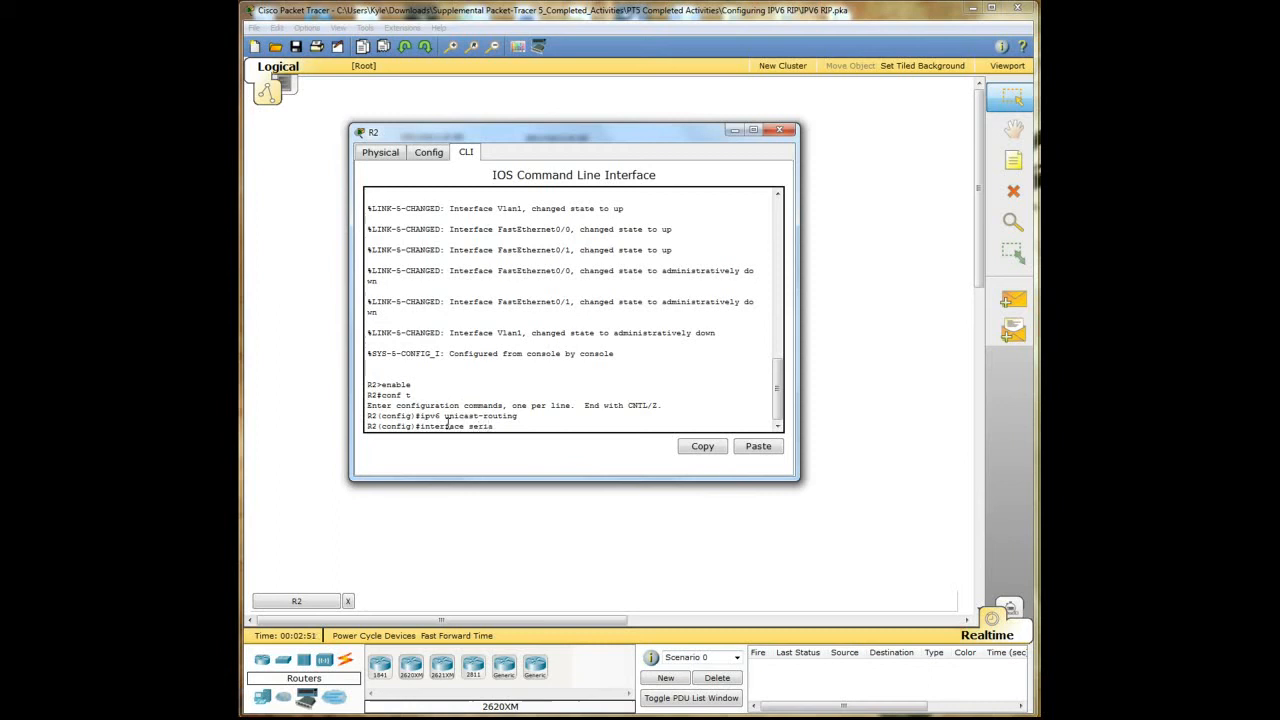
{"action": "type", "text": "l"}
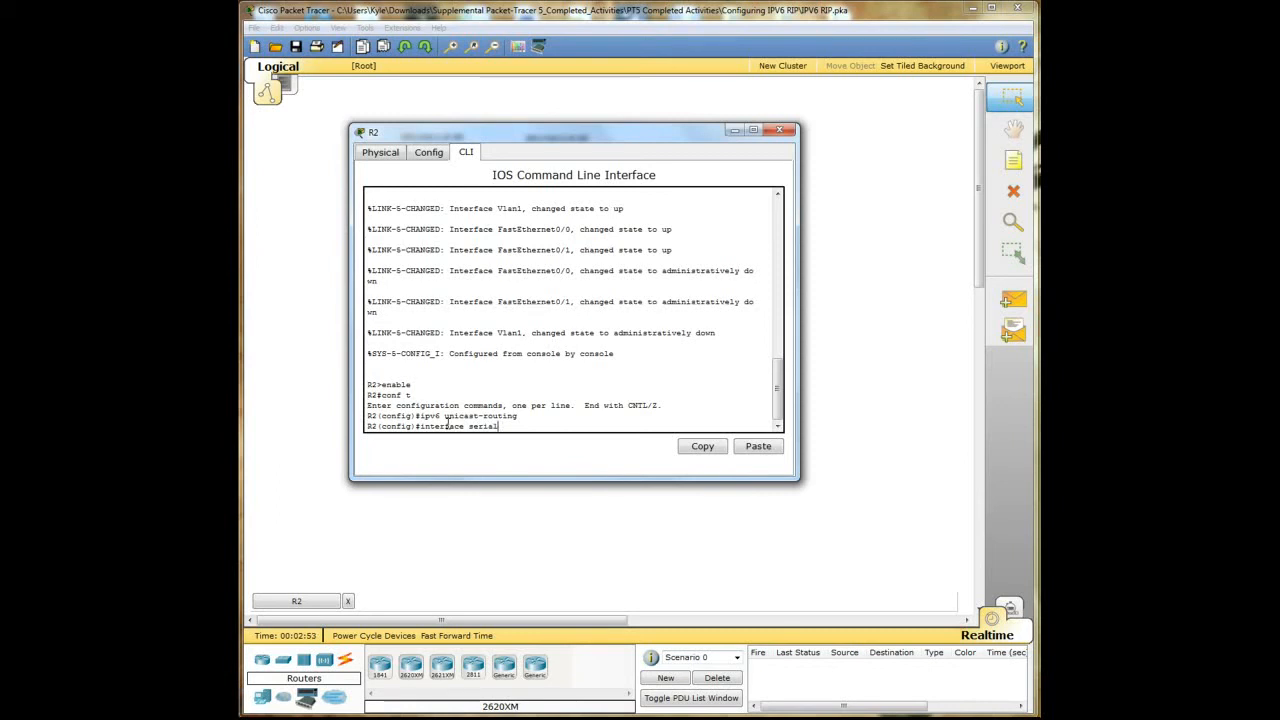
{"action": "type", "text": "0/0/0"}
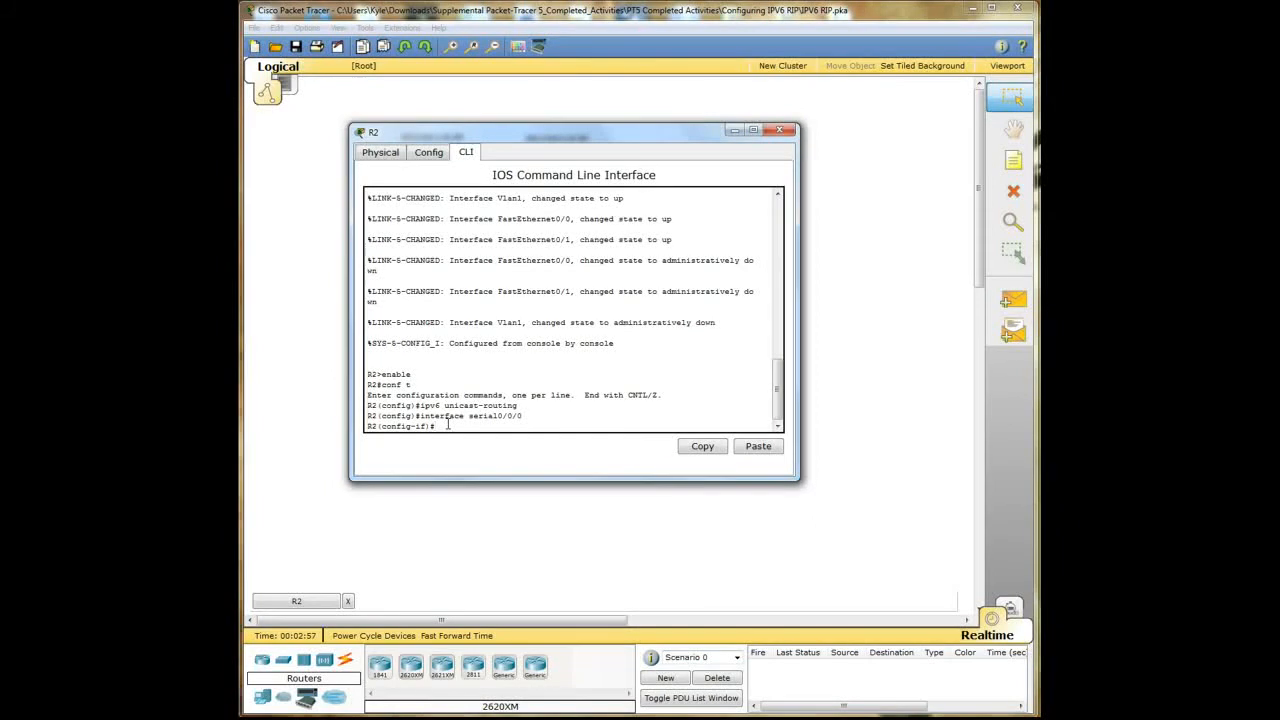
{"action": "type", "text": "ipv"}
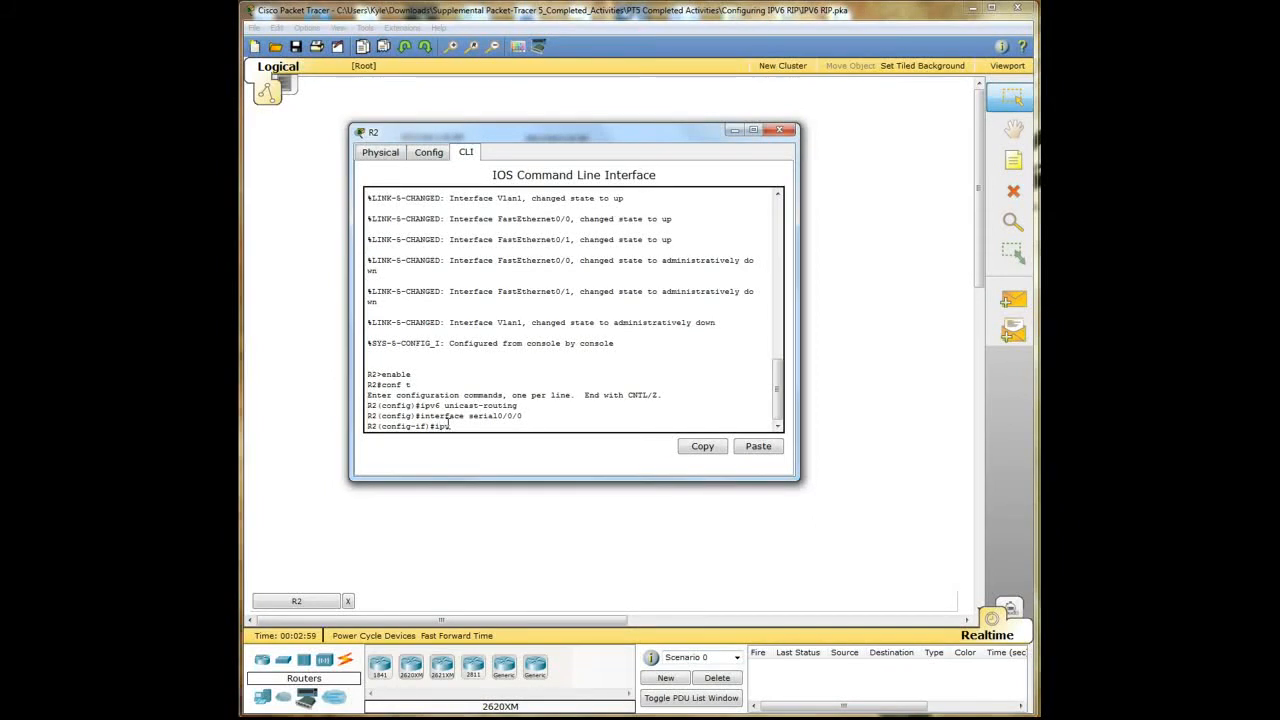
{"action": "type", "text": "6 address"}
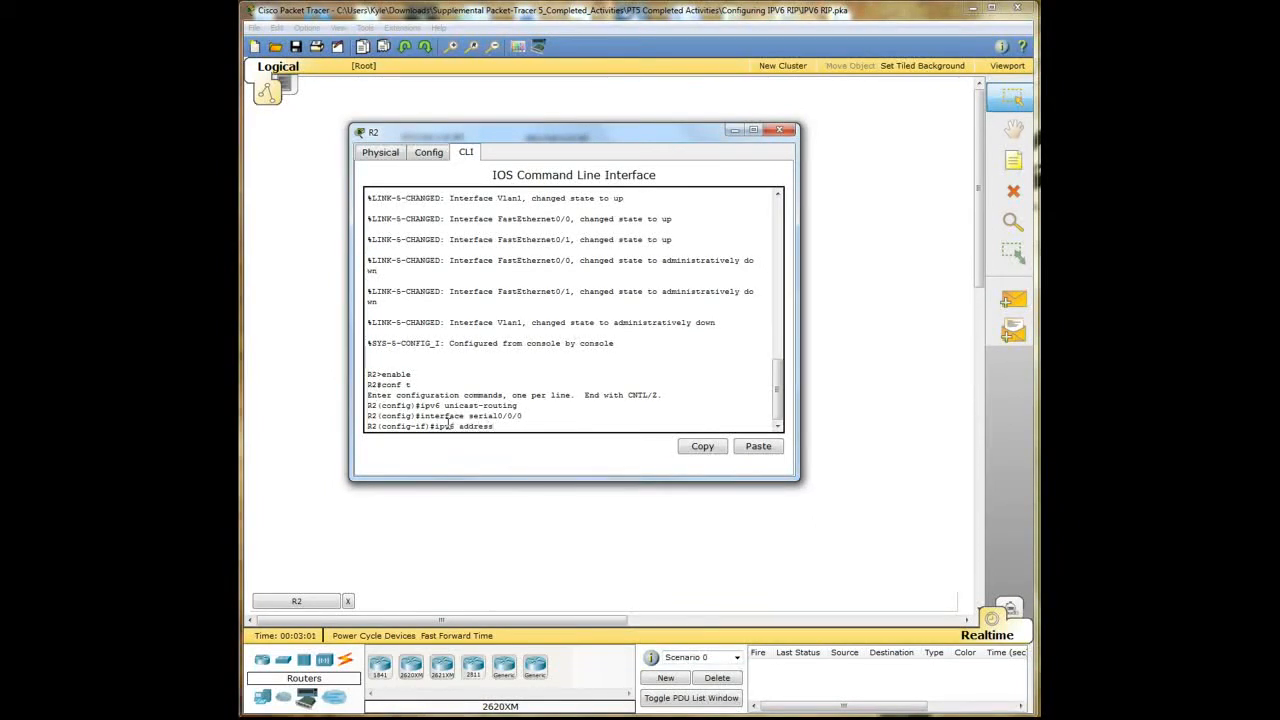
{"action": "type", "text": "2001:"}
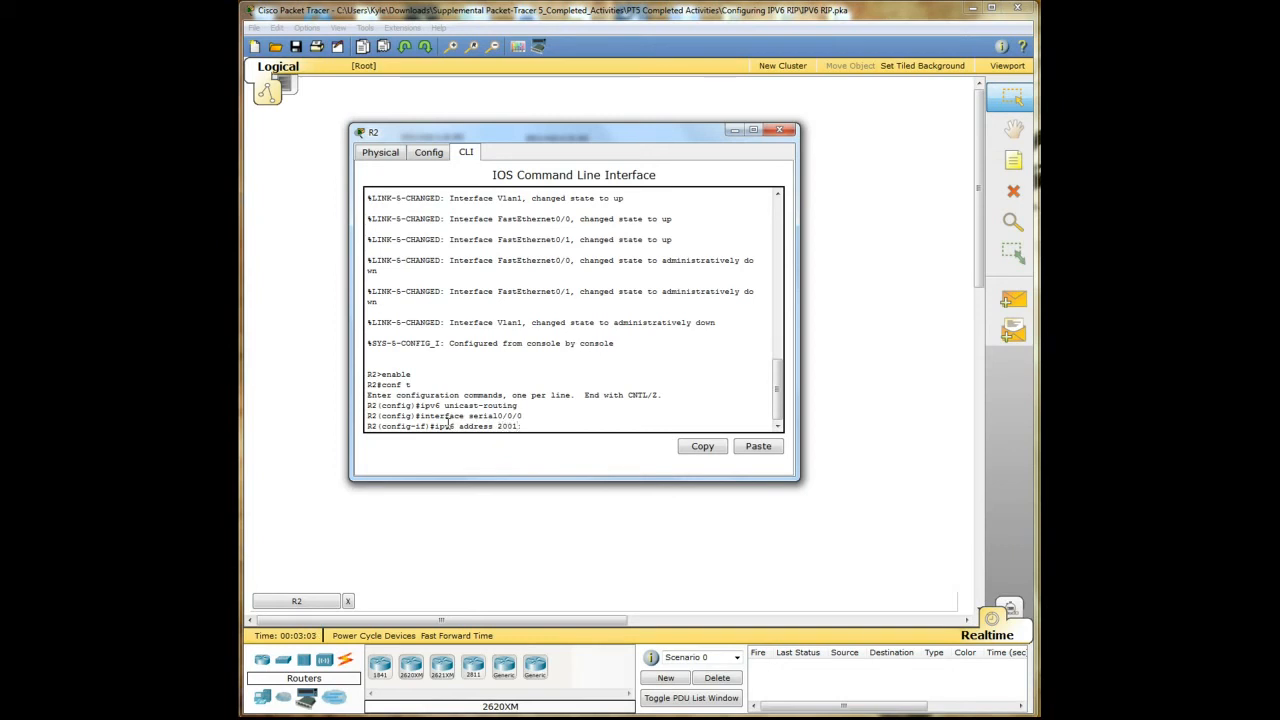
{"action": "type", "text": "410:1"}
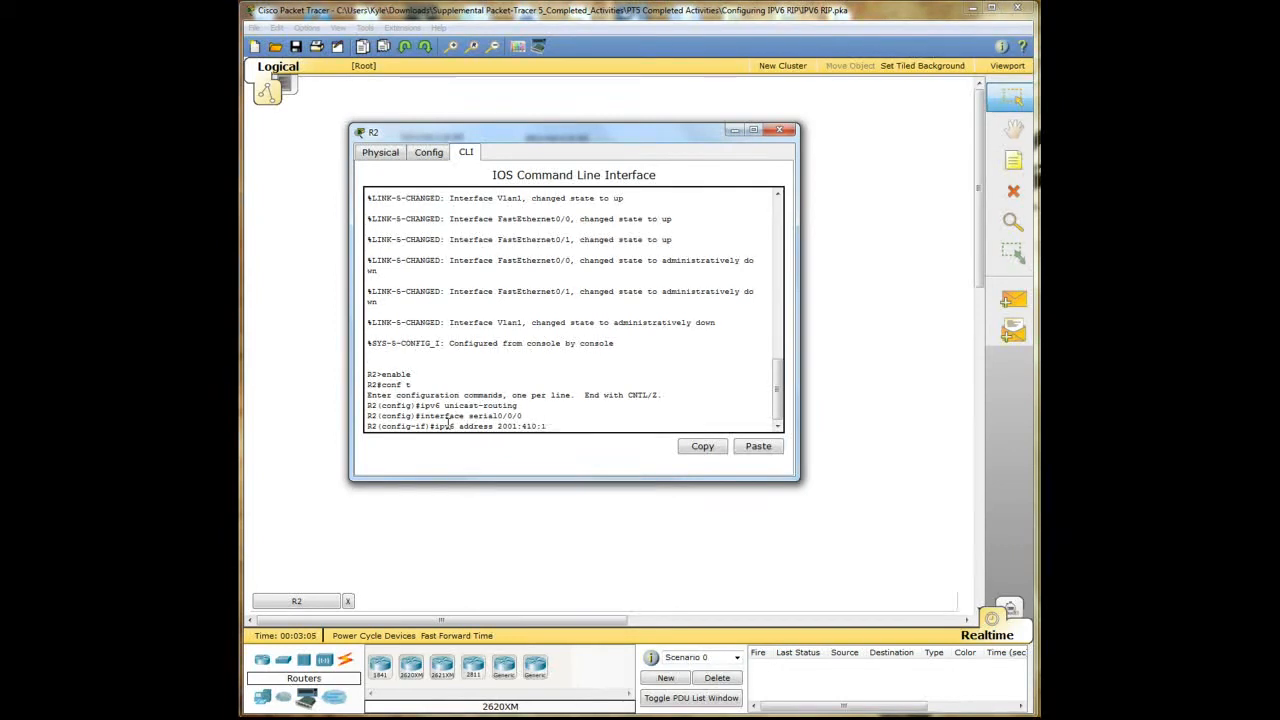
{"action": "type", "text": ":1"}
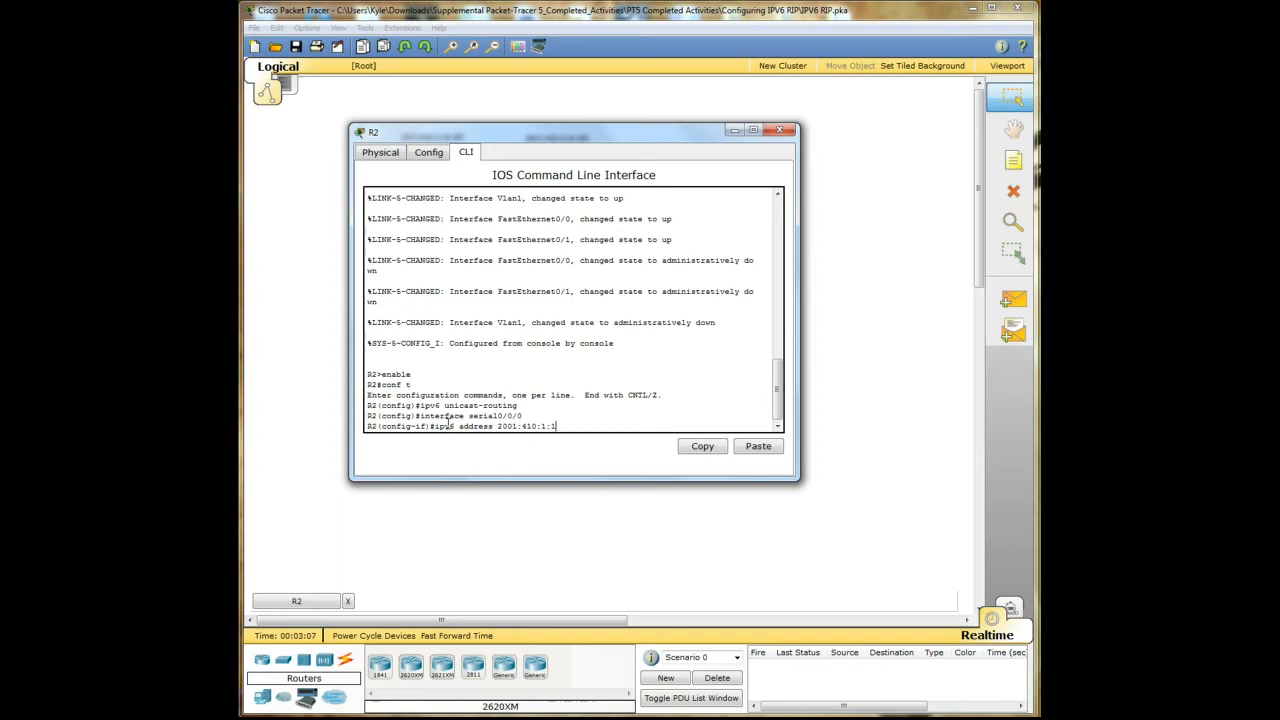
{"action": "type", "text": "0::/"}
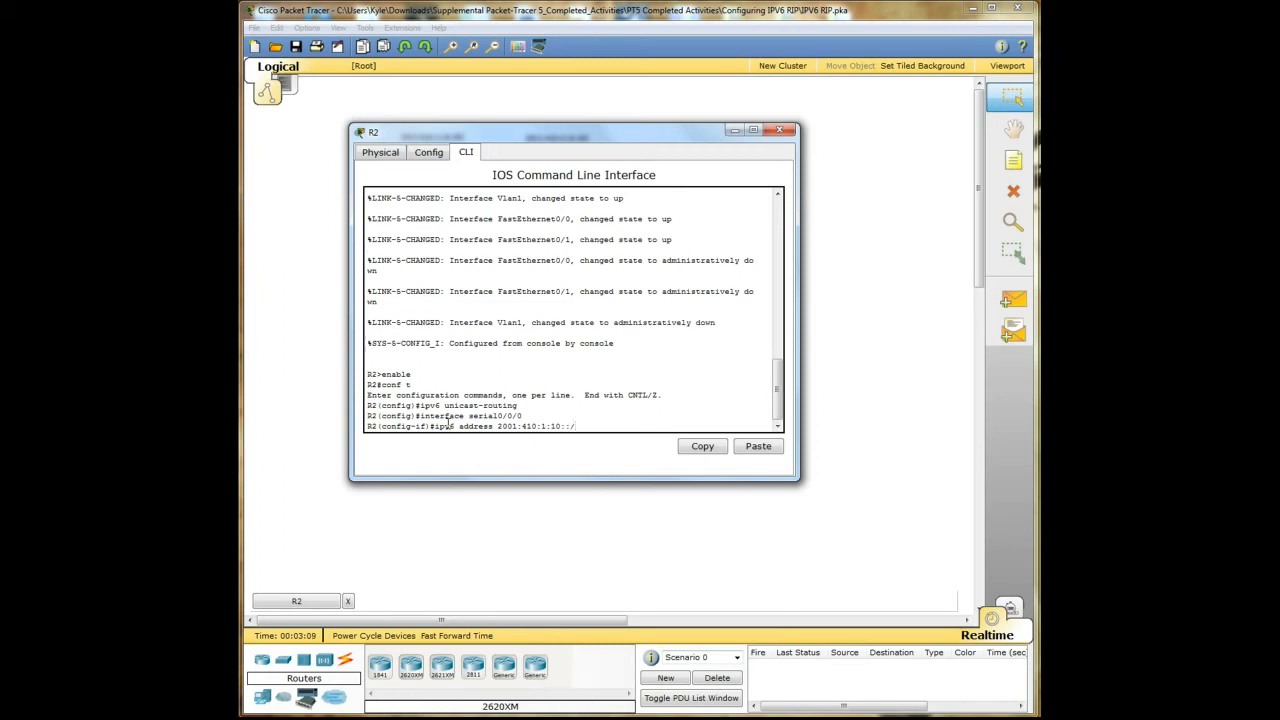
{"action": "type", "text": "65 eui-64"}
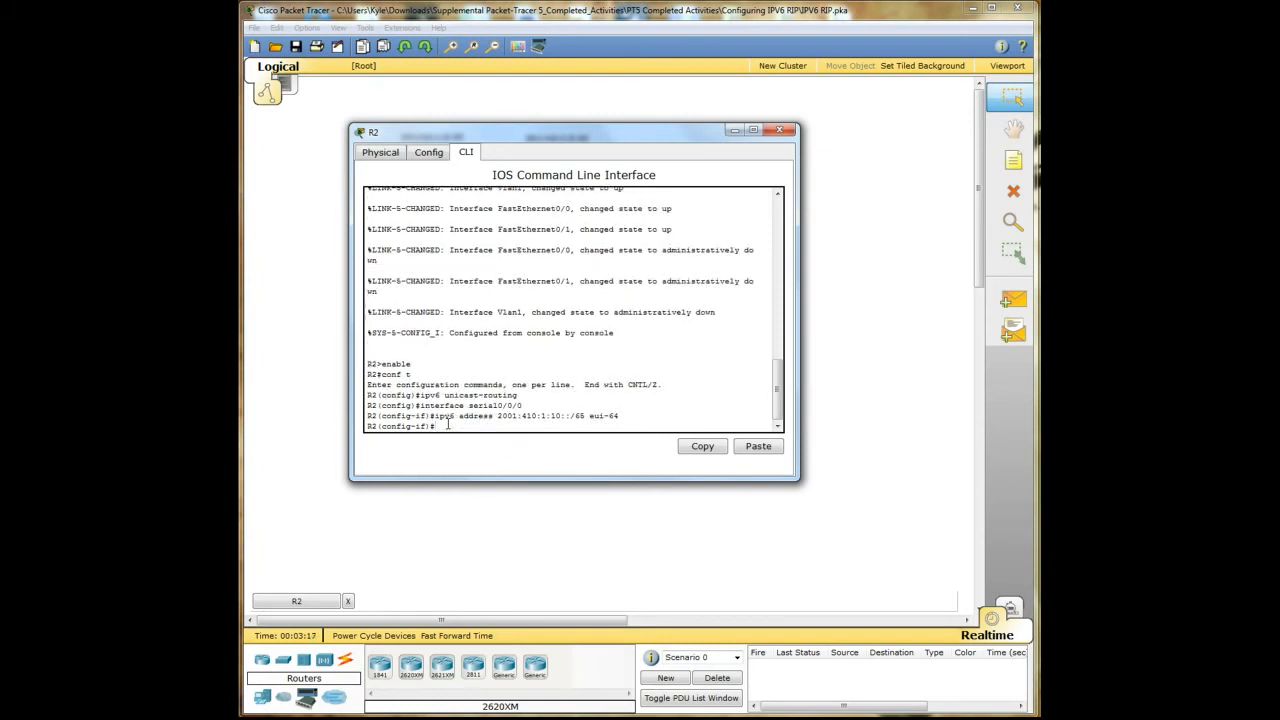
Step: Enable RIPng PROCESS1 on R2's serial0/0/0 and bring it up with no shutdown
{"action": "type", "text": "ipv6 rip"}
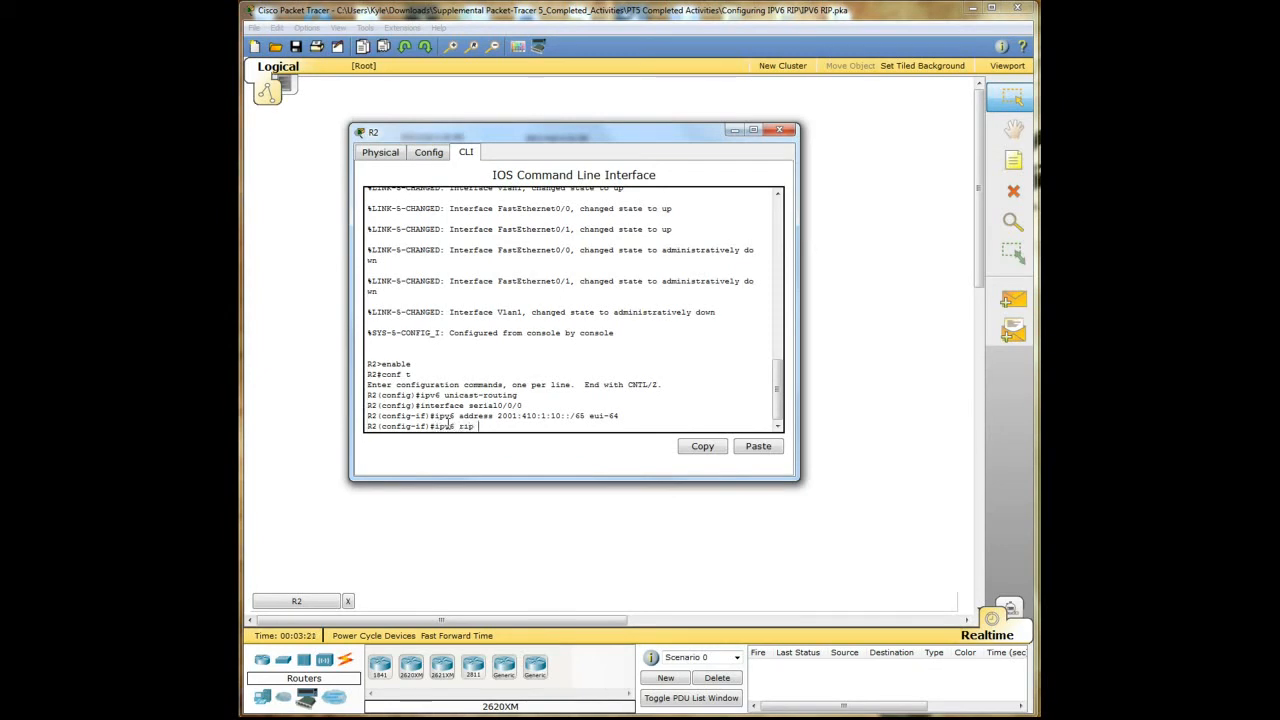
{"action": "type", "text": "PROCESS1 enable"}
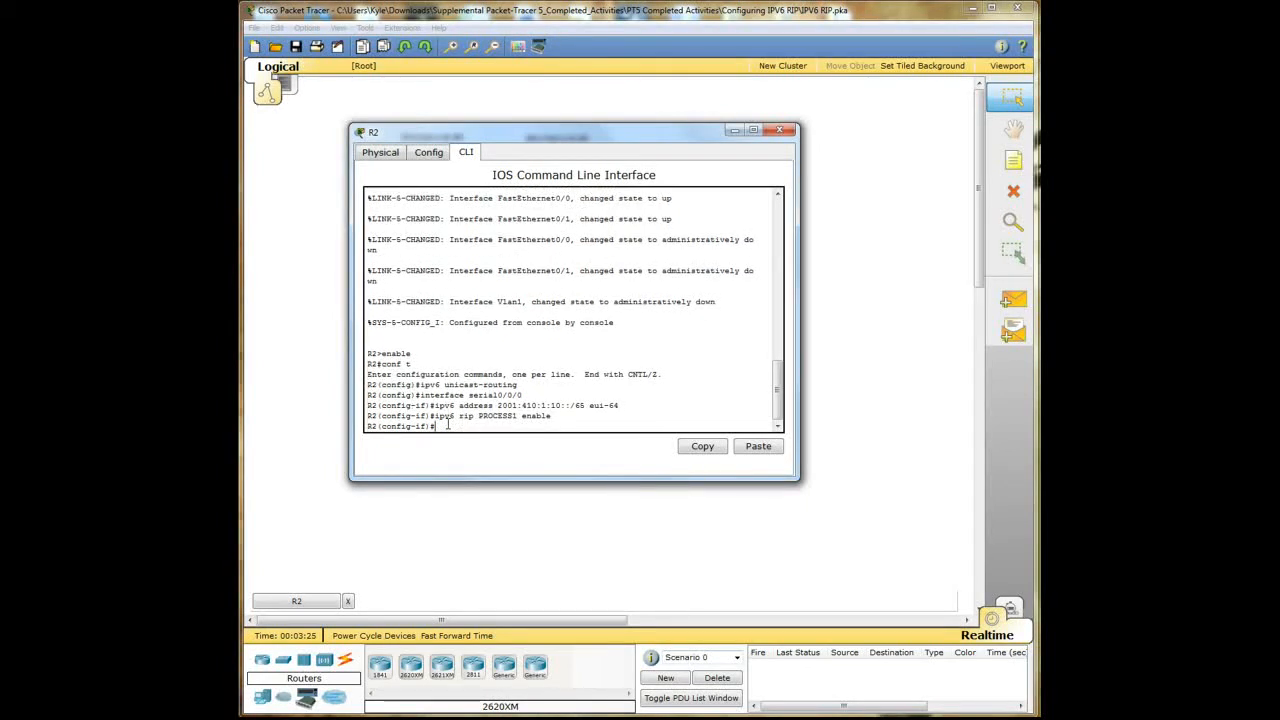
{"action": "type", "text": "no shut"}
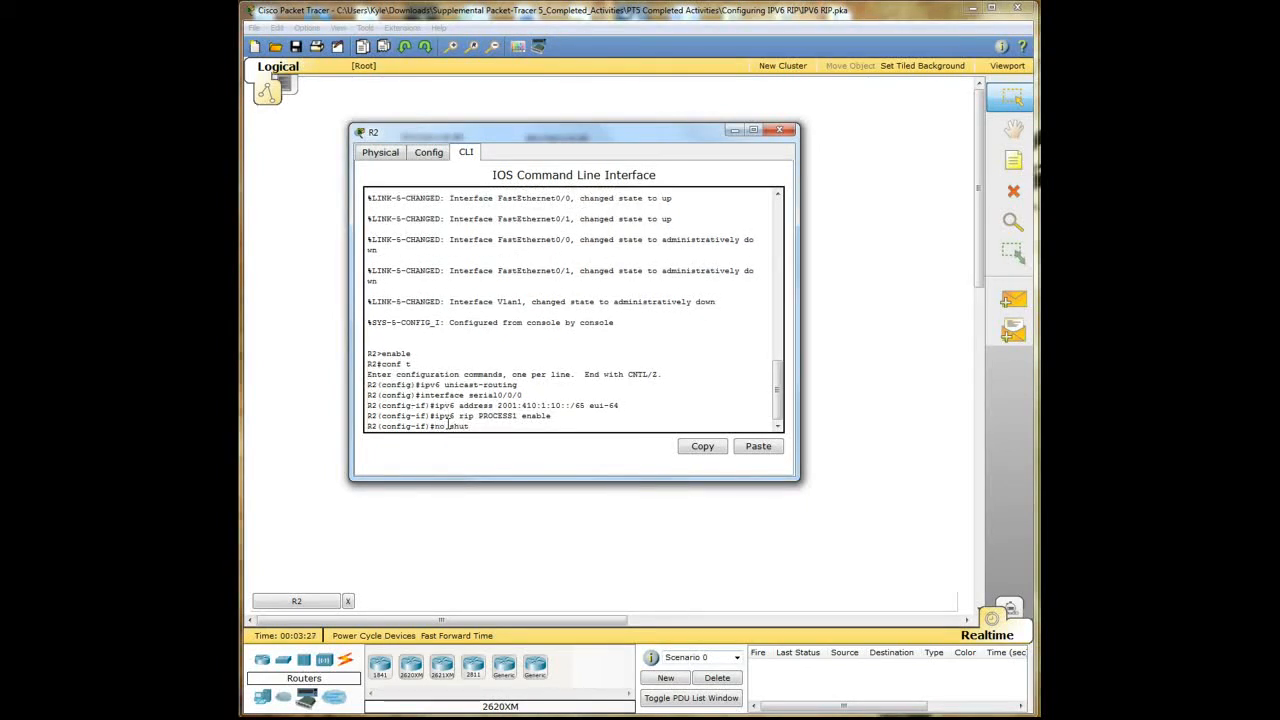
{"action": "key", "text": "enter"}
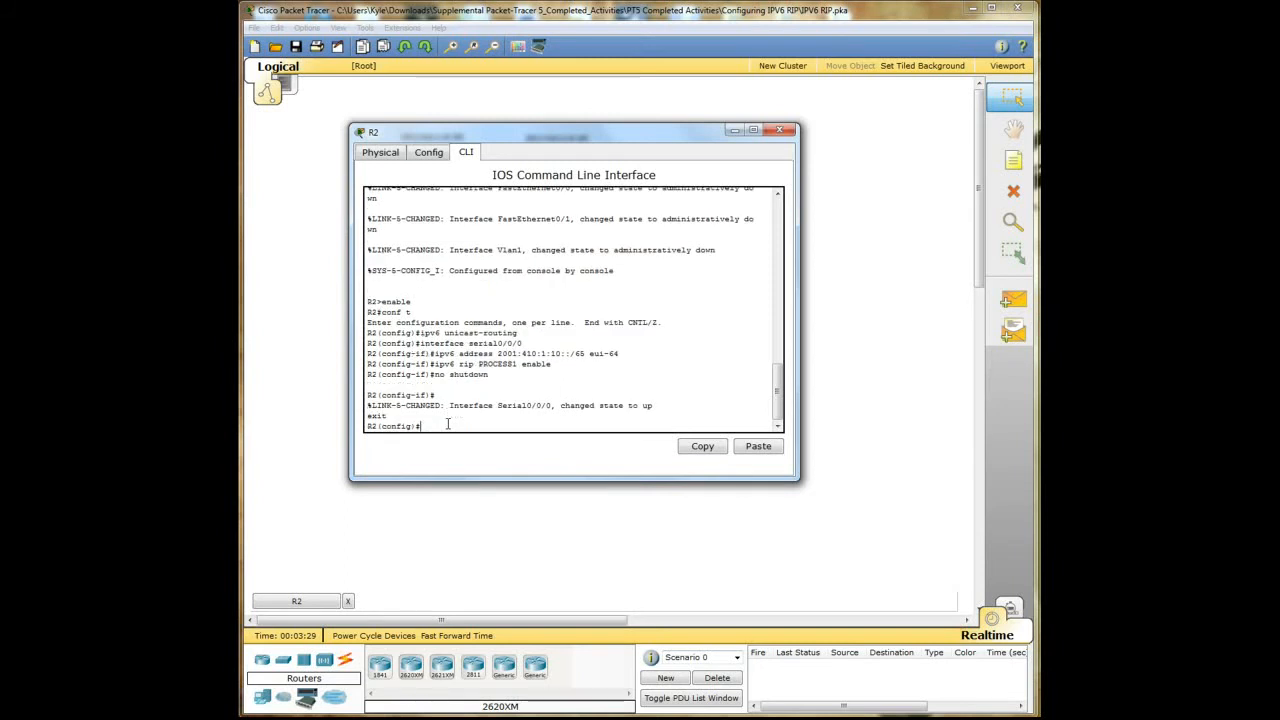
Step: Give R2's serial0/0/1 the address 2001:410:2:10::/65 eui-64
{"action": "type", "text": "interface"}
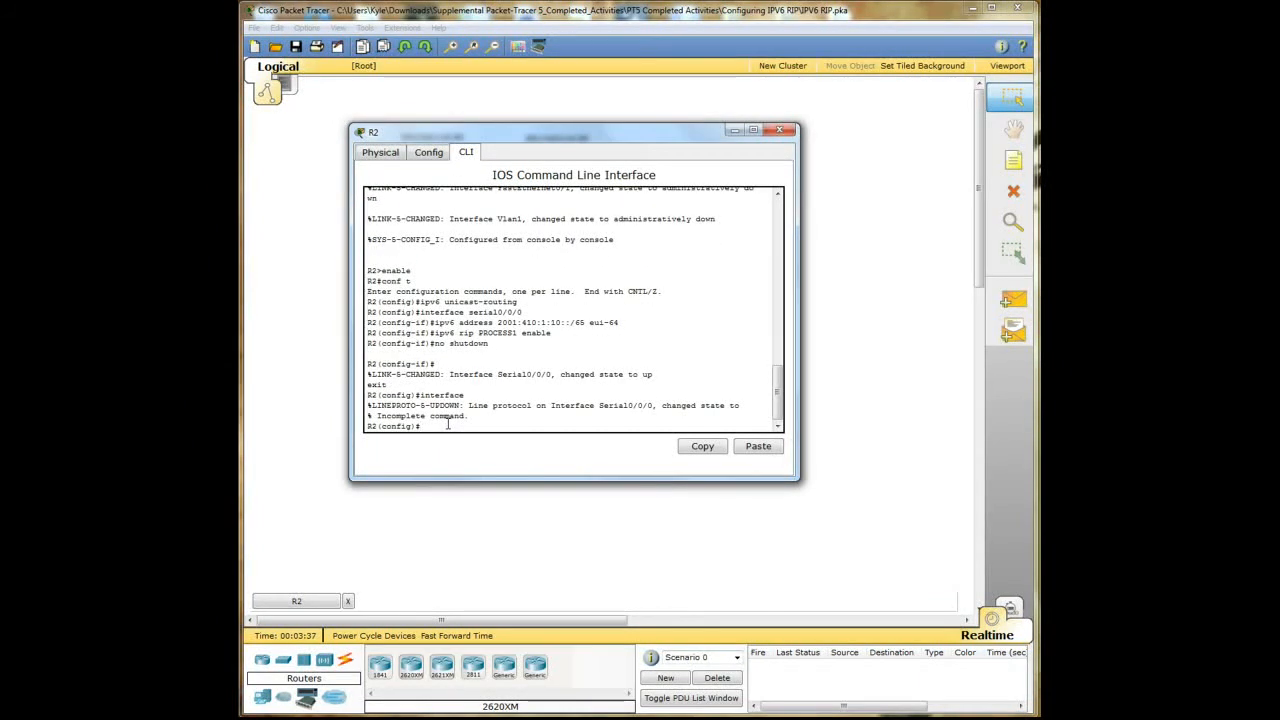
{"action": "type", "text": "interface"}
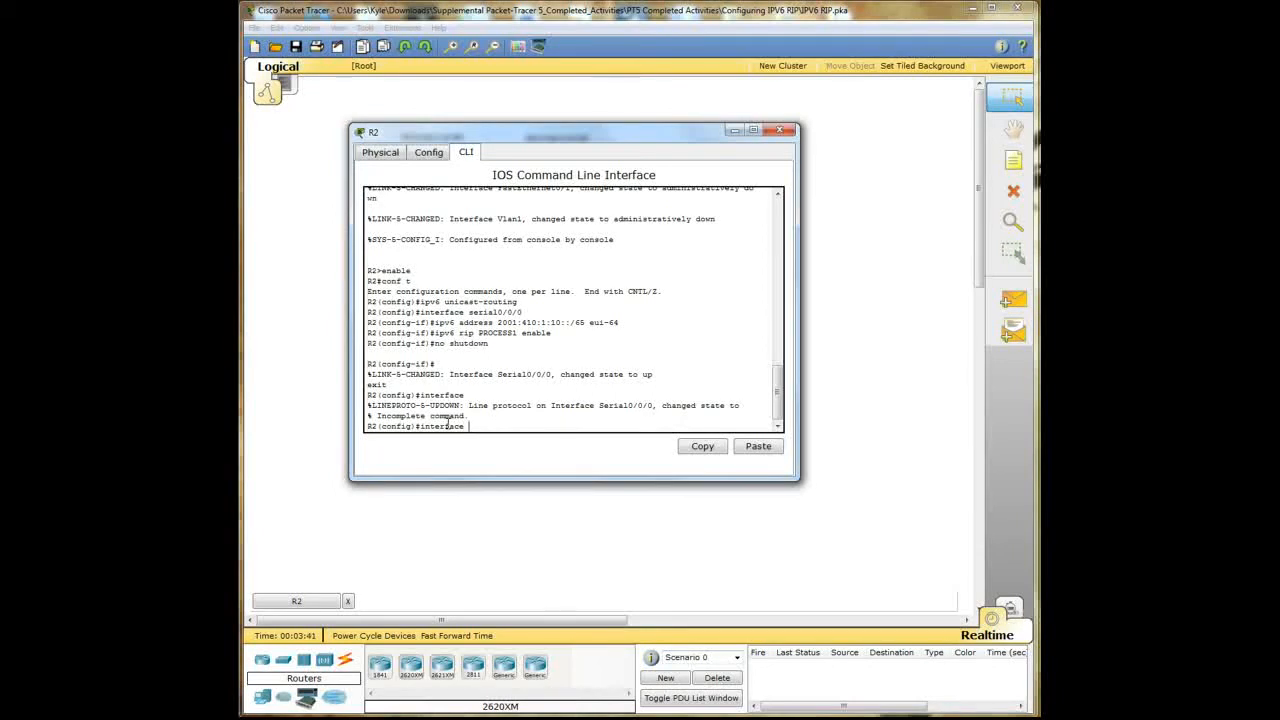
{"action": "type", "text": "ser"}
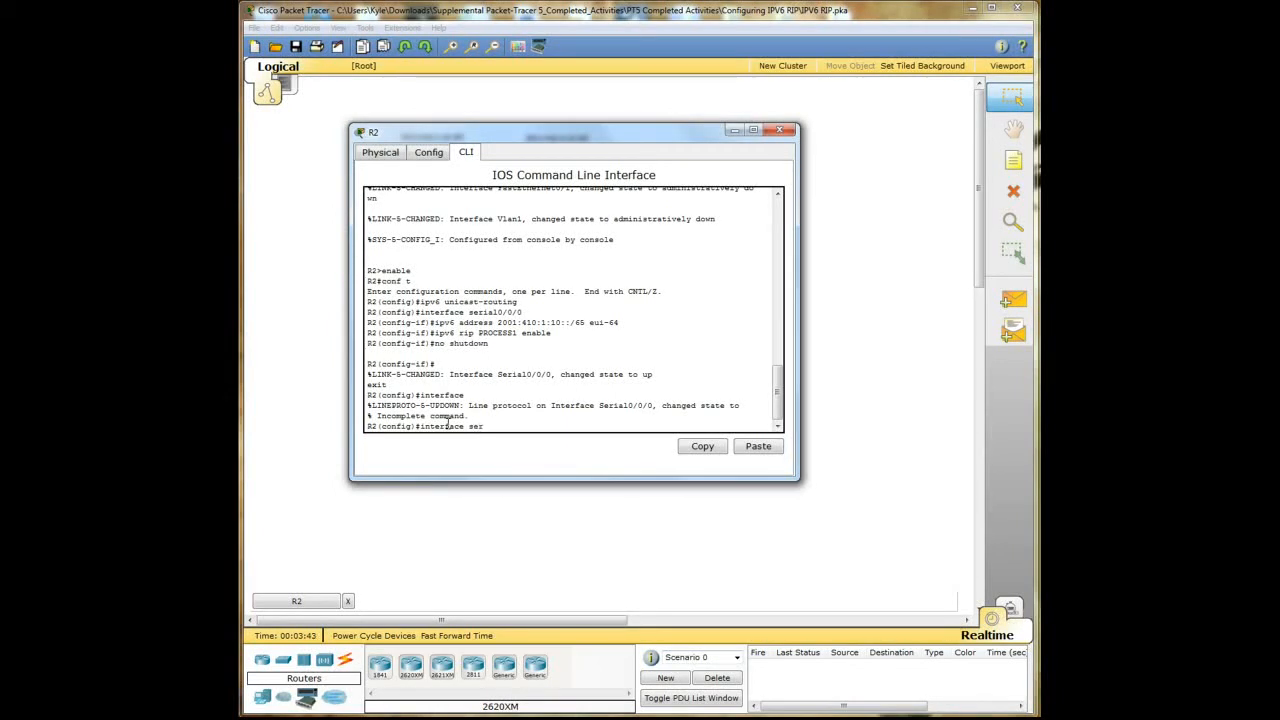
{"action": "type", "text": "ial0/0/1"}
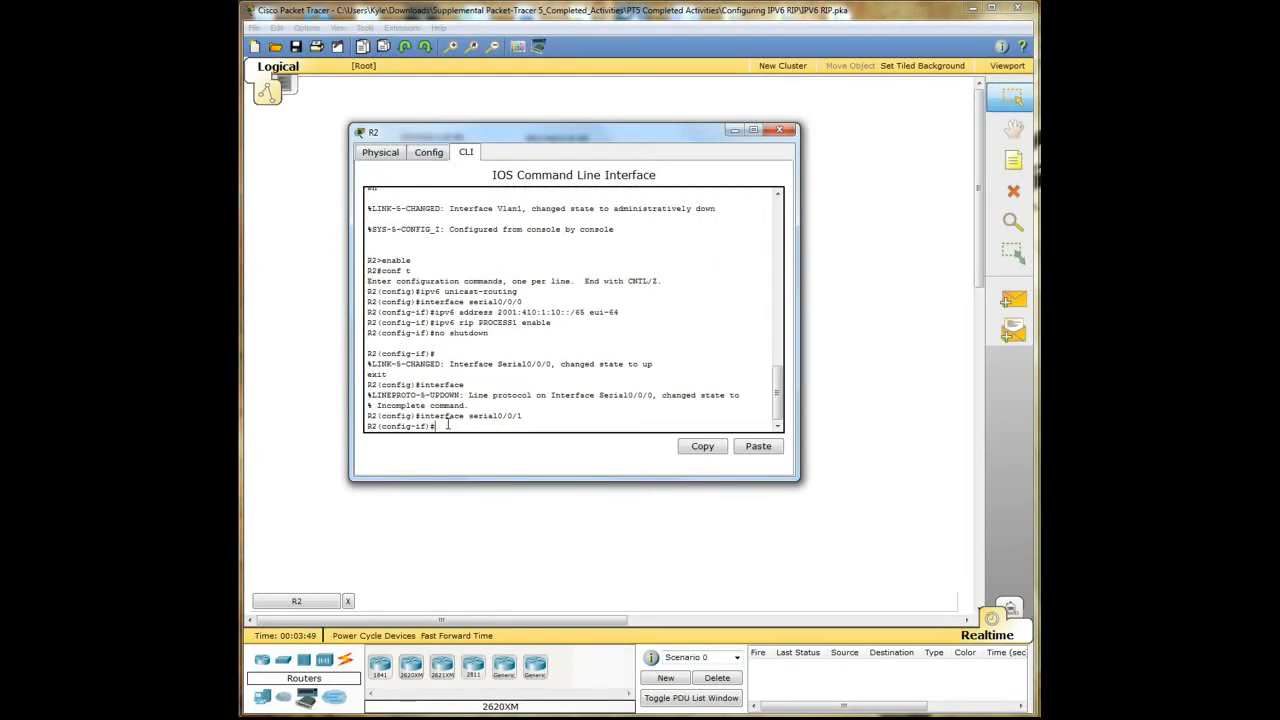
{"action": "type", "text": "in"}
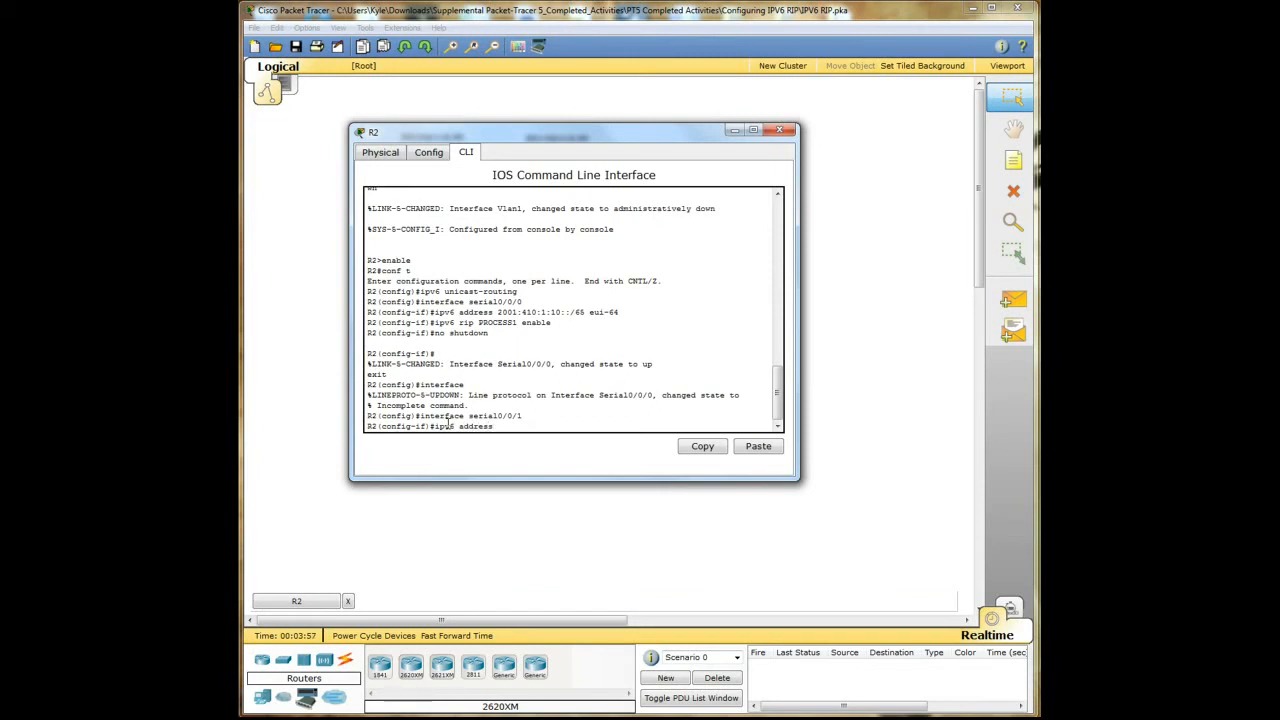
{"action": "type", "text": "2001:410:"}
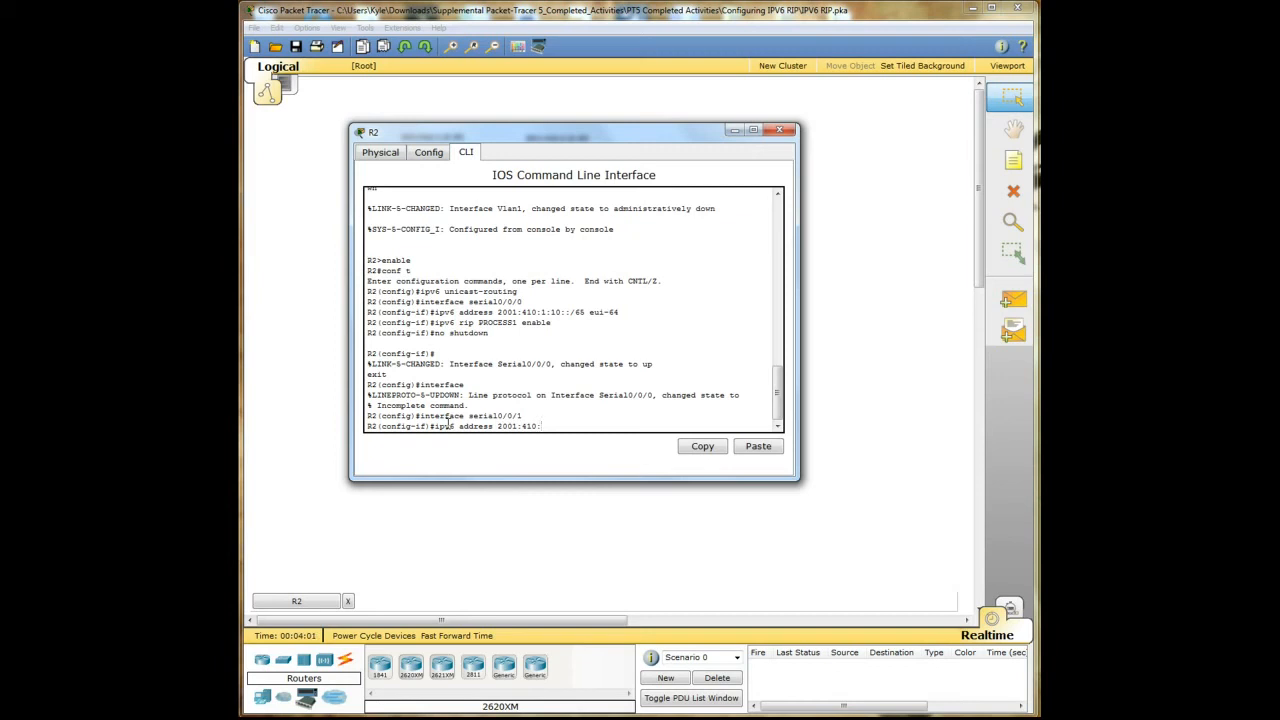
{"action": "type", "text": "2:10::/"}
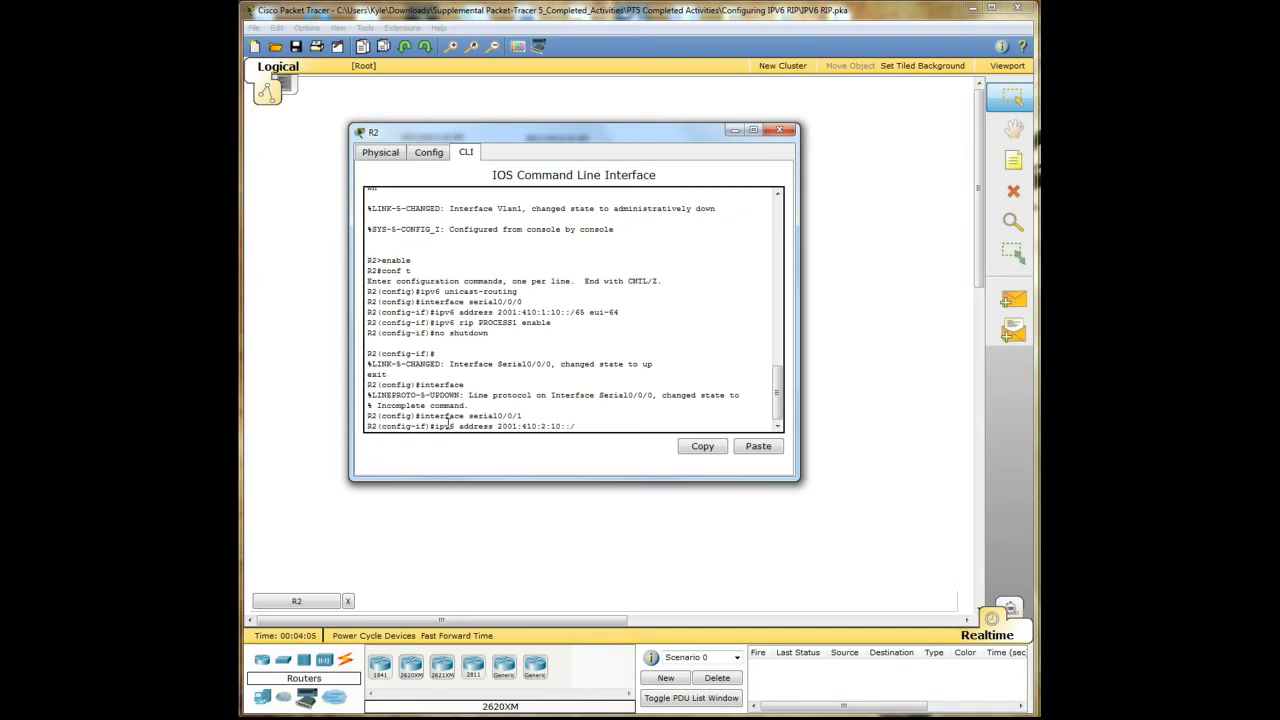
{"action": "type", "text": "65 eui-64"}
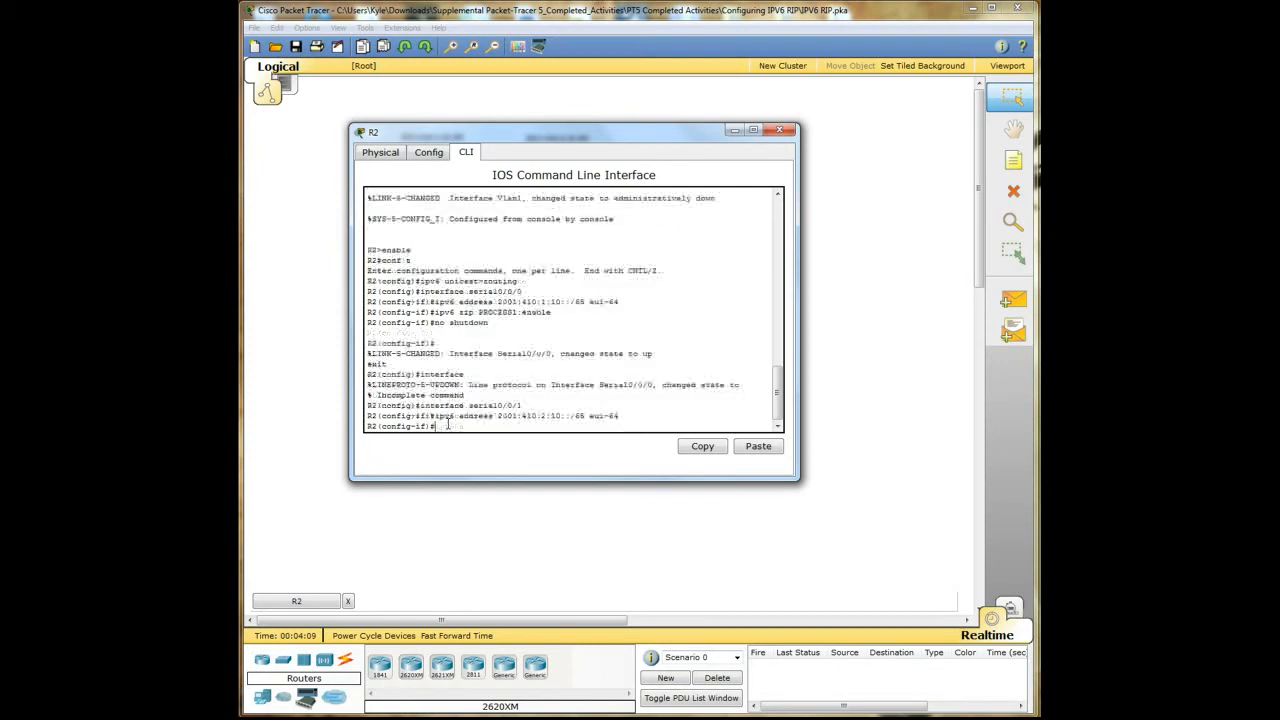
Step: Enable RIPng PROCESS1 on serial0/0/1 and set its clock rate to 64000
{"action": "type", "text": "i"}
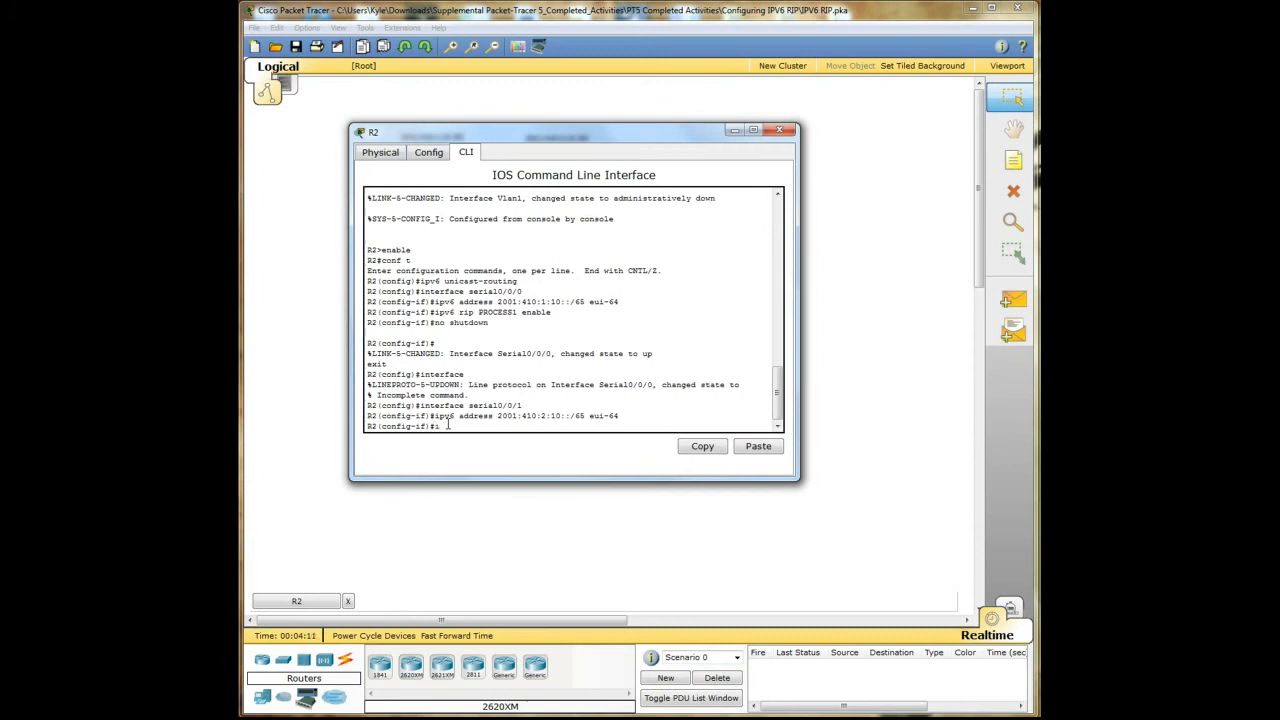
{"action": "type", "text": "pv6 ri"}
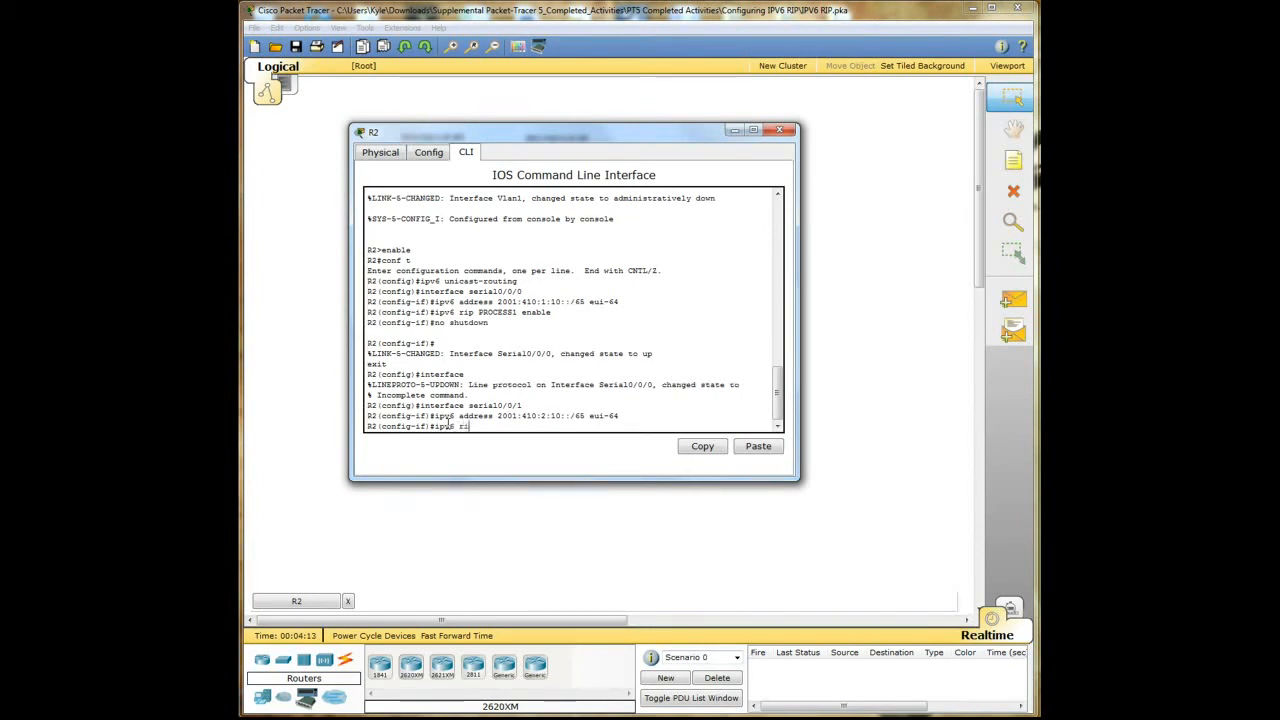
{"action": "type", "text": "rip PROCESS1 enable"}
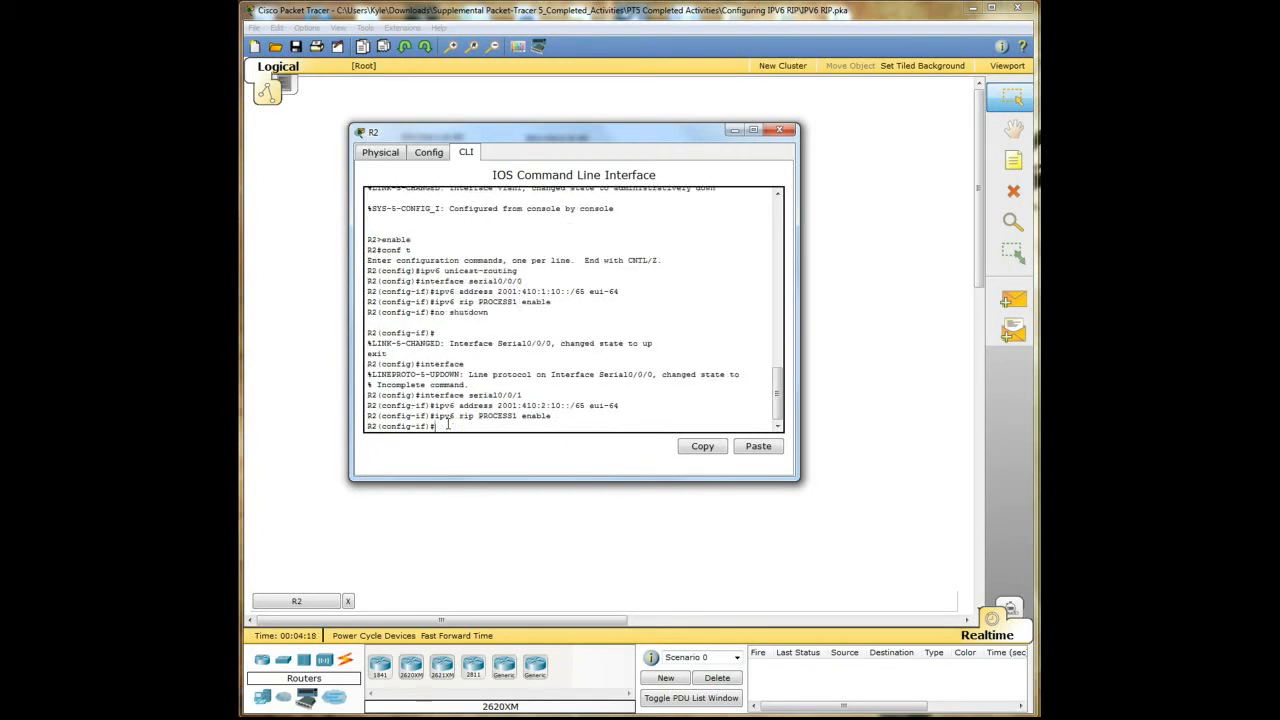
{"action": "type", "text": "clock rate 6"}
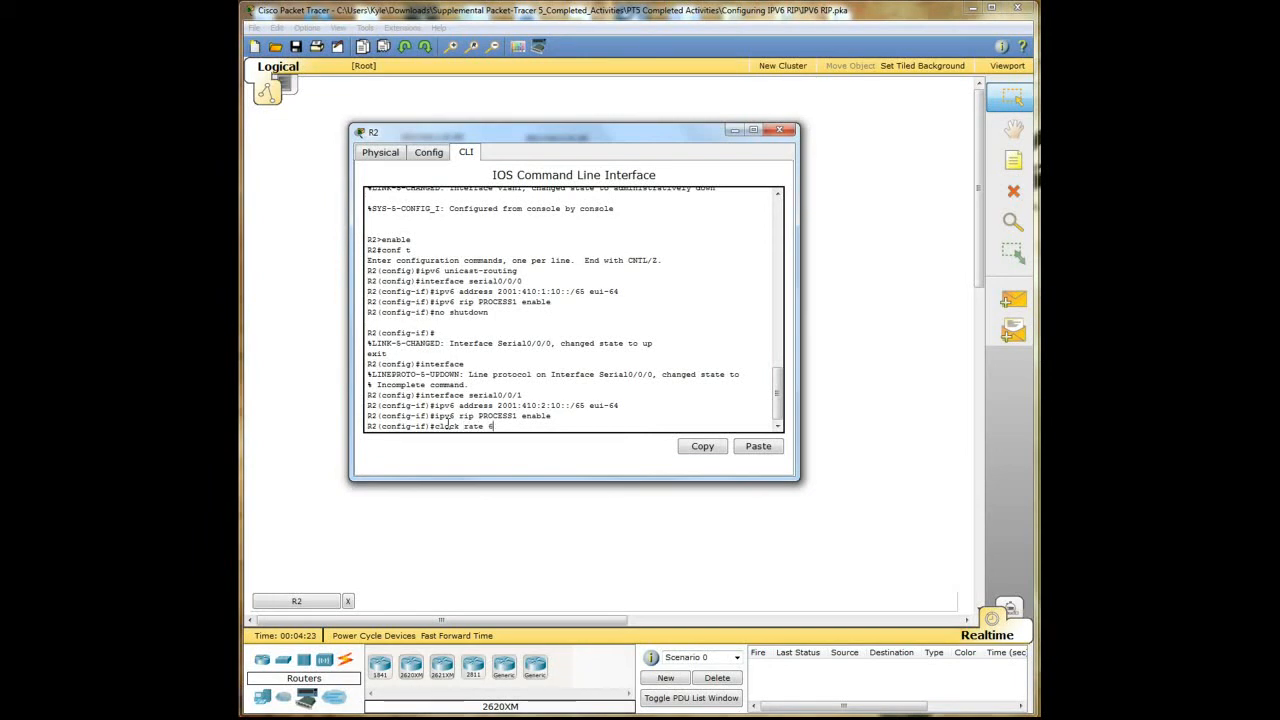
{"action": "type", "text": "4"}
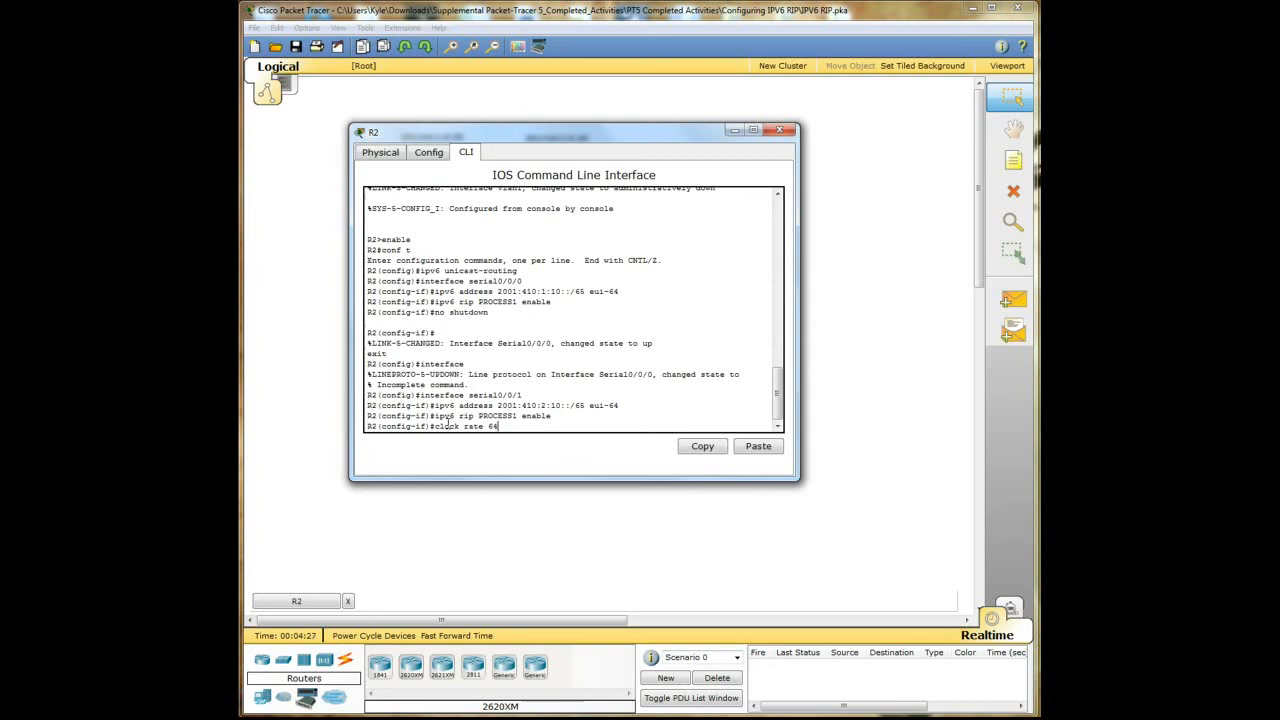
{"action": "type", "text": "000"}
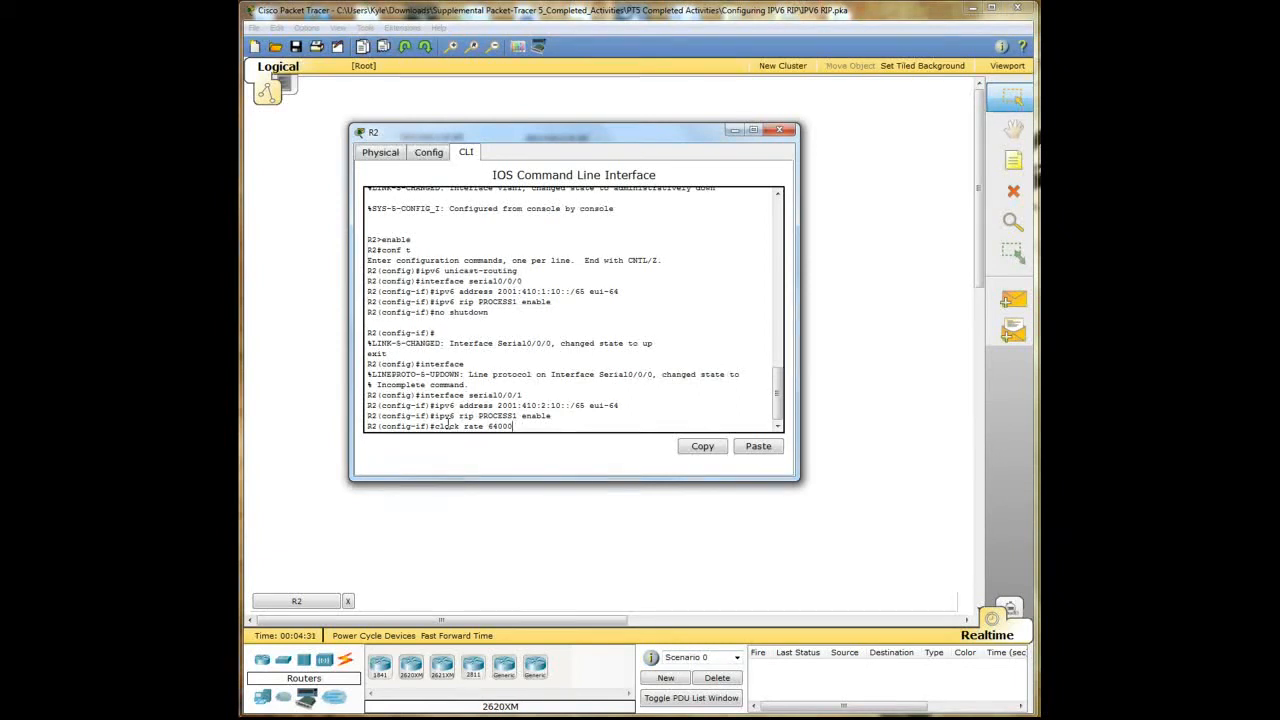
{"action": "key", "text": "enter"}
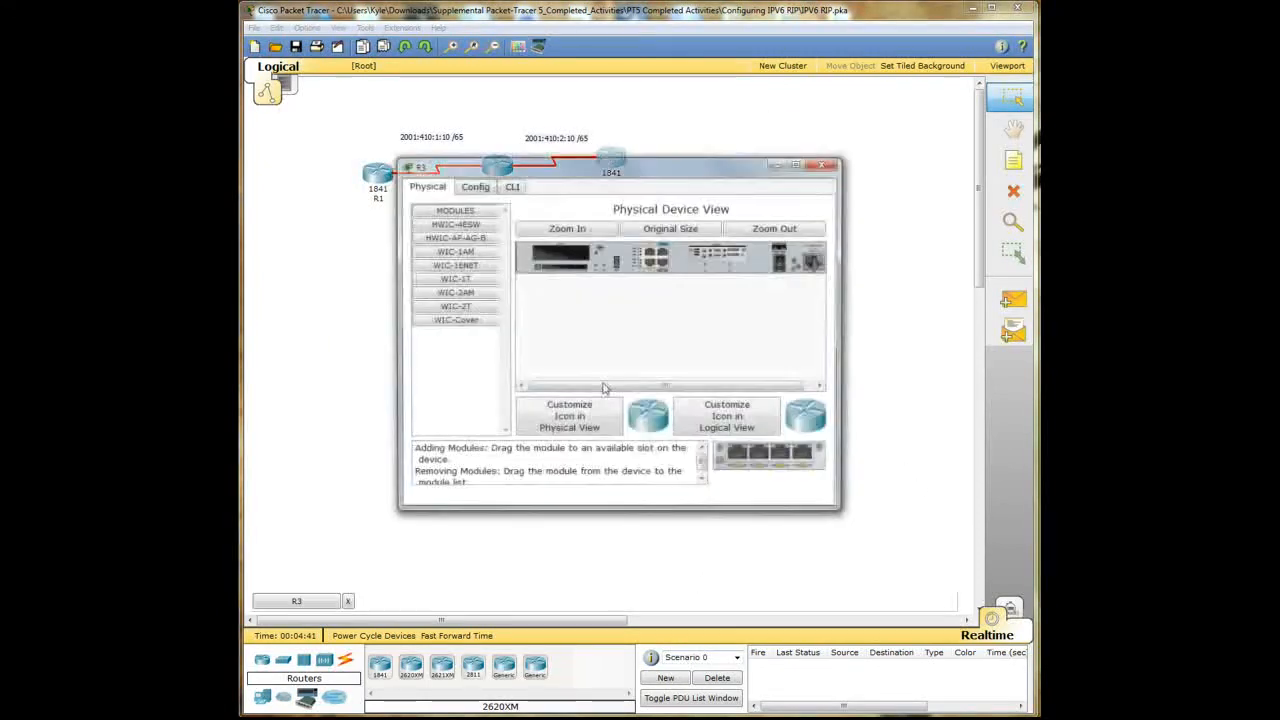
Step: Open R3's console and enable ipv6 unicast-routing
{"action": "left_click", "coordinate": [512, 186]}
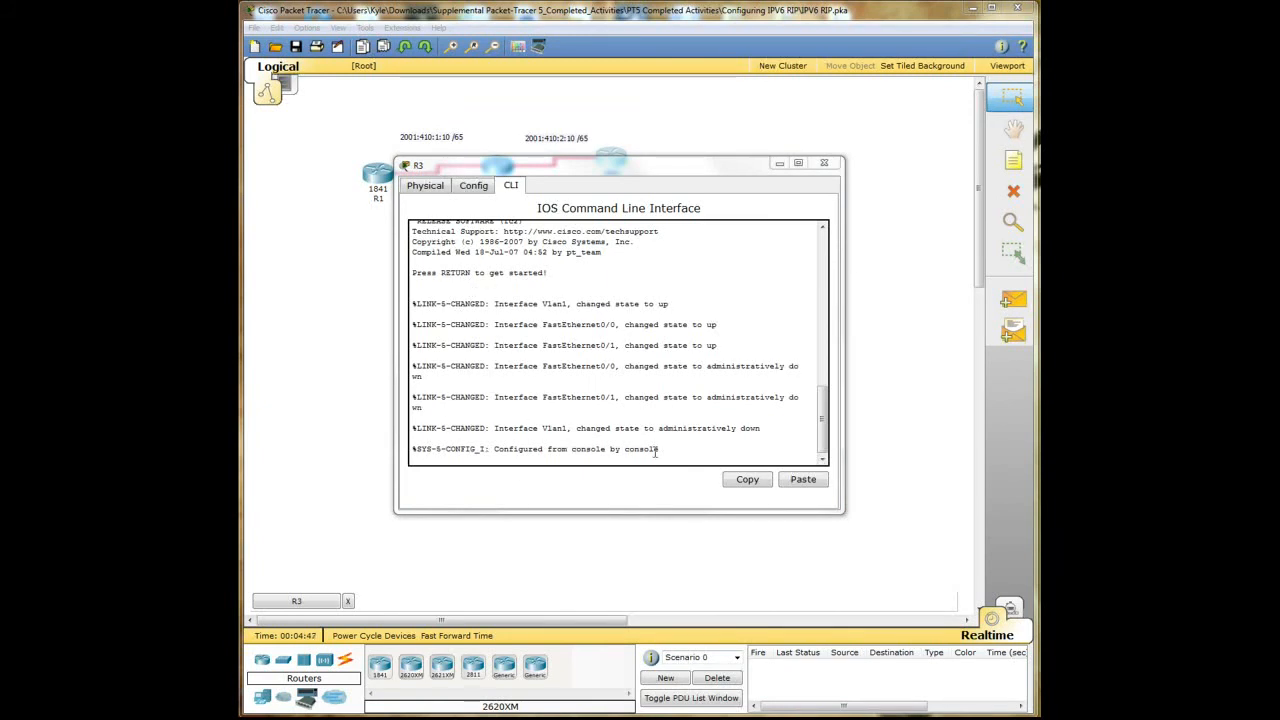
{"action": "type", "text": "enable"}
{"action": "type", "text": "conf t"}
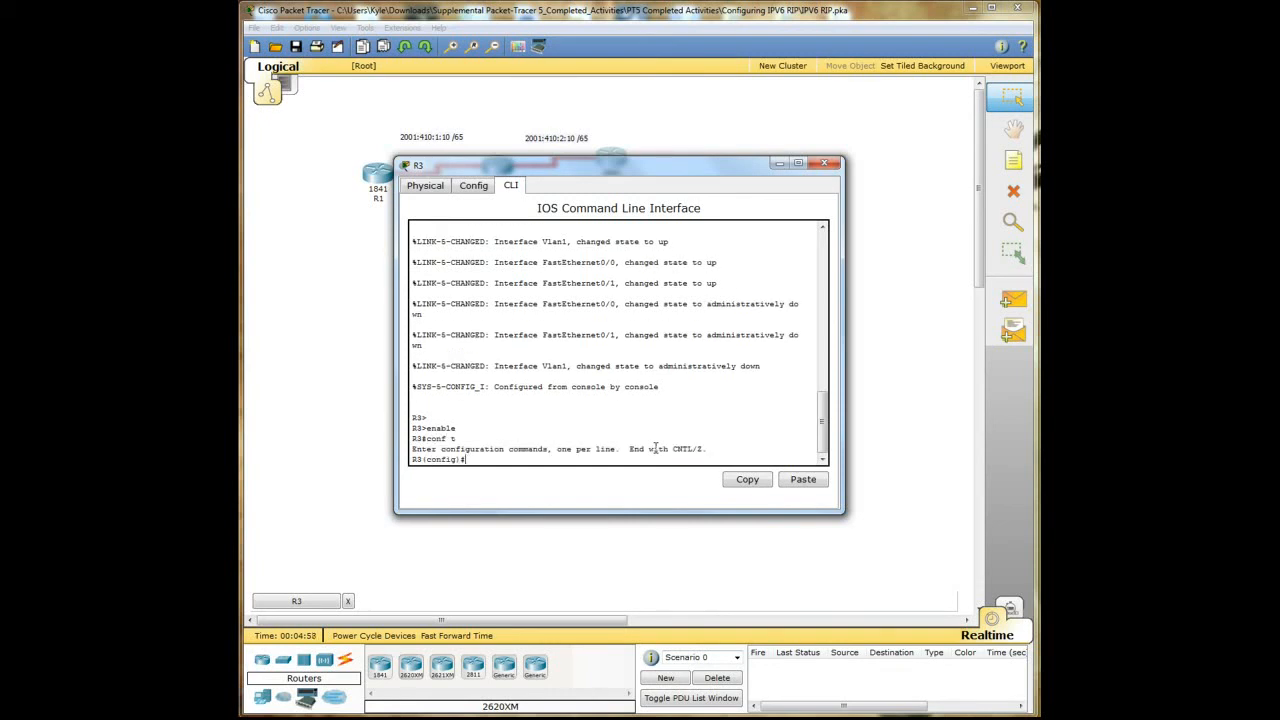
{"action": "type", "text": "ipv6 uni"}
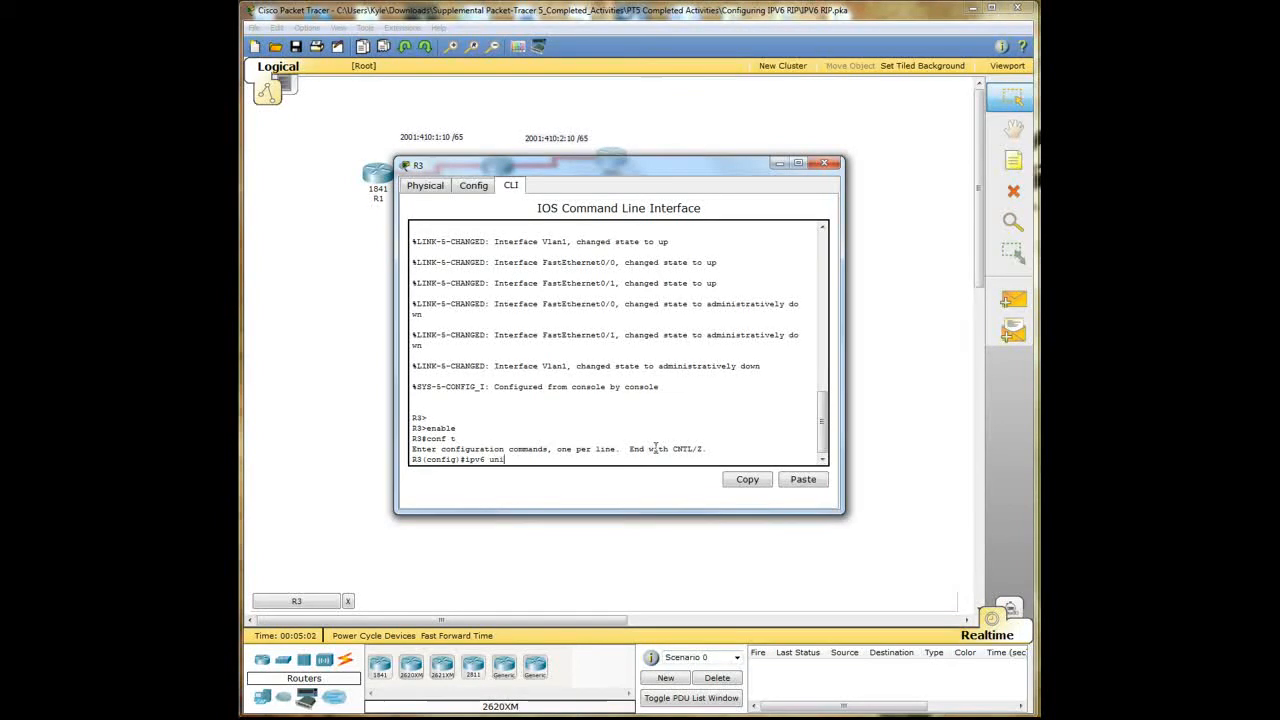
{"action": "type", "text": "cast-routing"}
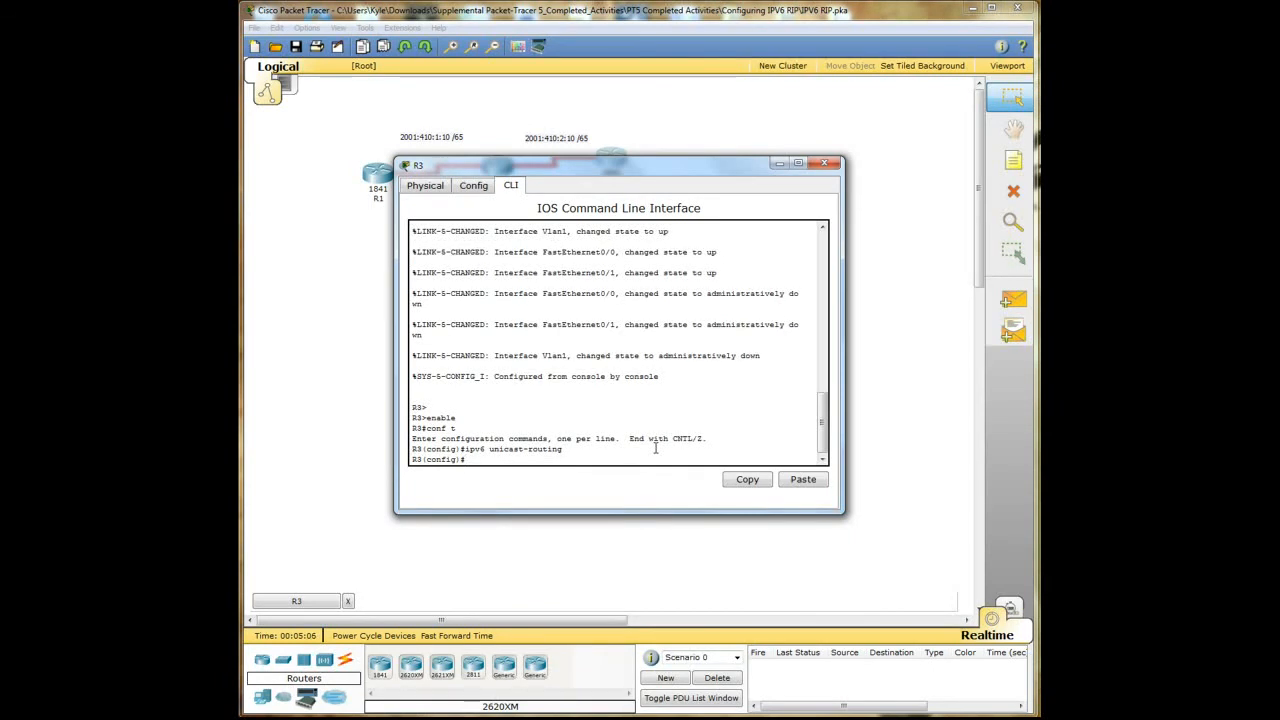
Step: Give R3's serial0/0/1 the address 2001:410:2:10::/65 eui-64
{"action": "type", "text": "interface s"}
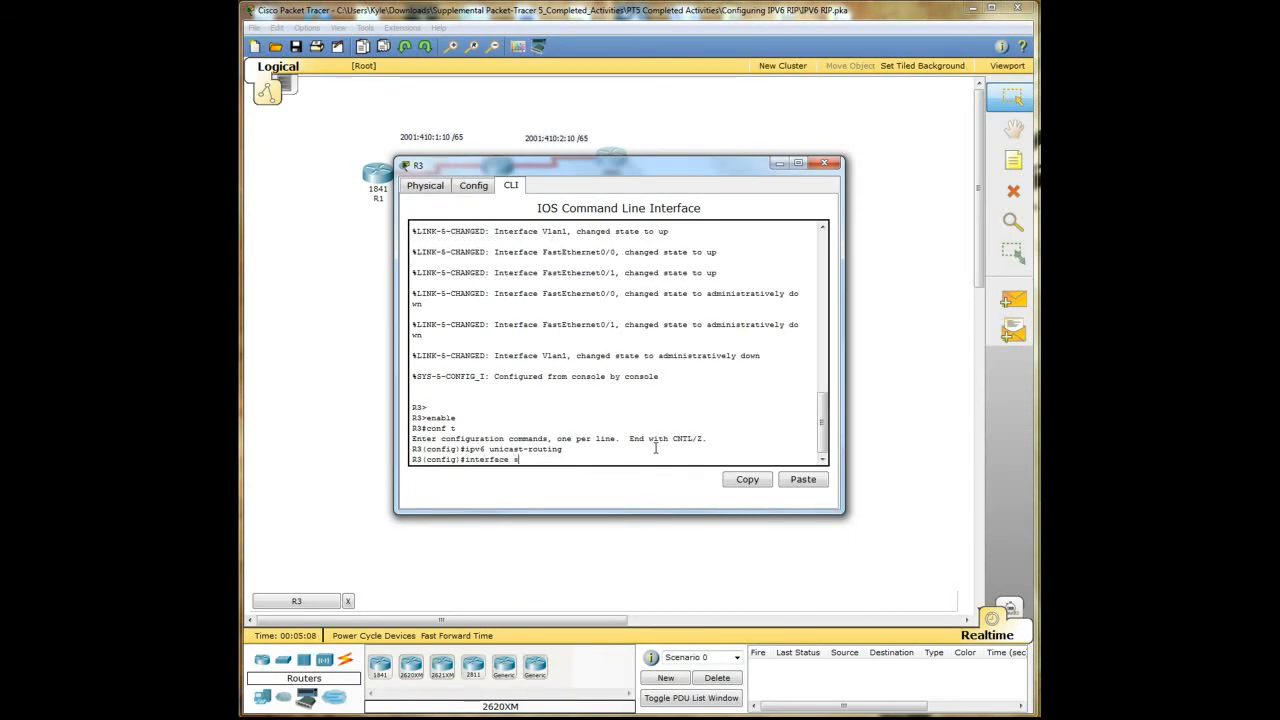
{"action": "type", "text": "erial0/0/1"}
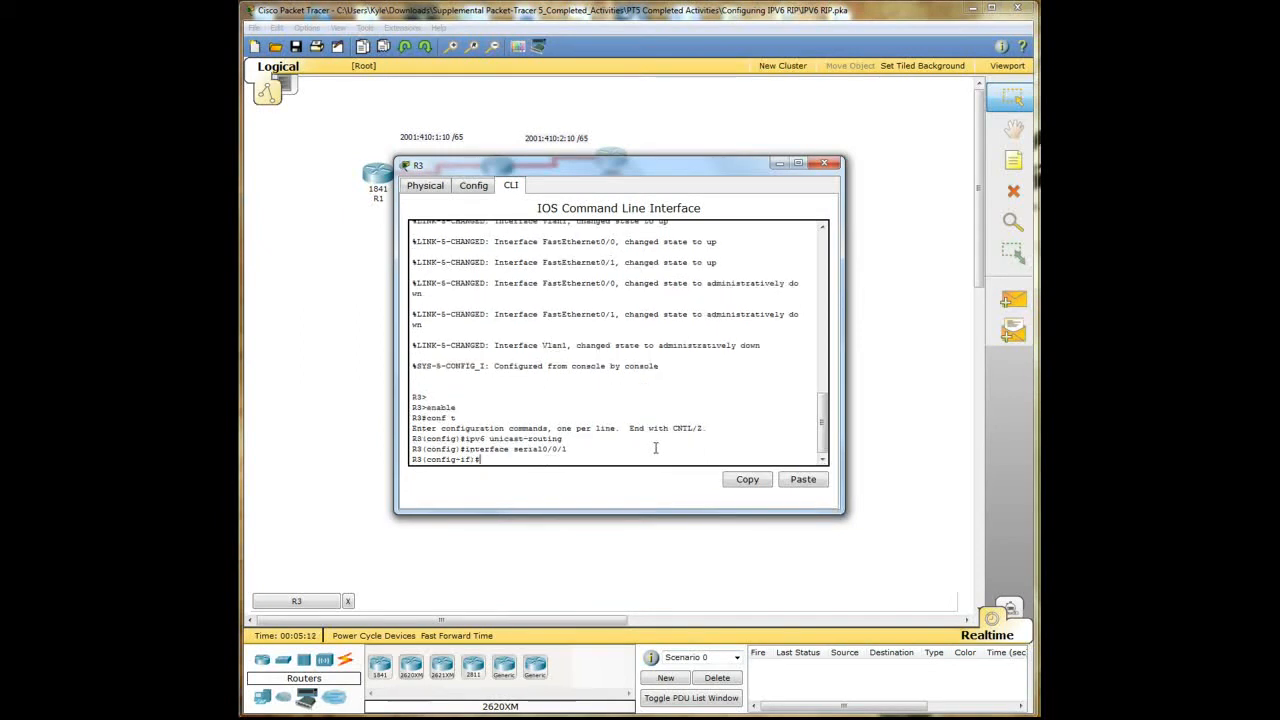
{"action": "type", "text": "ipv6"}
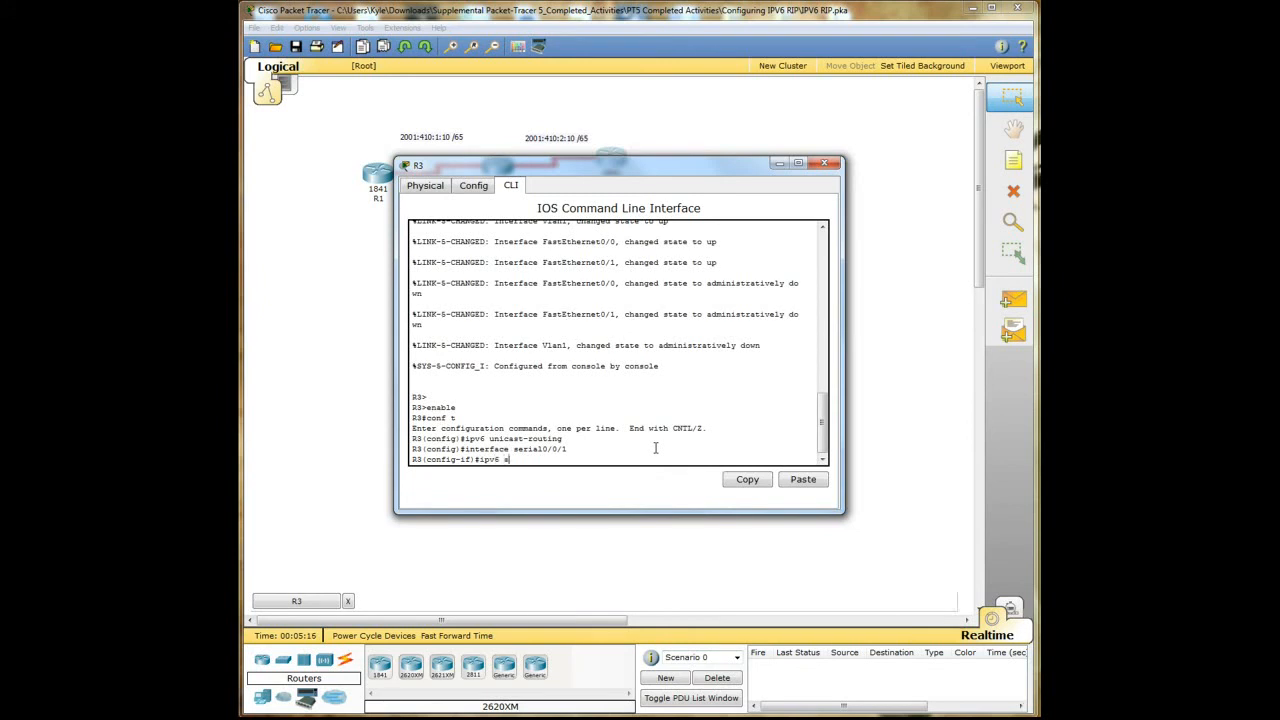
{"action": "type", "text": "address 2001:410:2:10::"}
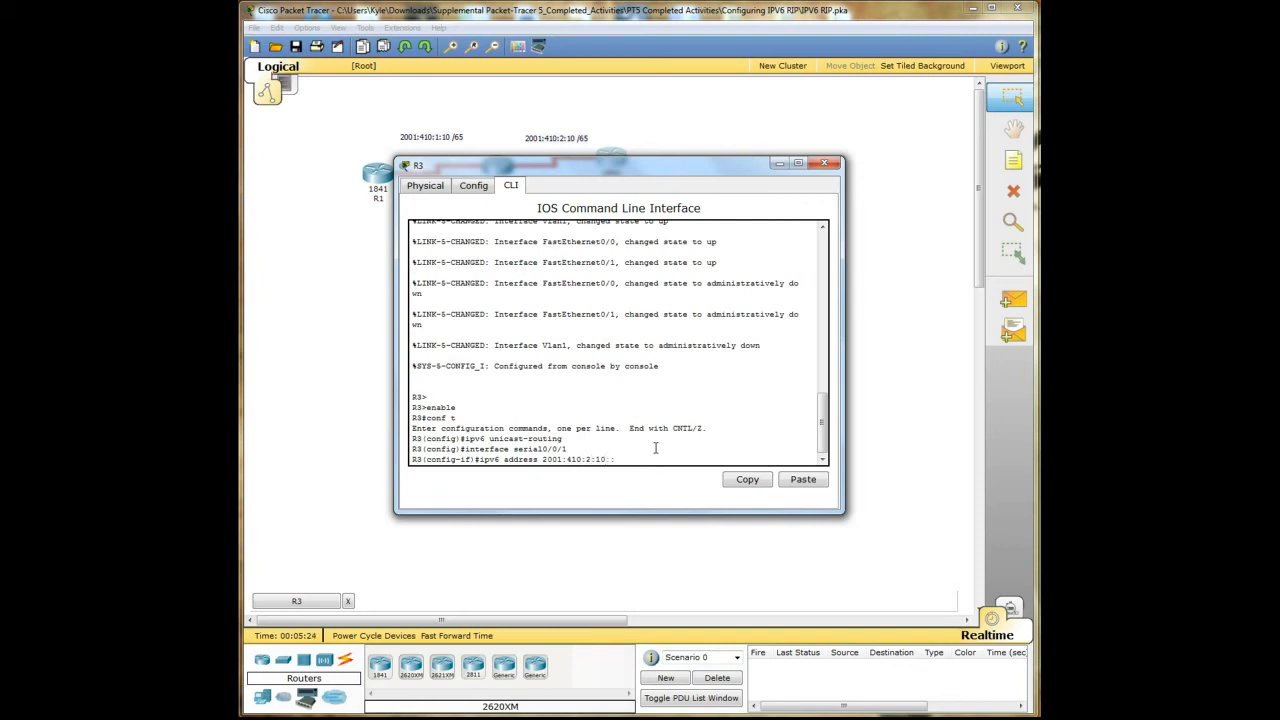
{"action": "type", "text": "/65 eui-64"}
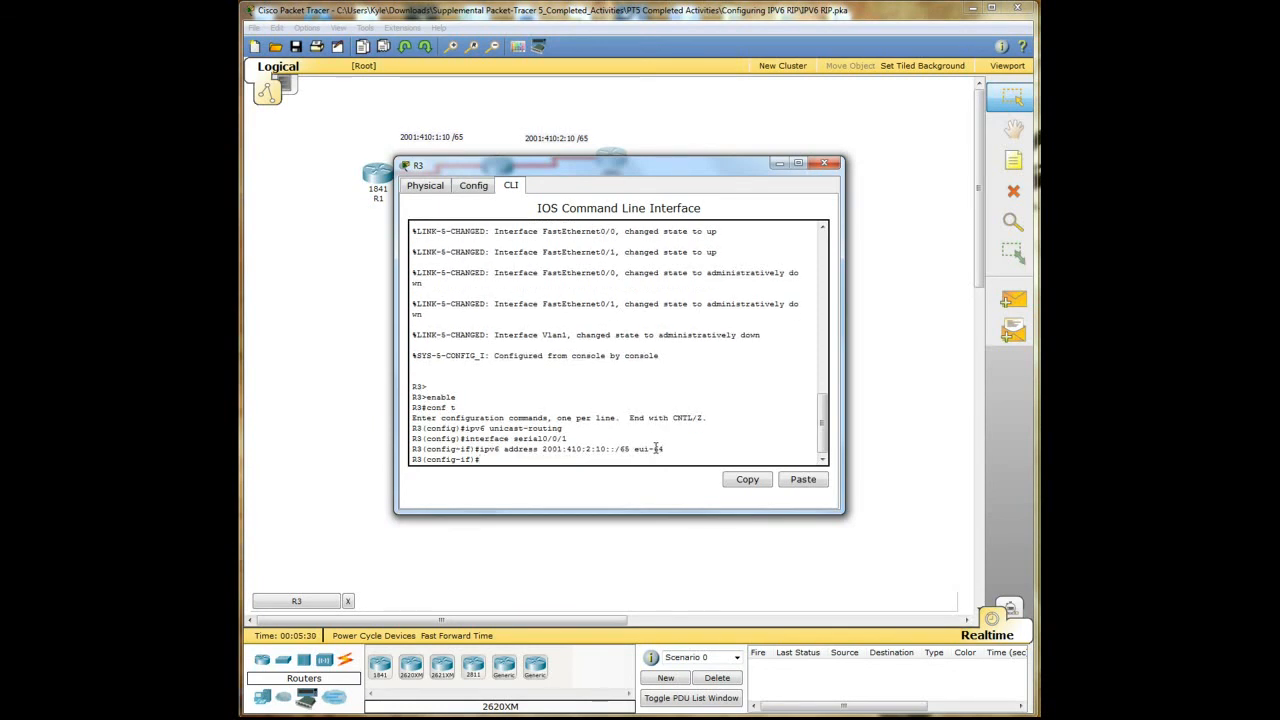
Step: Enable RIPng PROCESS1 on serial0/0/1, bring it up, end, and close R3's console
{"action": "type", "text": "ipv6"}
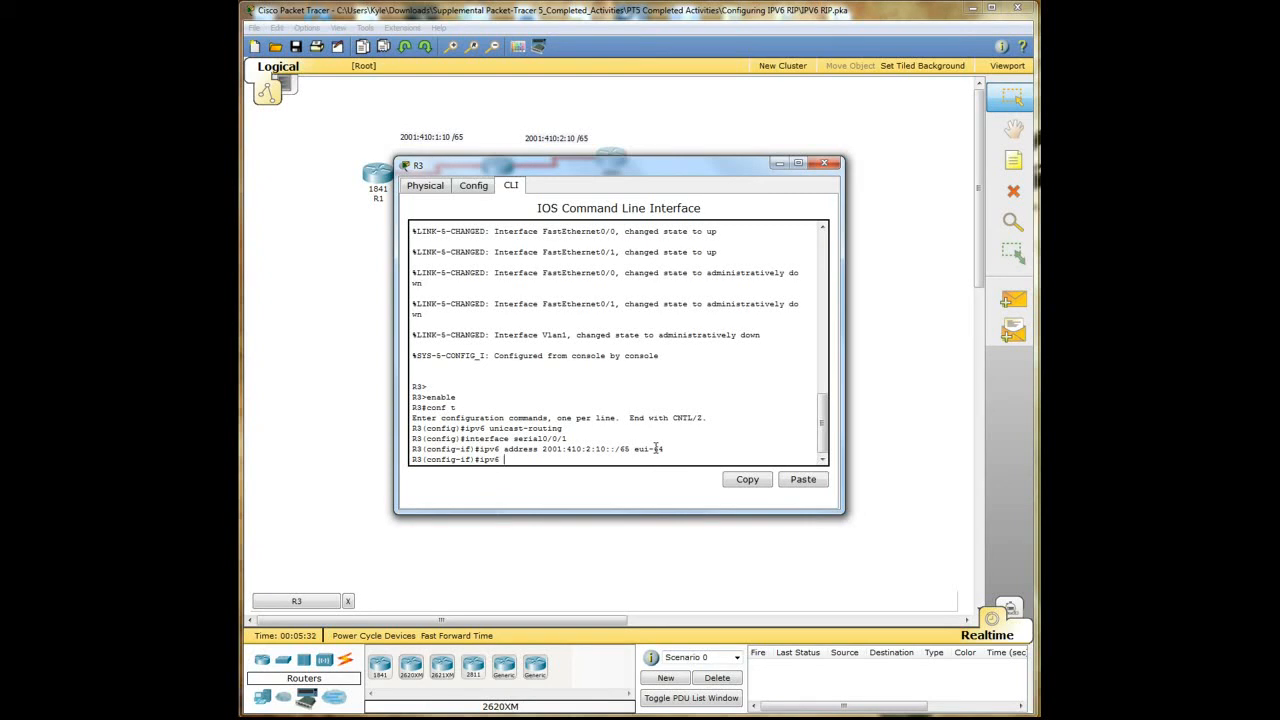
{"action": "type", "text": "rip PROCESS1 enable"}
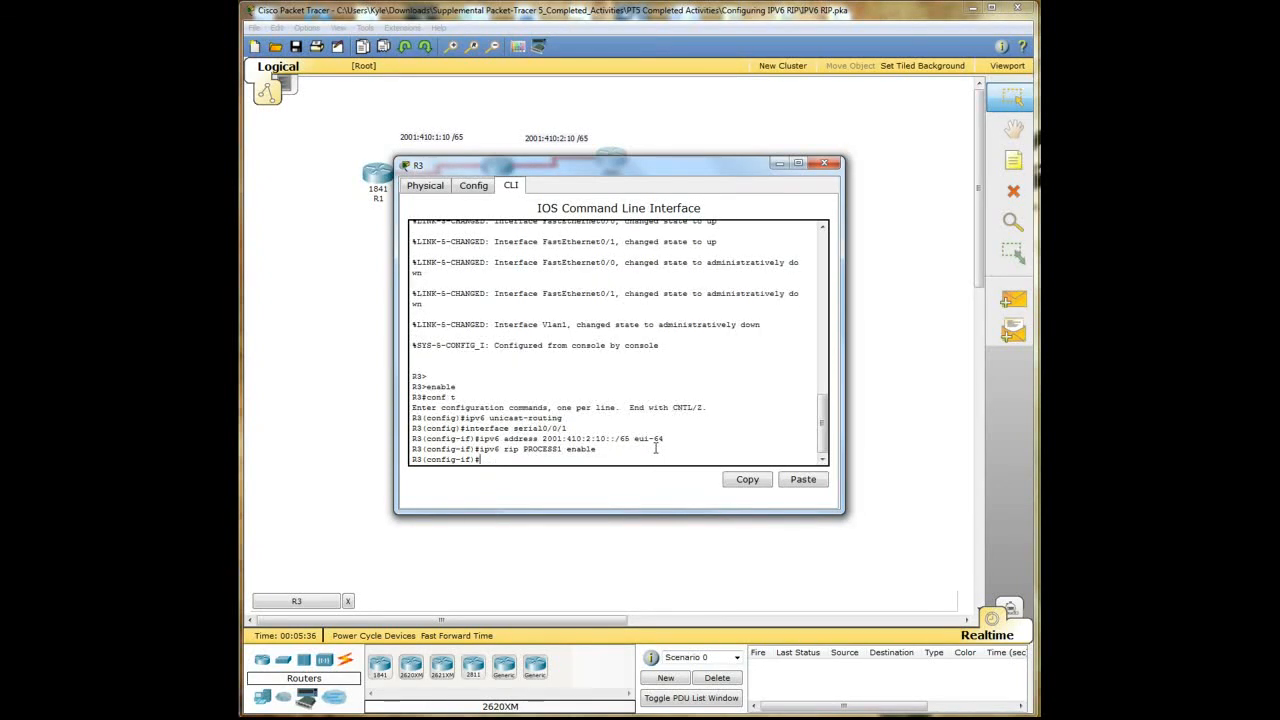
{"action": "type", "text": "no shutdown"}
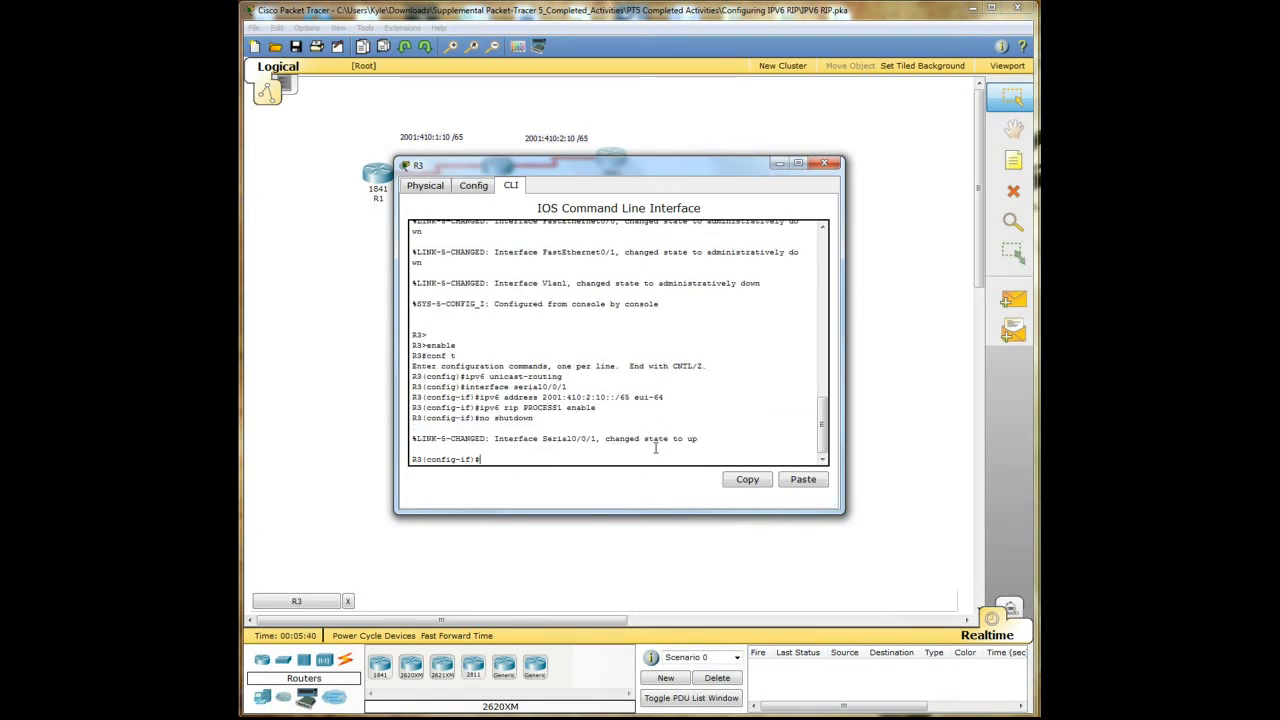
{"action": "type", "text": "end"}
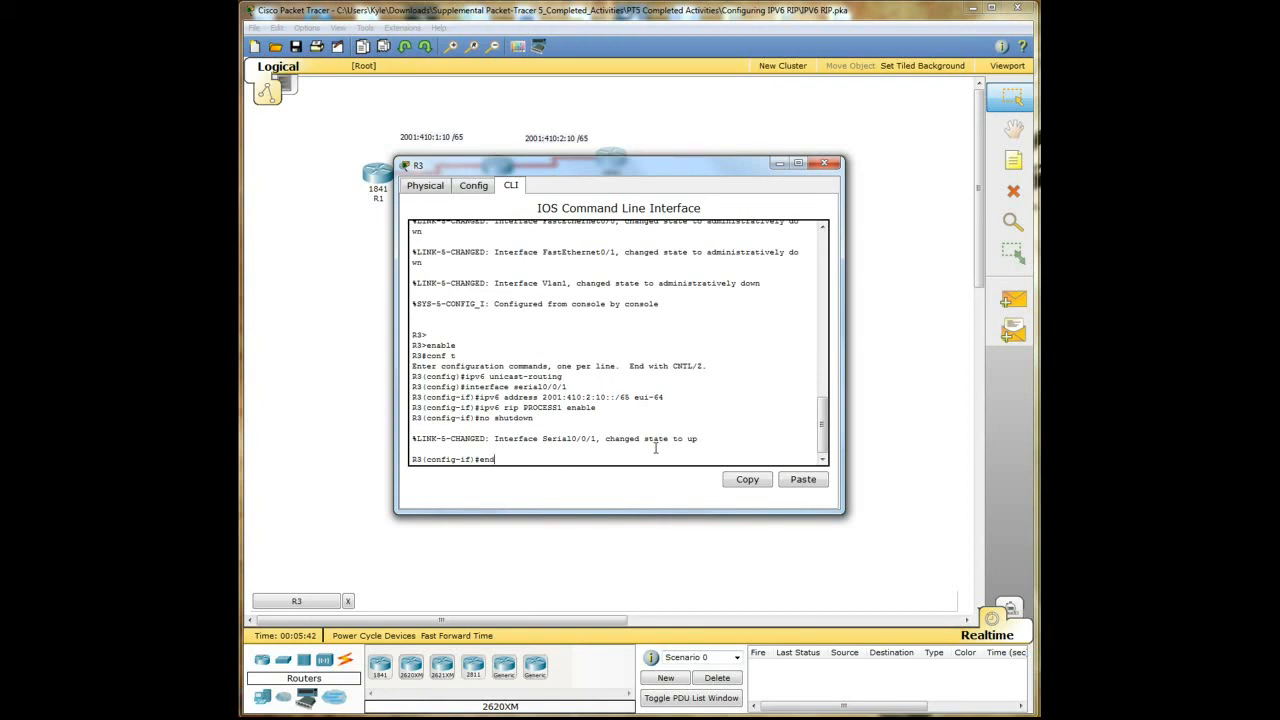
{"action": "type", "text": "end"}
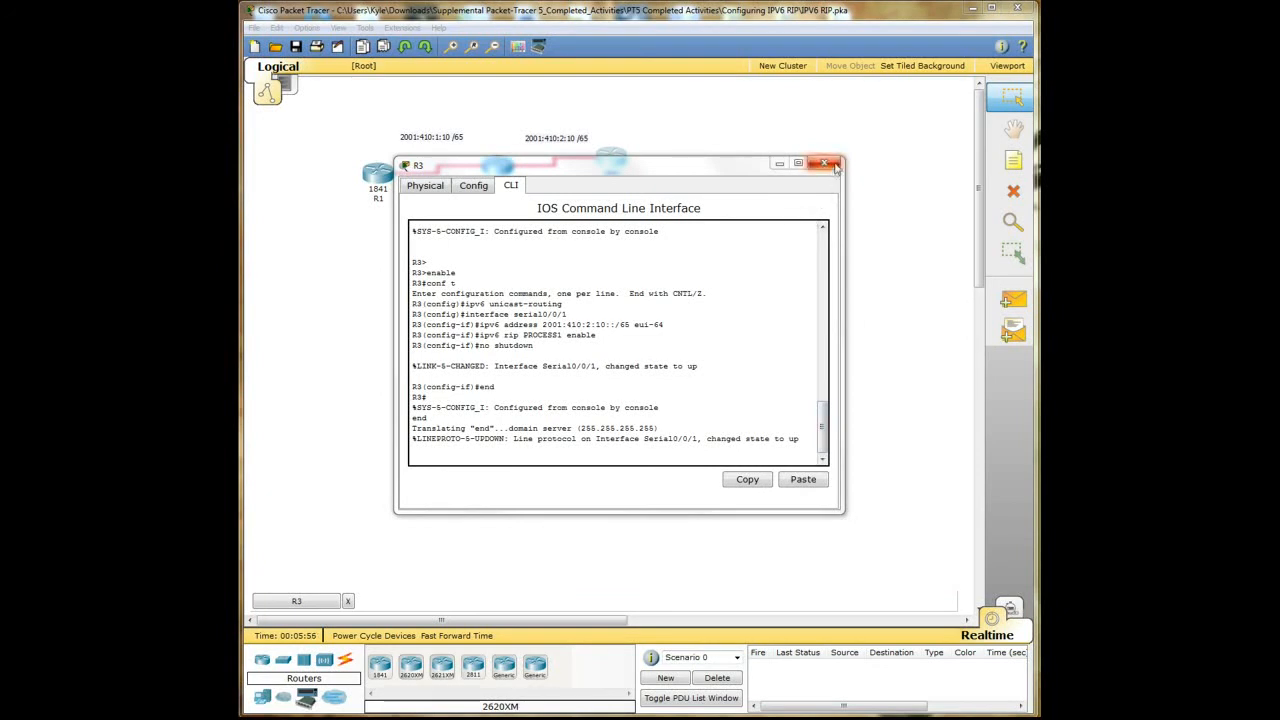
{"action": "left_click", "coordinate": [827, 163]}
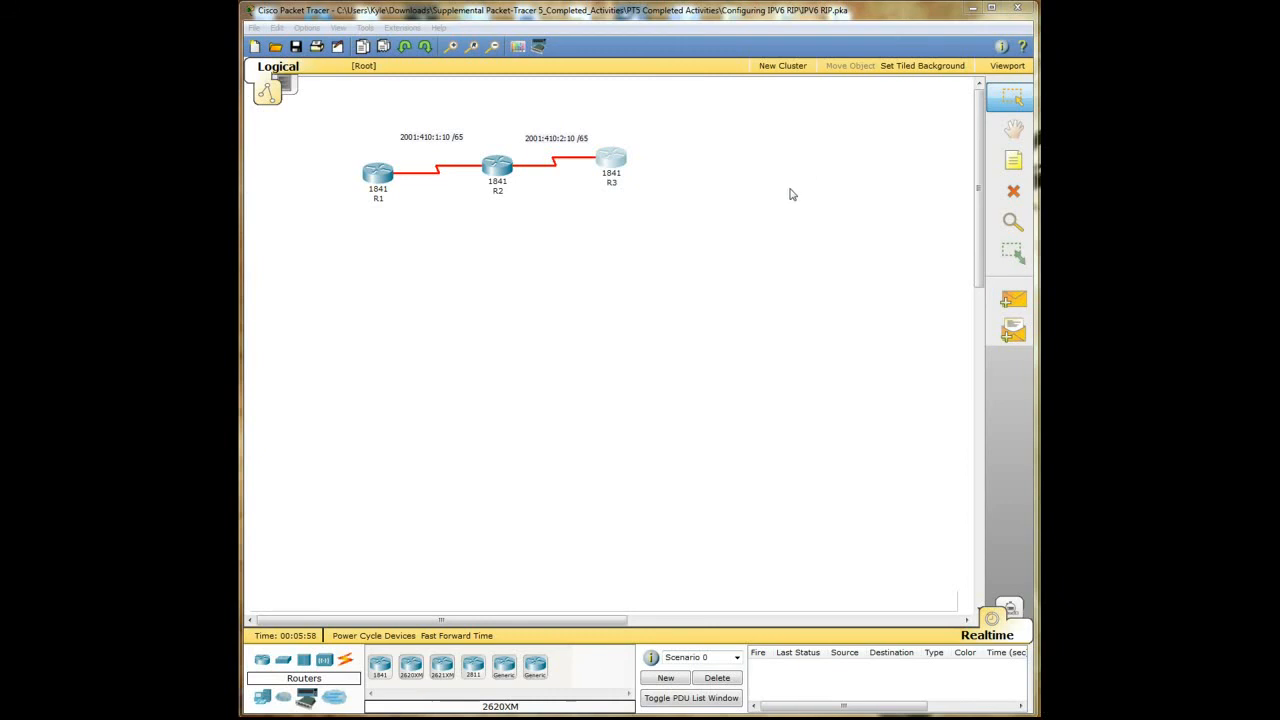
{"action": "mouse_move", "coordinate": [705, 434]}
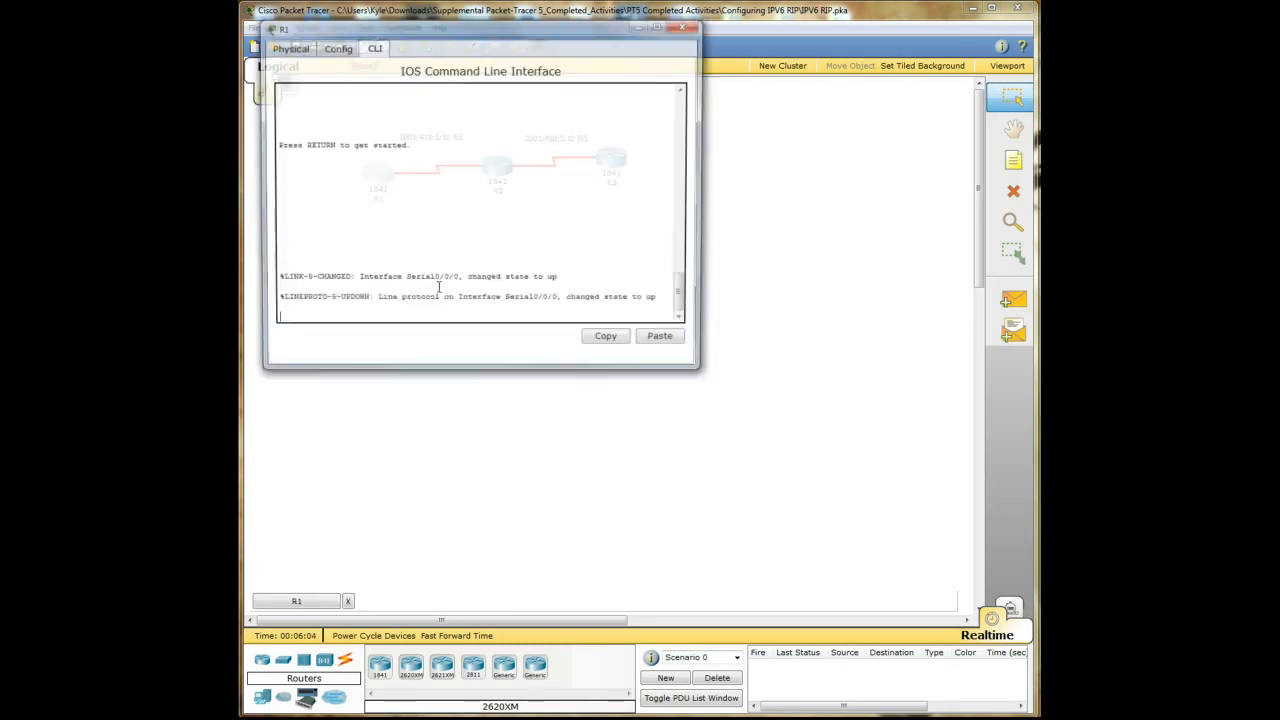
Step: Wake R1's console to a prompt, rearrange the windows, and bring up another router's command line
{"action": "key", "text": "Enter"}
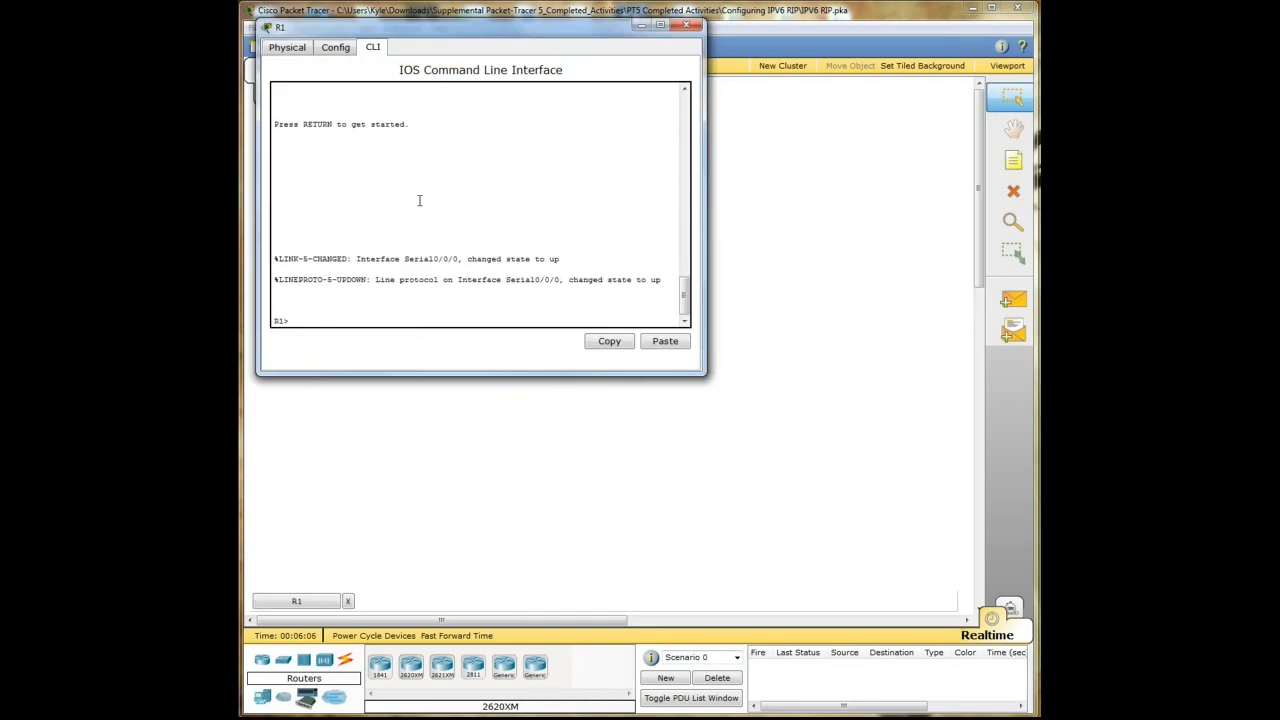
{"action": "left_click_drag", "start_coordinate": [480, 27], "coordinate": [397, 345]}
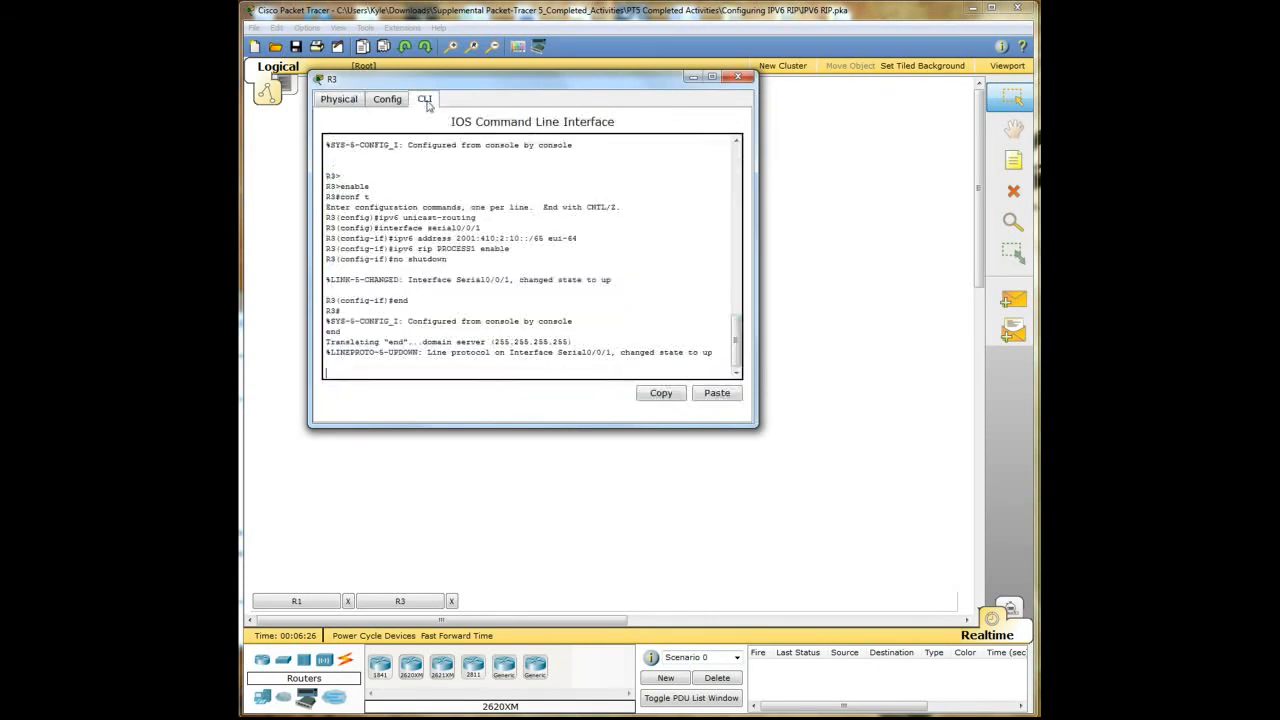
{"action": "left_click", "coordinate": [738, 77]}
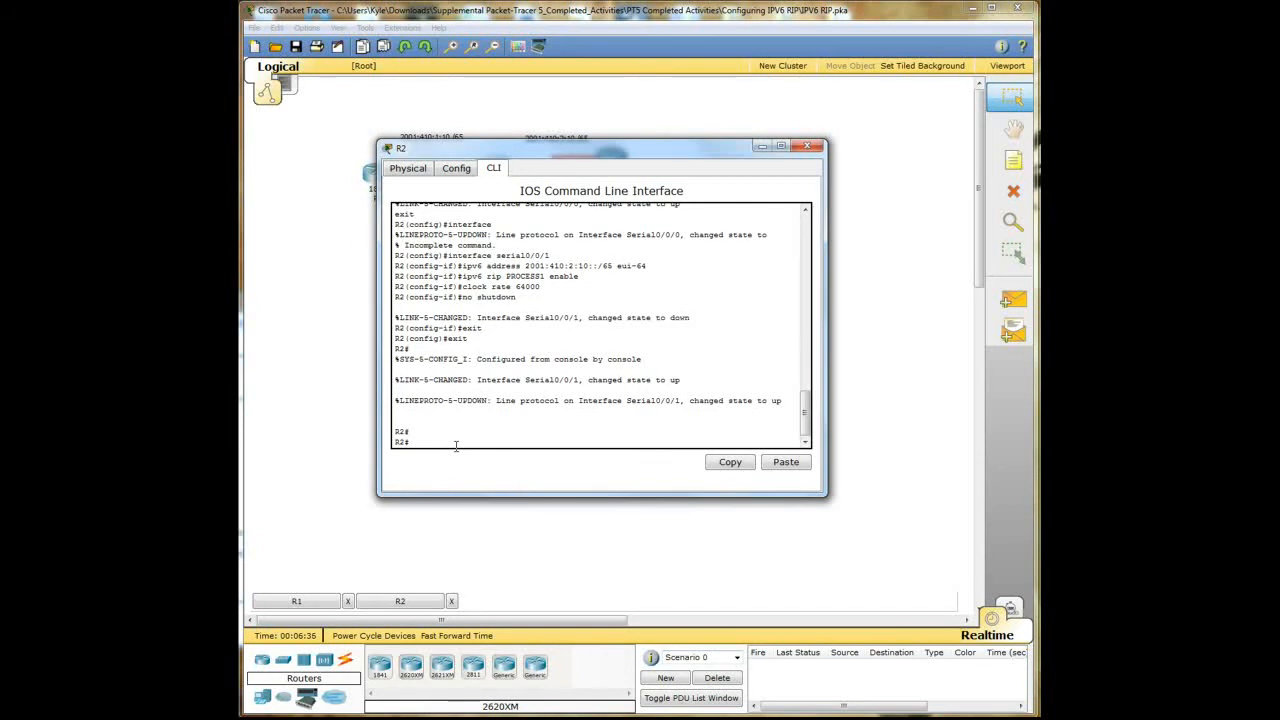
Step: Run show ipv6 interface brief on R2 to read Serial0/0/1's global address, then close R2
{"action": "type", "text": "show i"}
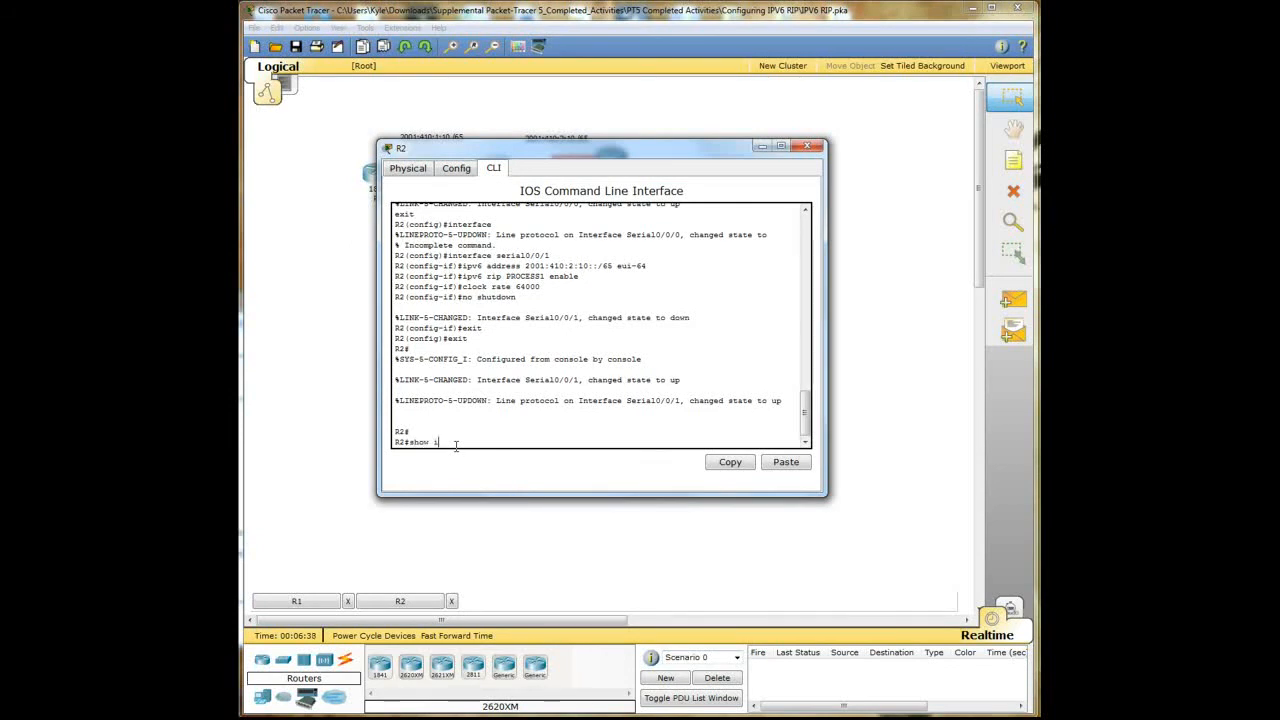
{"action": "type", "text": "pv6"}
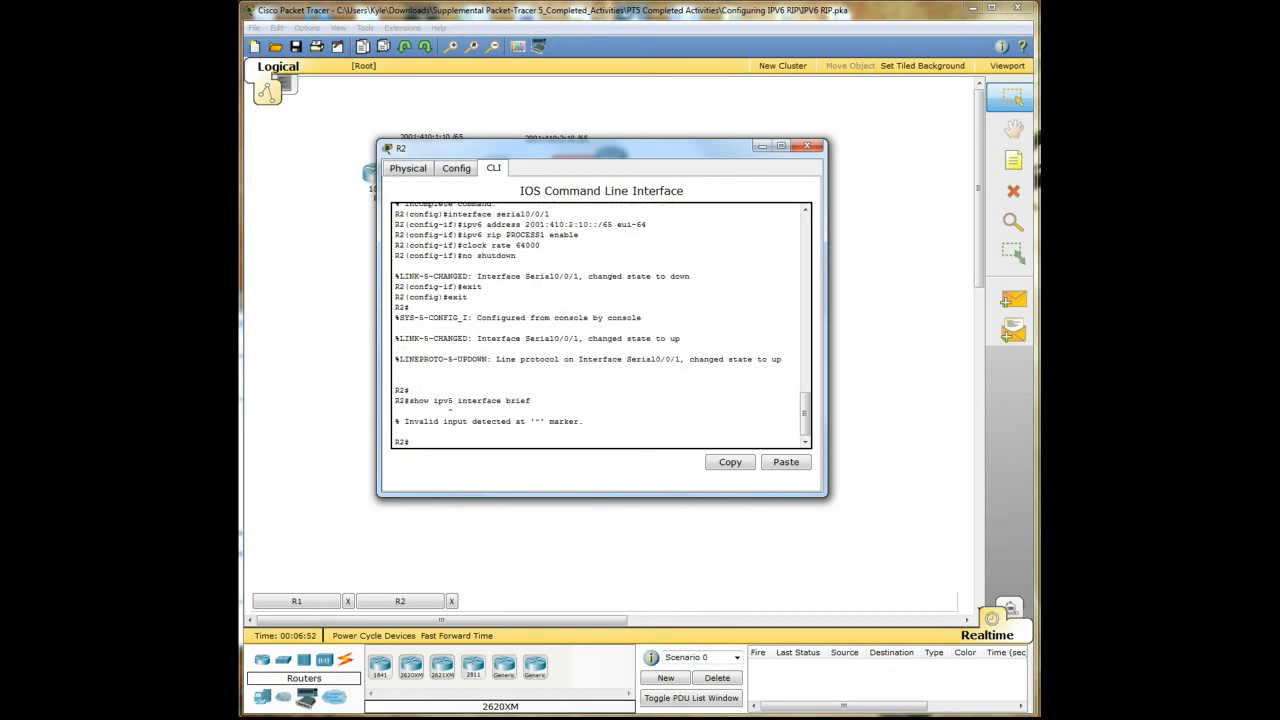
{"action": "type", "text": "show ipv6 in"}
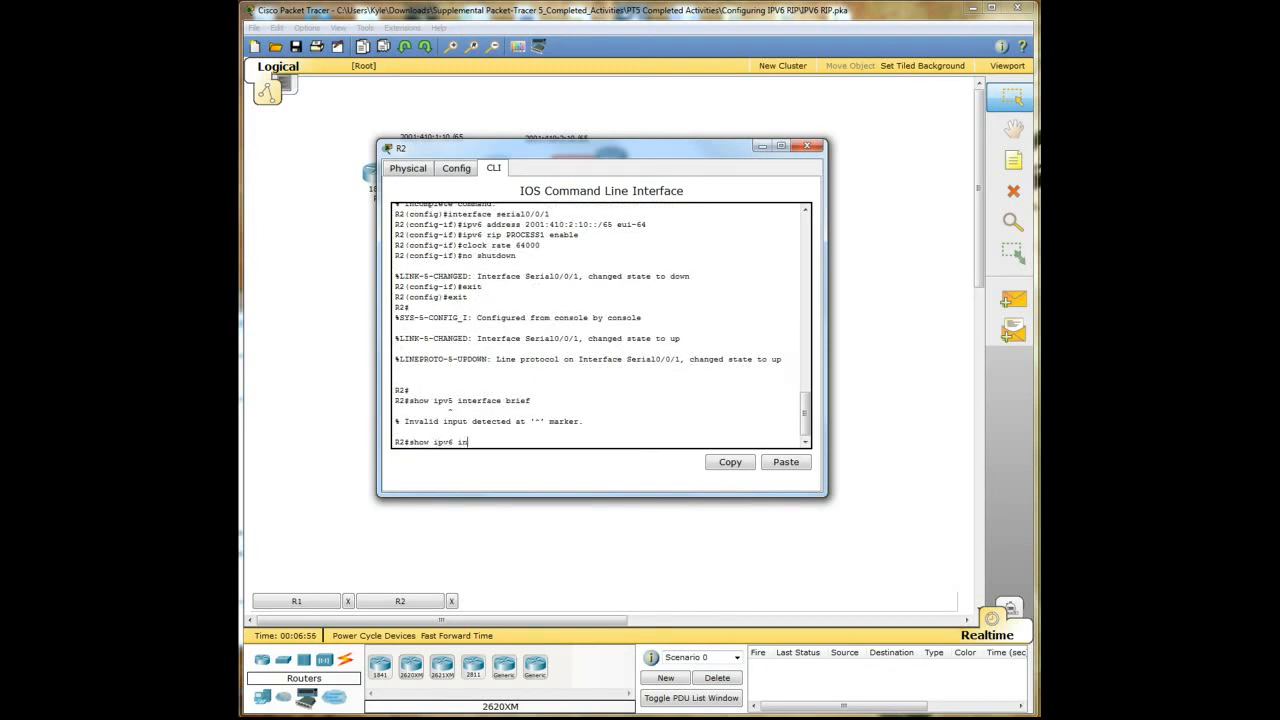
{"action": "type", "text": "terface brief"}
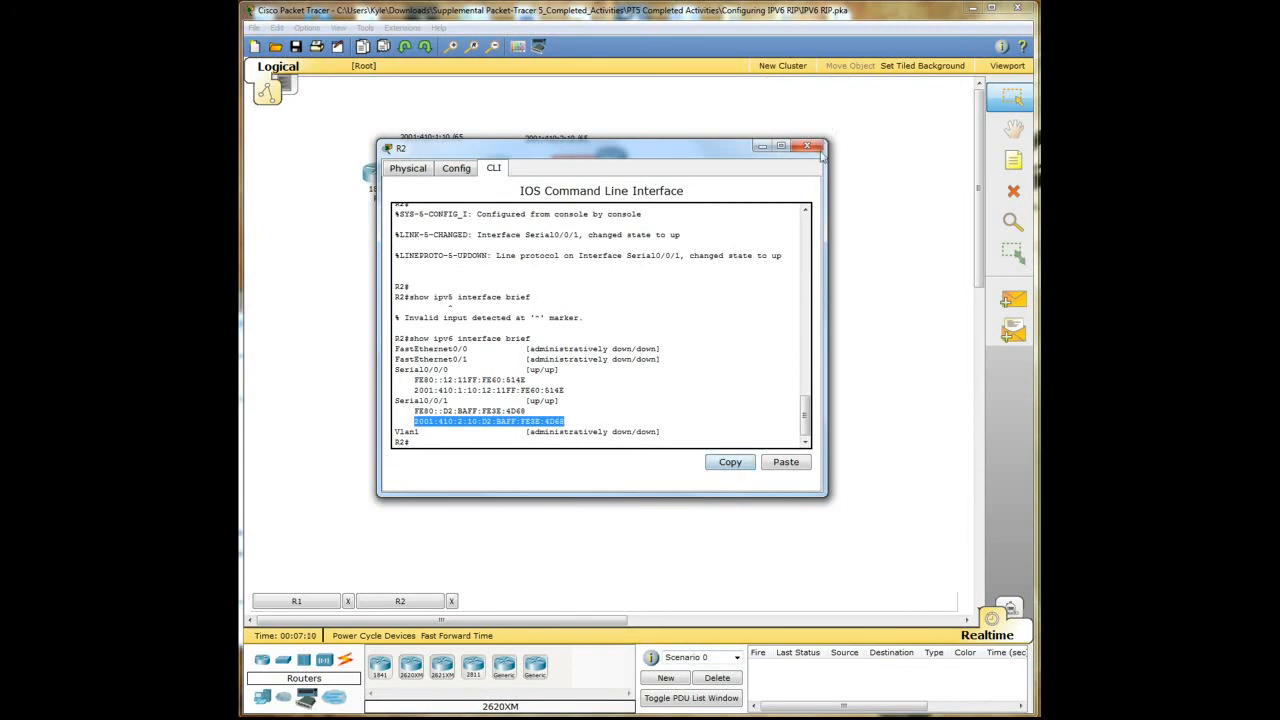
{"action": "left_click", "coordinate": [808, 146]}
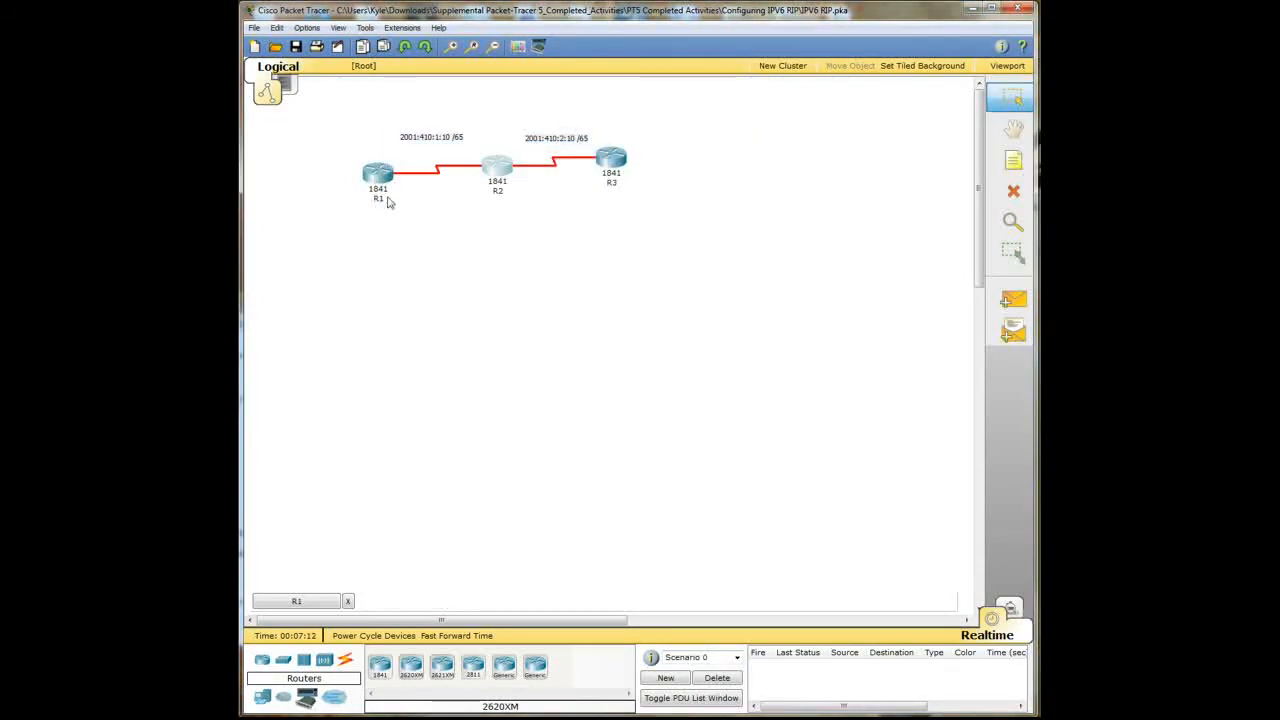
Step: From R1's CLI, ping 2001:410:2:10:D2:BAFF:FE3E:4D68
{"action": "left_click", "coordinate": [378, 172]}
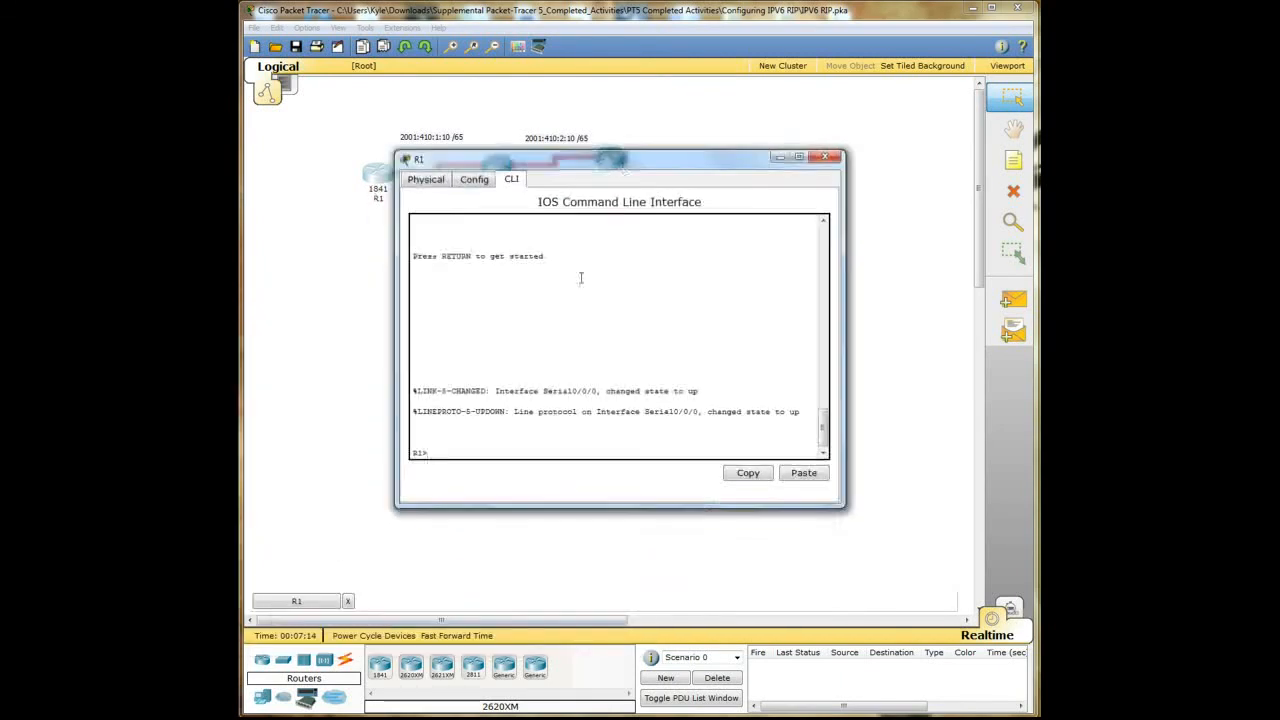
{"action": "type", "text": "ping"}
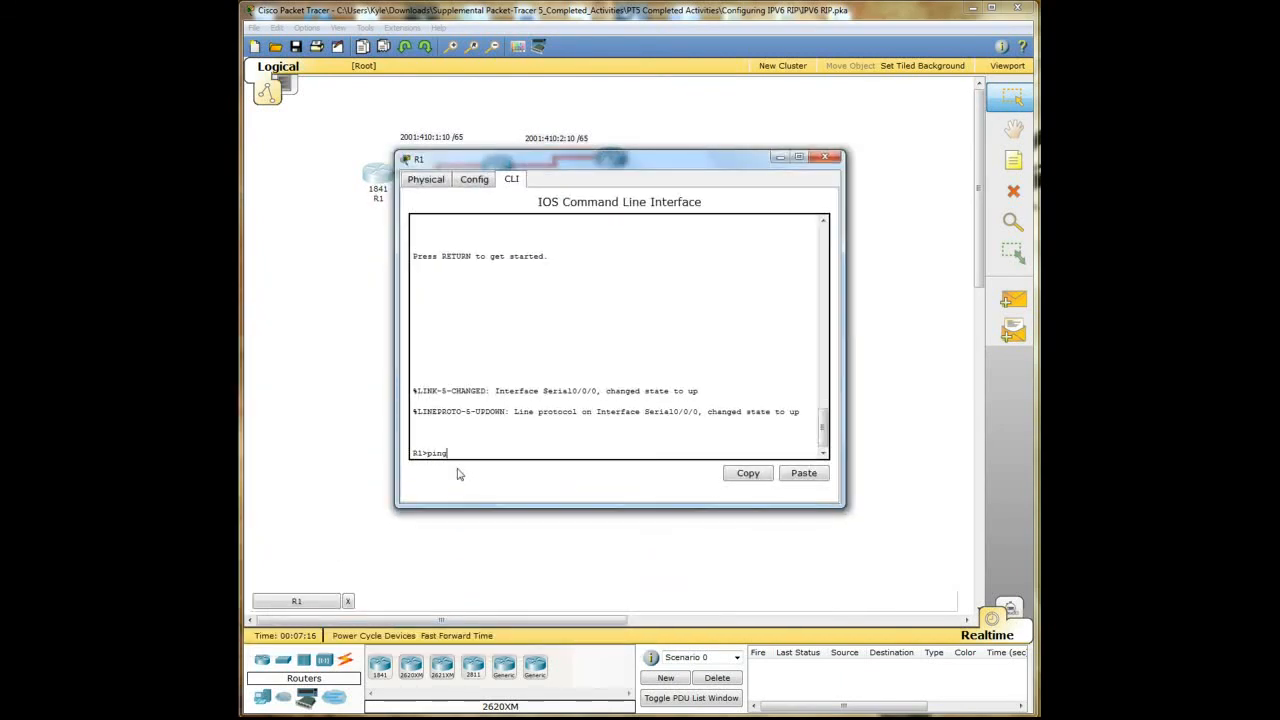
{"action": "type", "text": "\" \""}
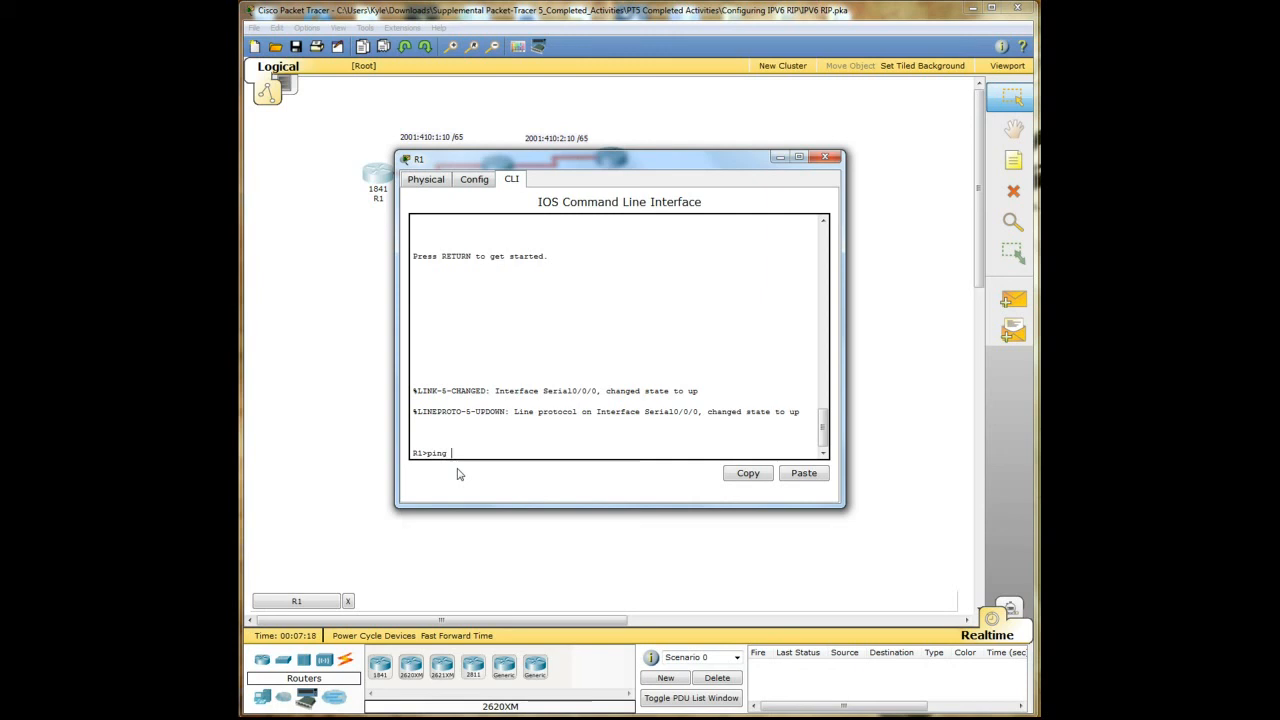
{"action": "type", "text": "2001:410:2:10:D2:BAFF:FE3E:4D68"}
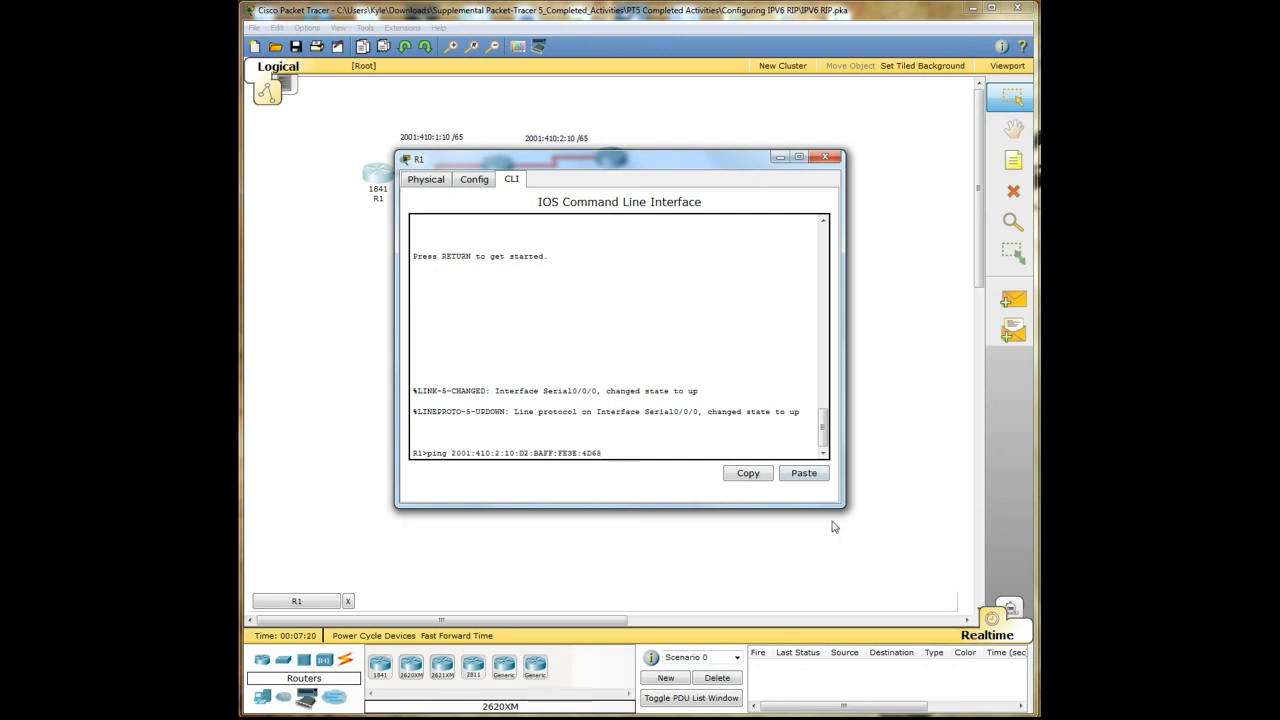
{"action": "key", "text": "enter"}
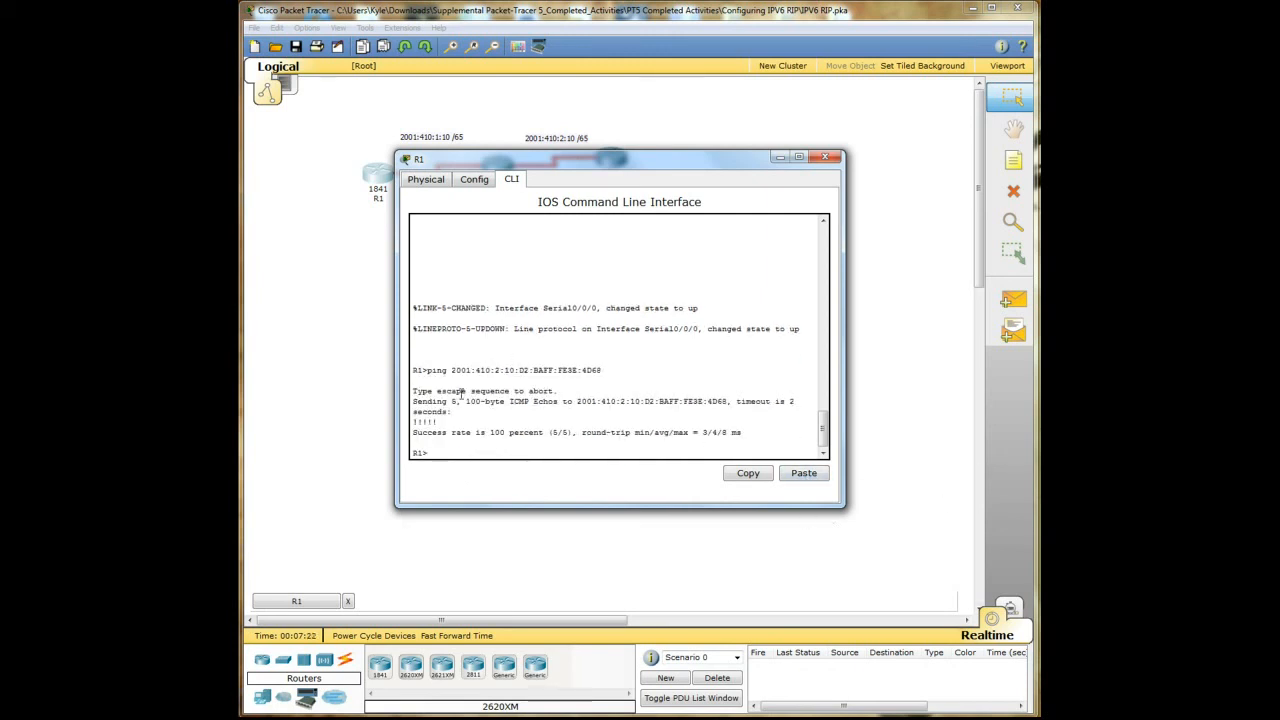